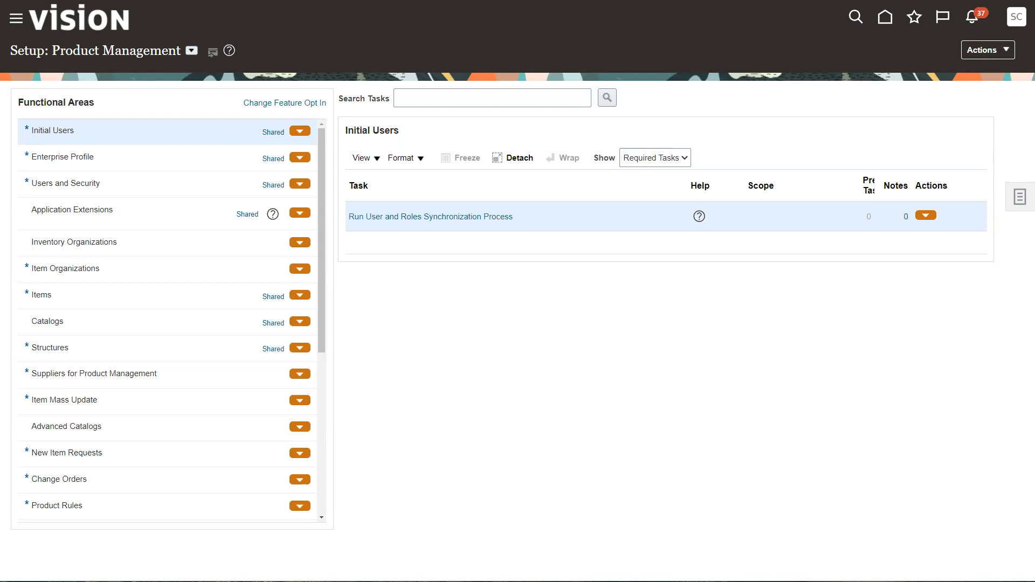
pyautogui.moveTo(578, 327)
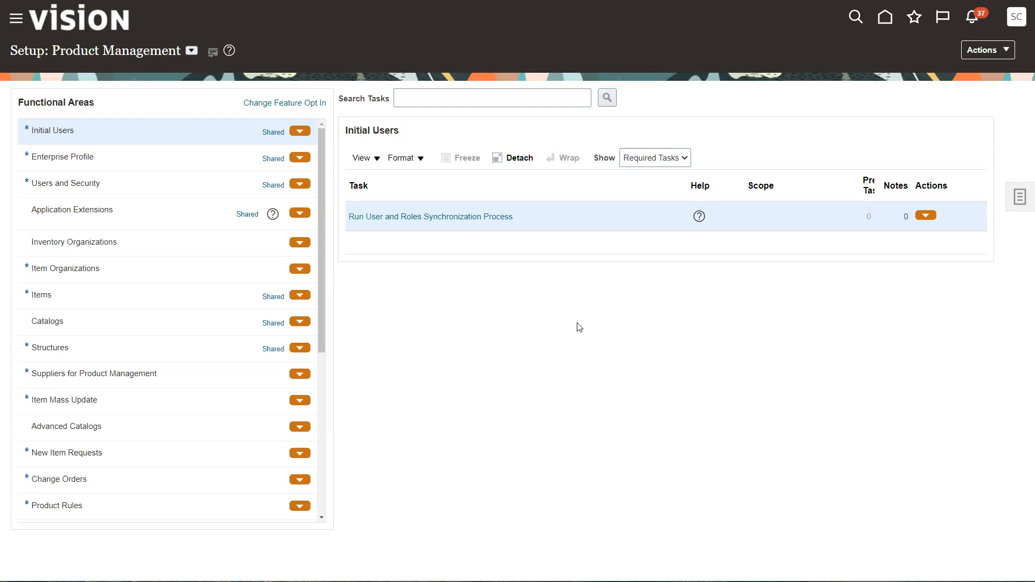
pyautogui.moveTo(568, 333)
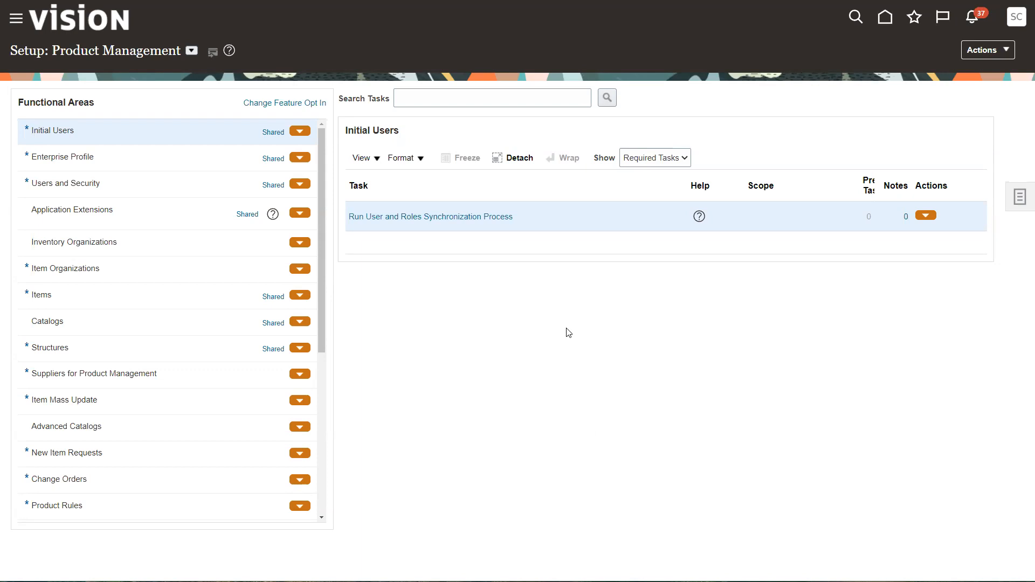
pyautogui.moveTo(302, 143)
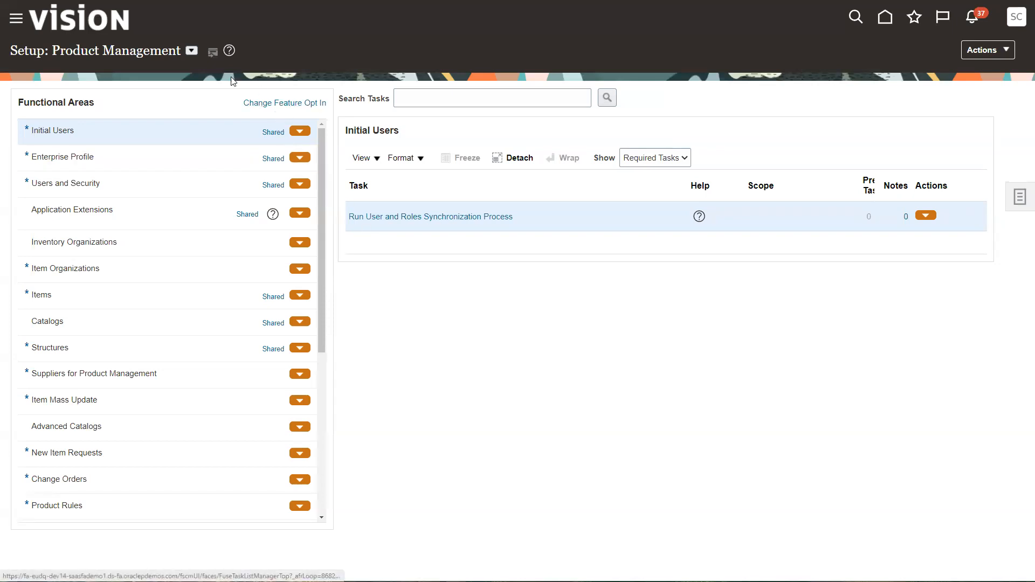
# Step: Switch the setup offering to Manufacturing and Supply Chain Materials Management and review its feature opt-ins
pyautogui.click(192, 51)
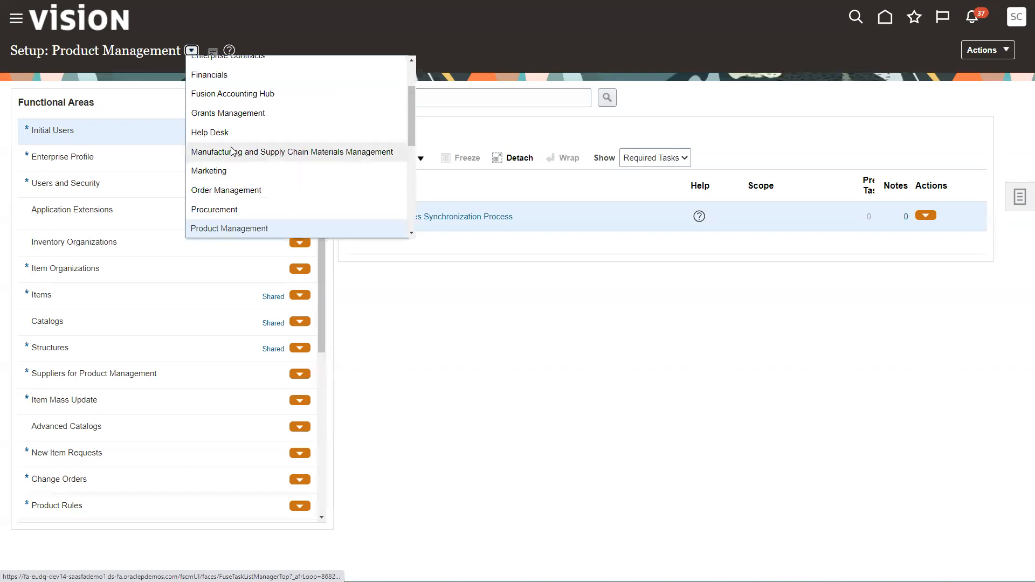
pyautogui.click(292, 152)
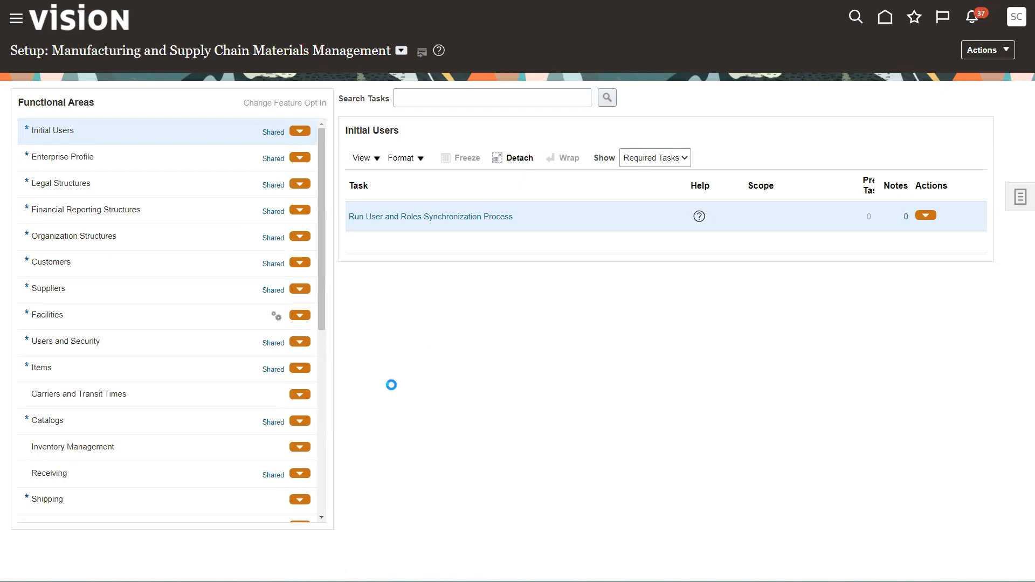
pyautogui.click(284, 104)
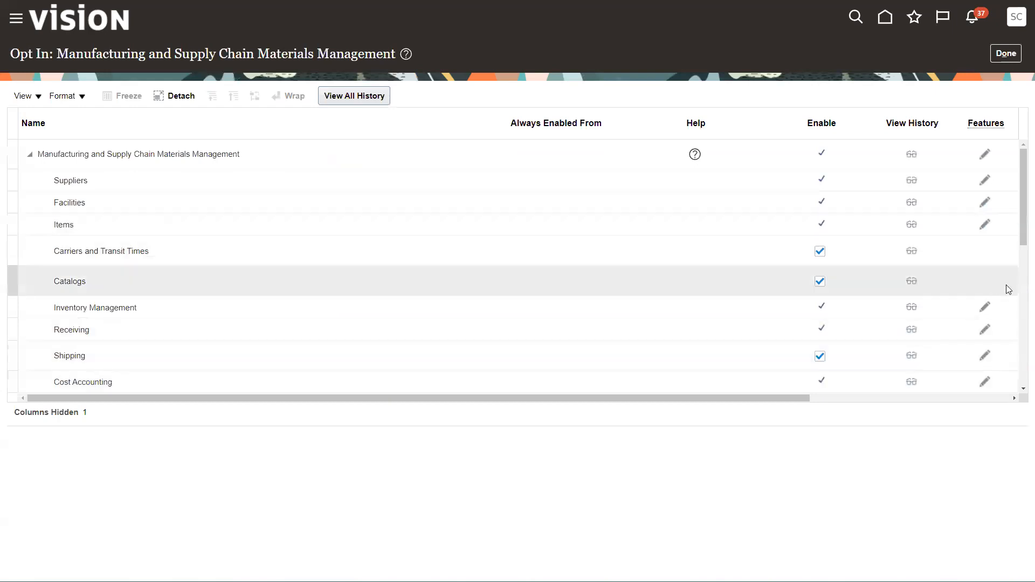
pyautogui.scroll(-3)
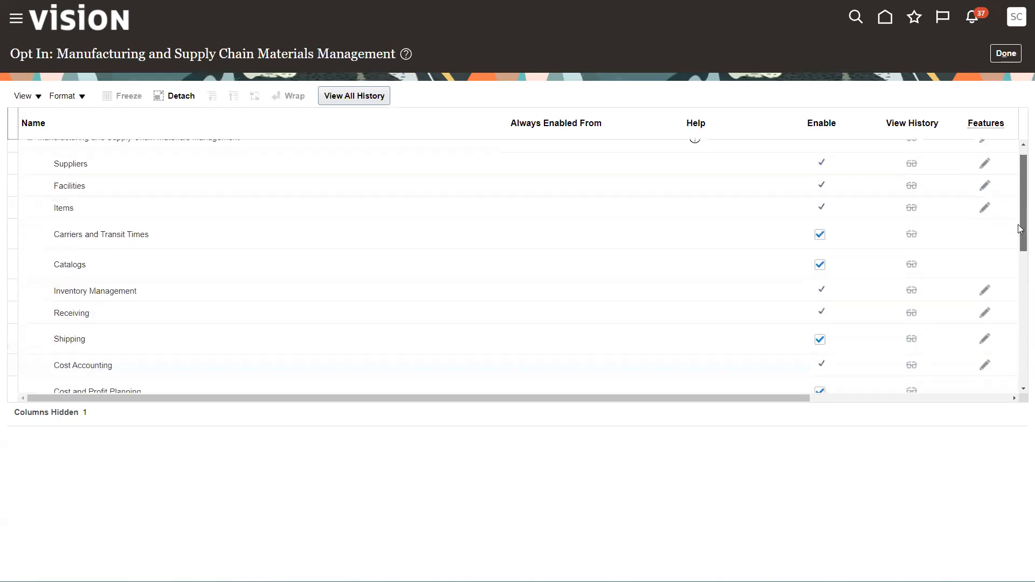
pyautogui.scroll(-3)
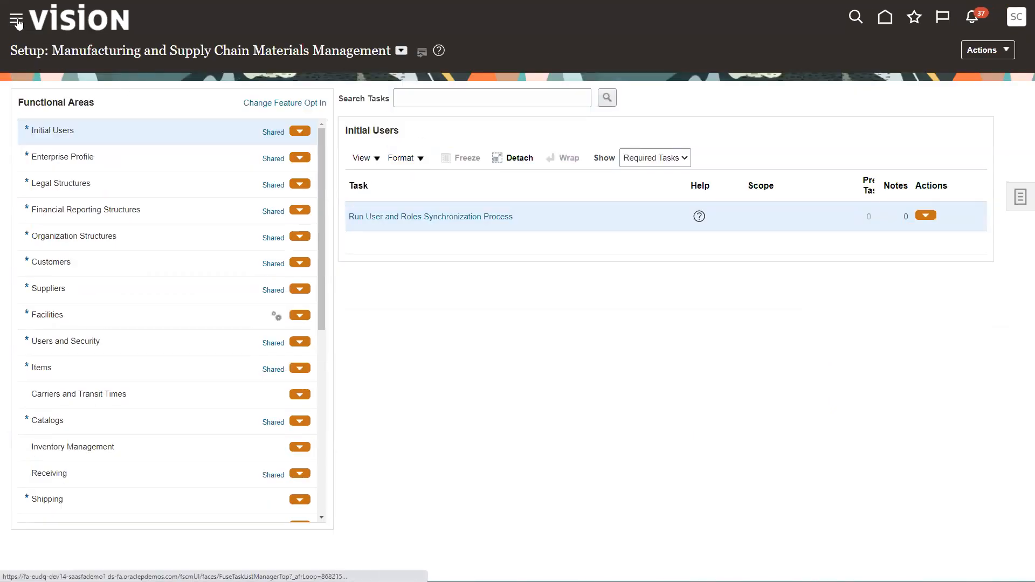
# Step: From the Navigator's New Features overview, filter the Feature column by 'Project-' with no matches
pyautogui.click(15, 17)
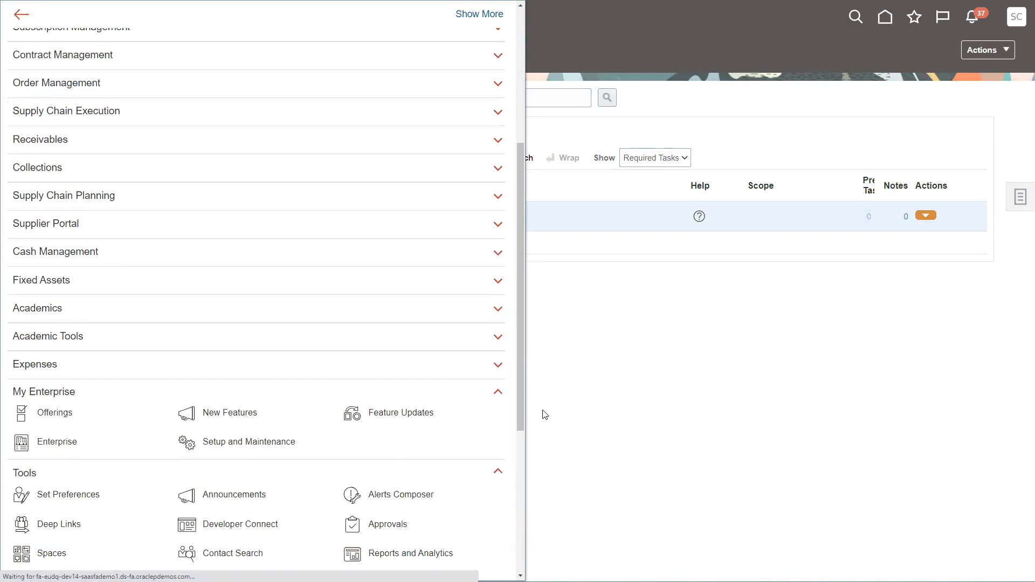
pyautogui.click(230, 413)
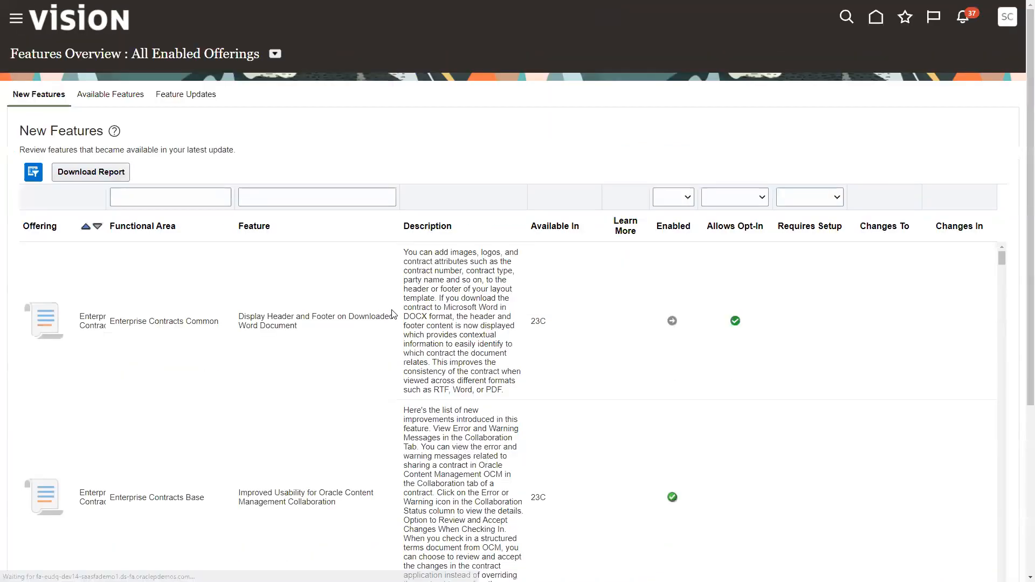
pyautogui.click(317, 196)
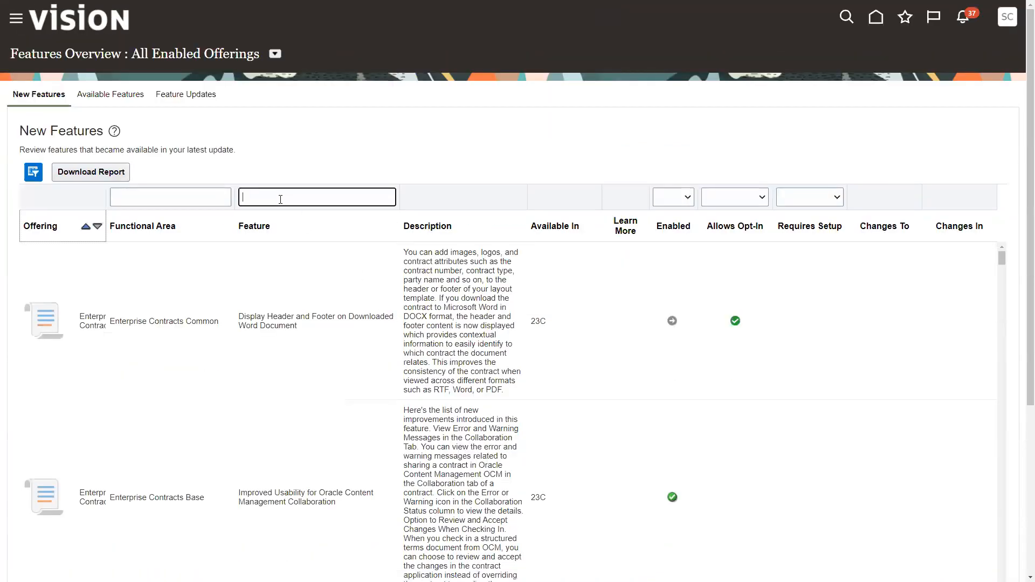
pyautogui.write('Project-driven')
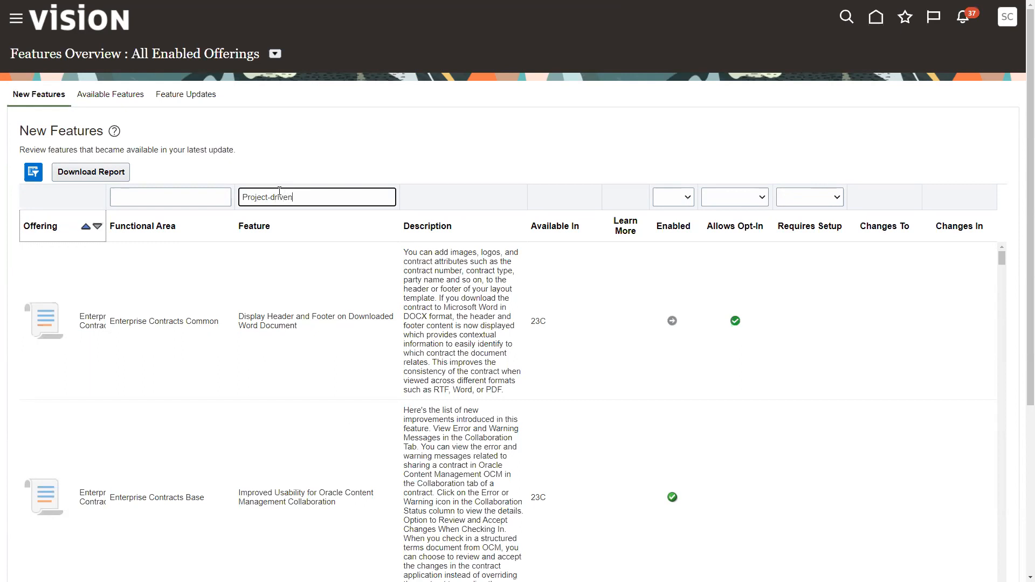
pyautogui.press('enter')
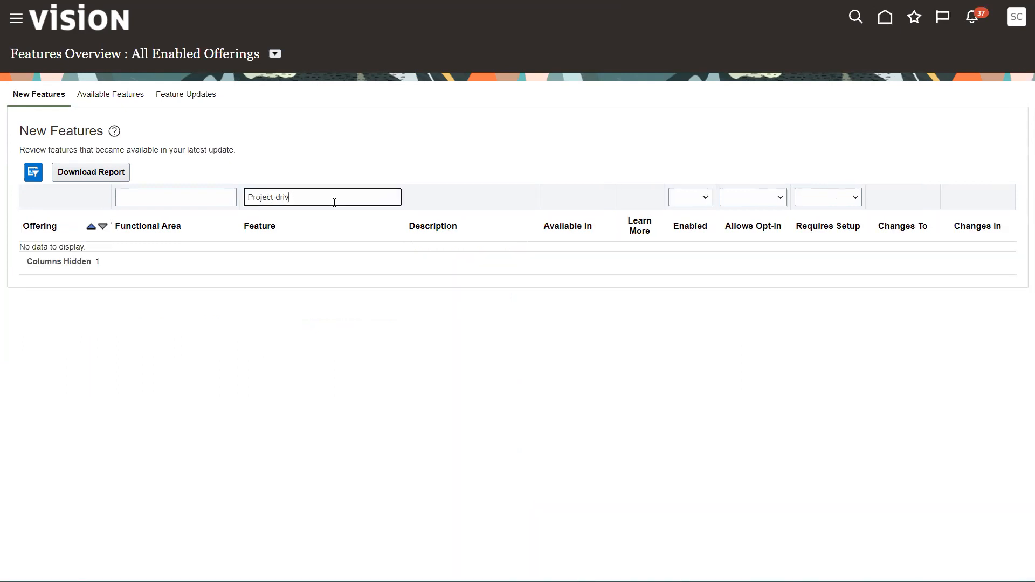
pyautogui.press('BackSpace')
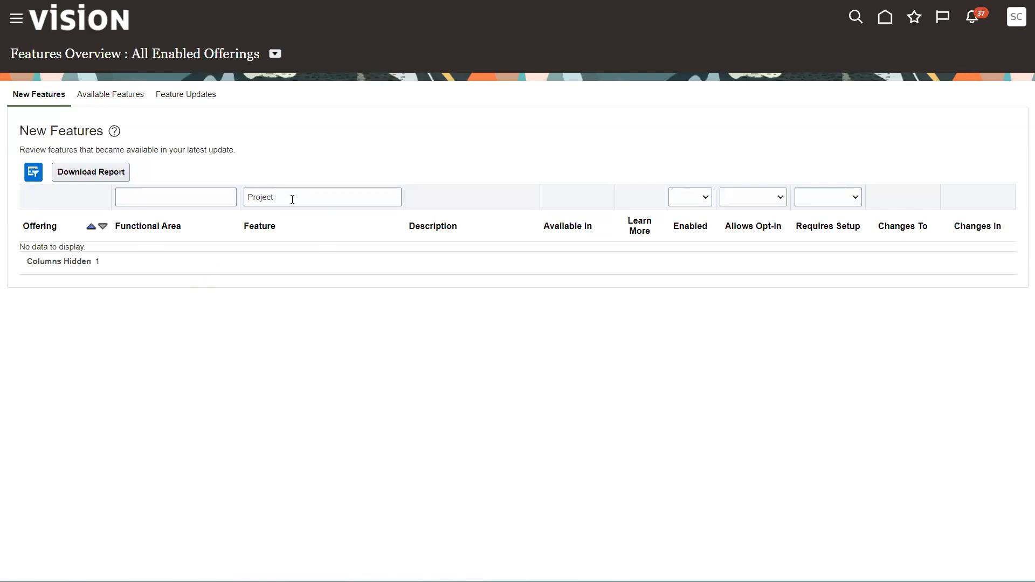
# Step: Filter Available Features to Project-Driven, confirming Project-Driven Supply Chain is enabled and allows opt-in
pyautogui.click(110, 94)
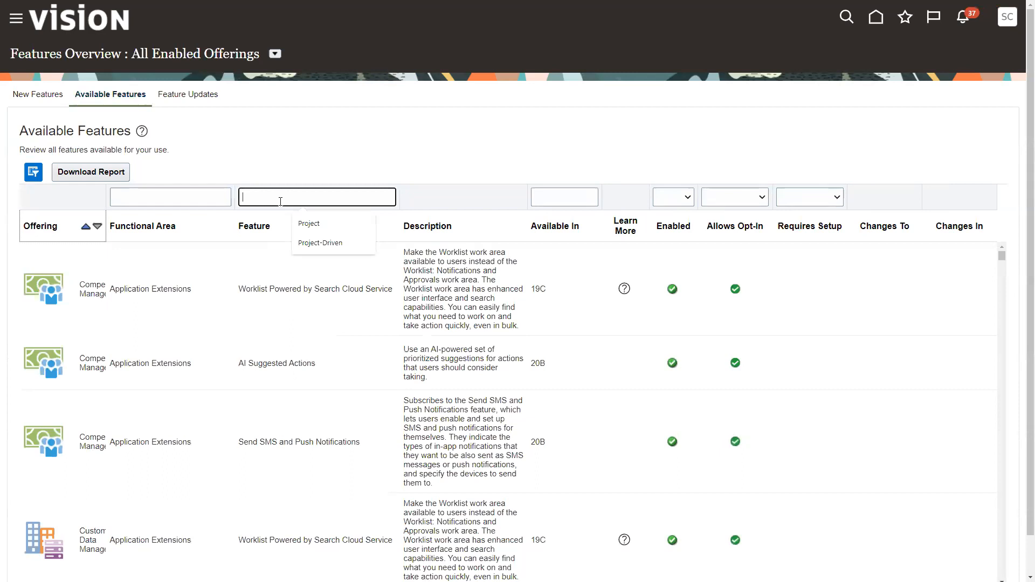
pyautogui.click(320, 243)
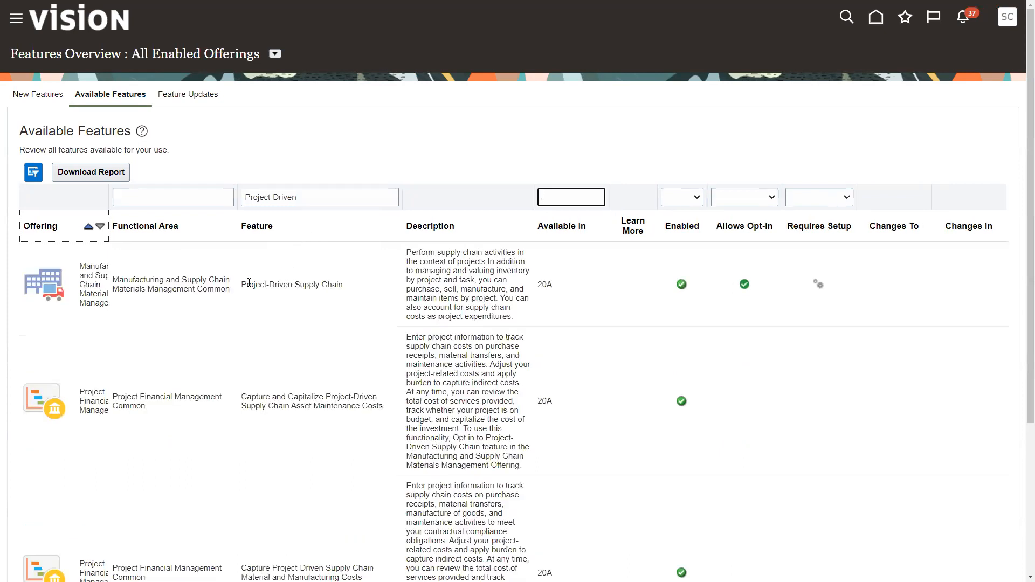
pyautogui.doubleClick(292, 284)
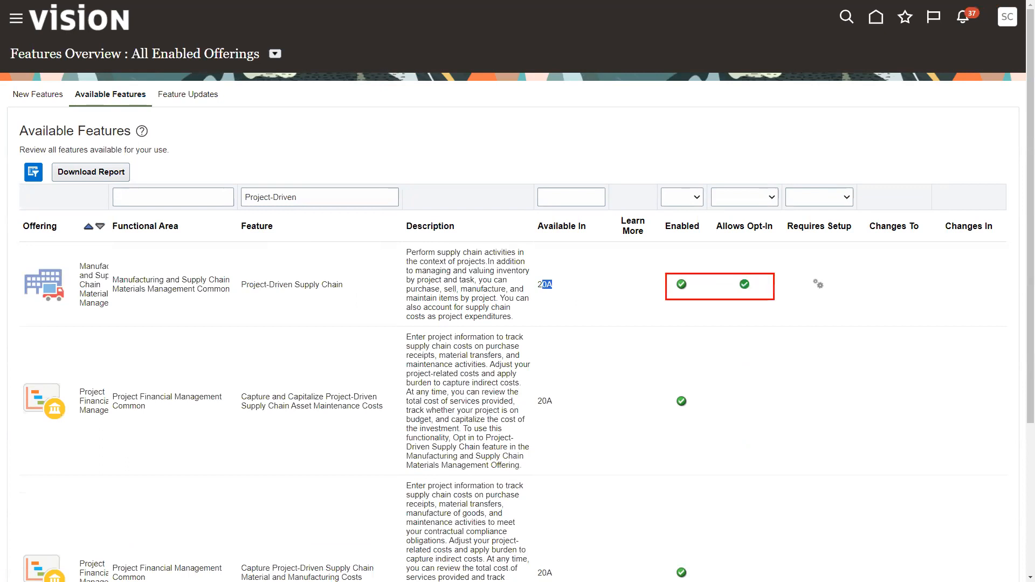
pyautogui.click(719, 286)
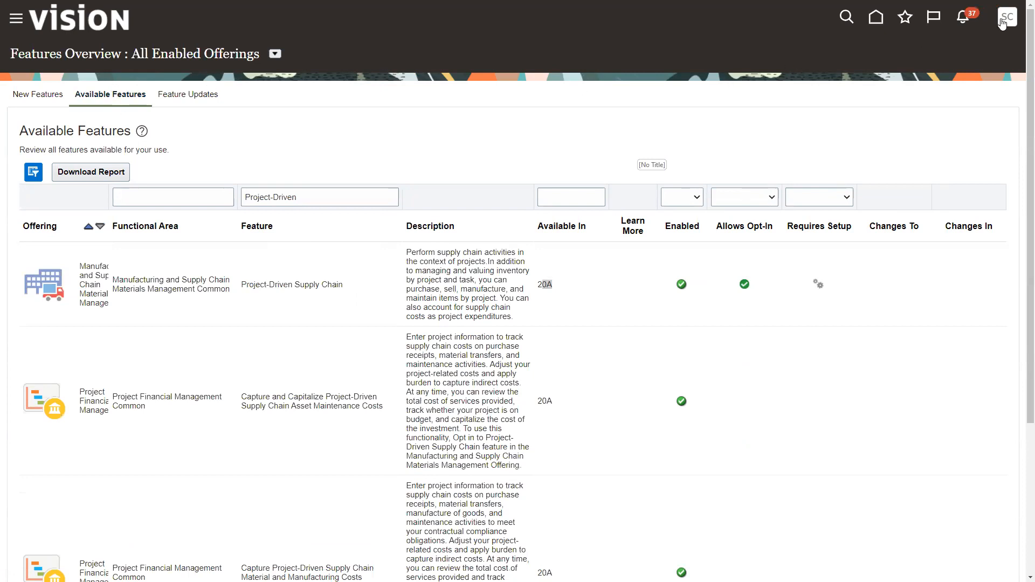
# Step: Go to Setup and Maintenance from the user menu and start a setup task search
pyautogui.click(1006, 16)
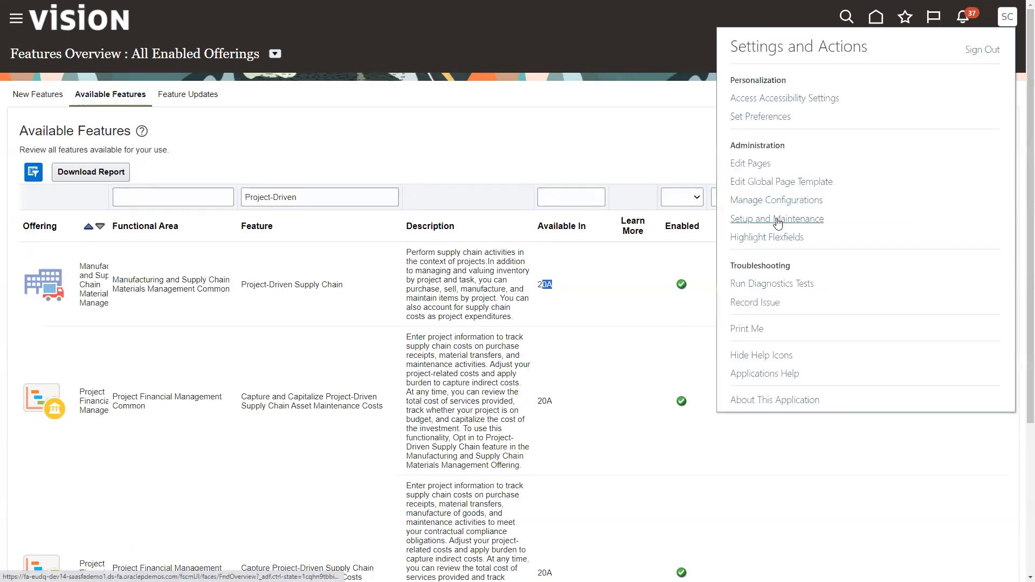
pyautogui.click(777, 219)
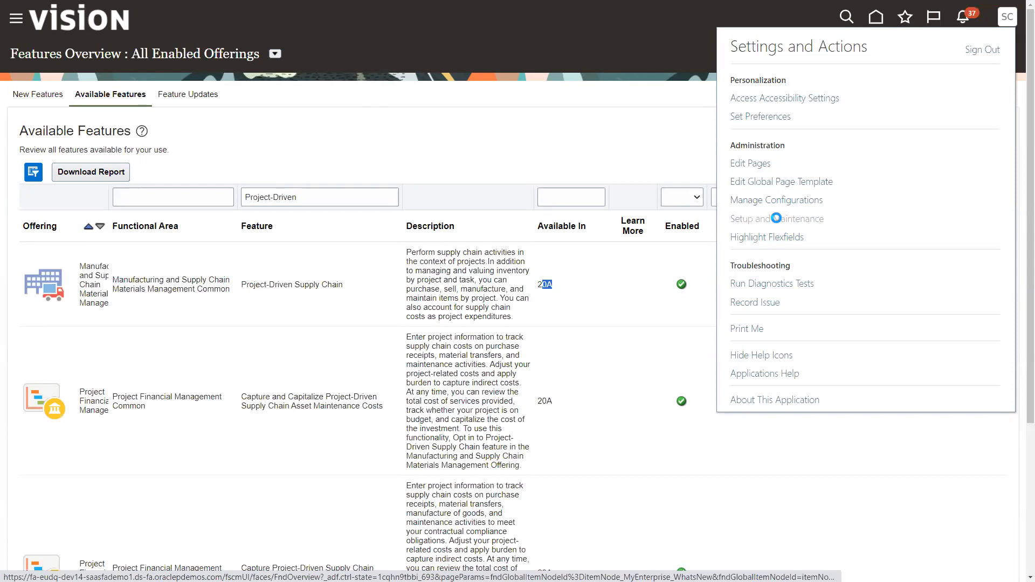
pyautogui.click(769, 219)
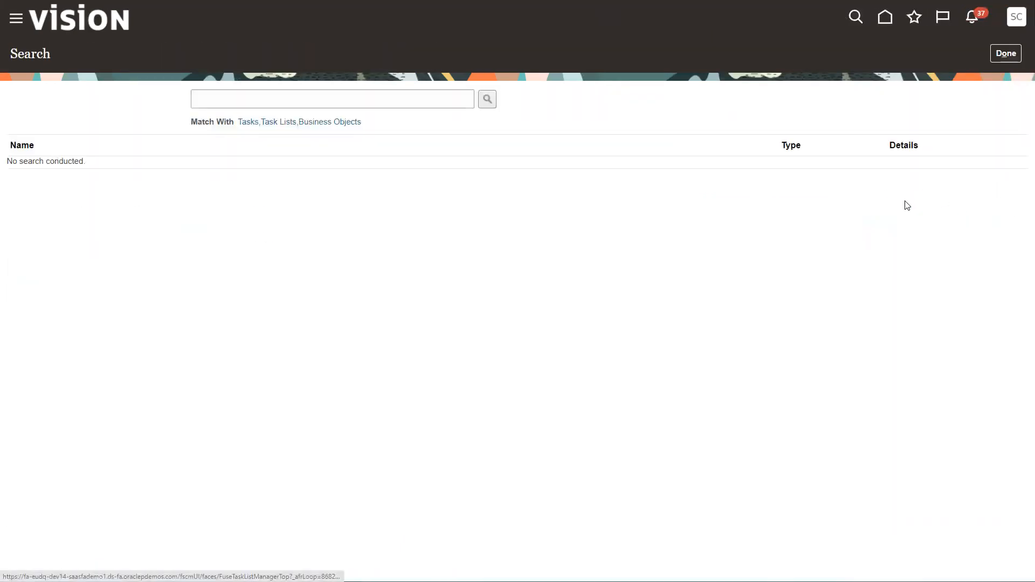
pyautogui.click(332, 98)
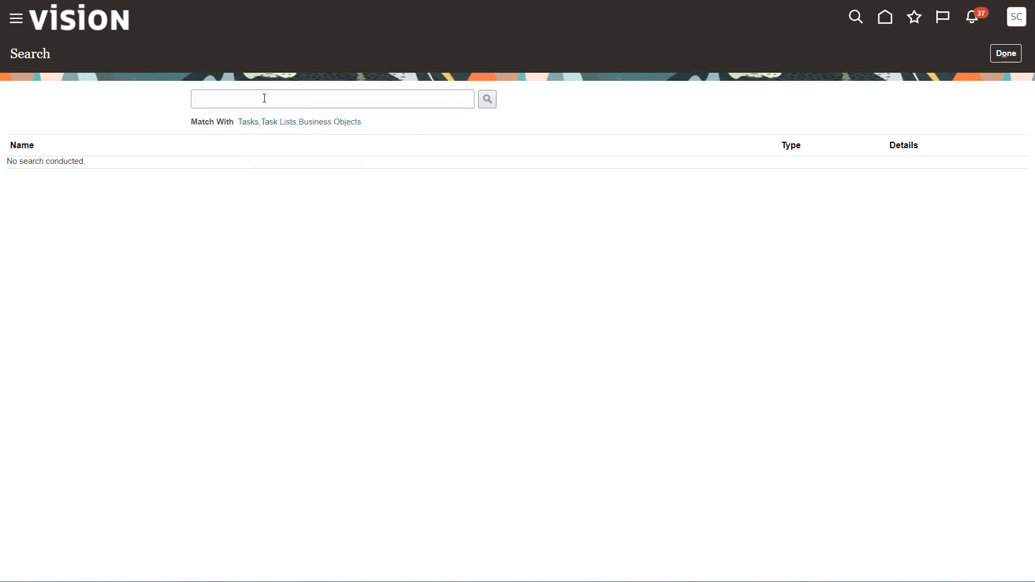
# Step: Search setup tasks for 'inventory organization'
pyautogui.write('inventory')
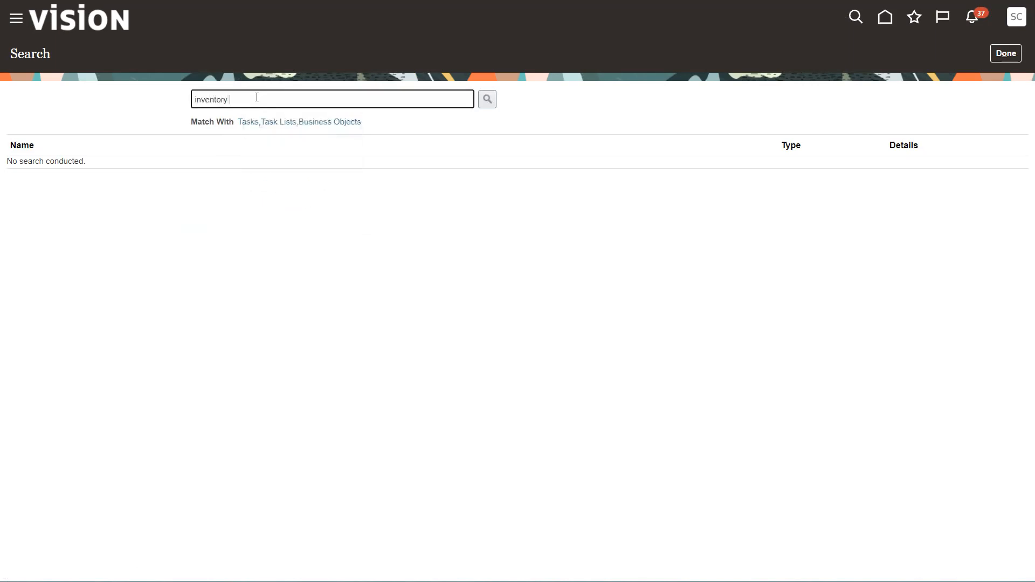
pyautogui.write('organizations')
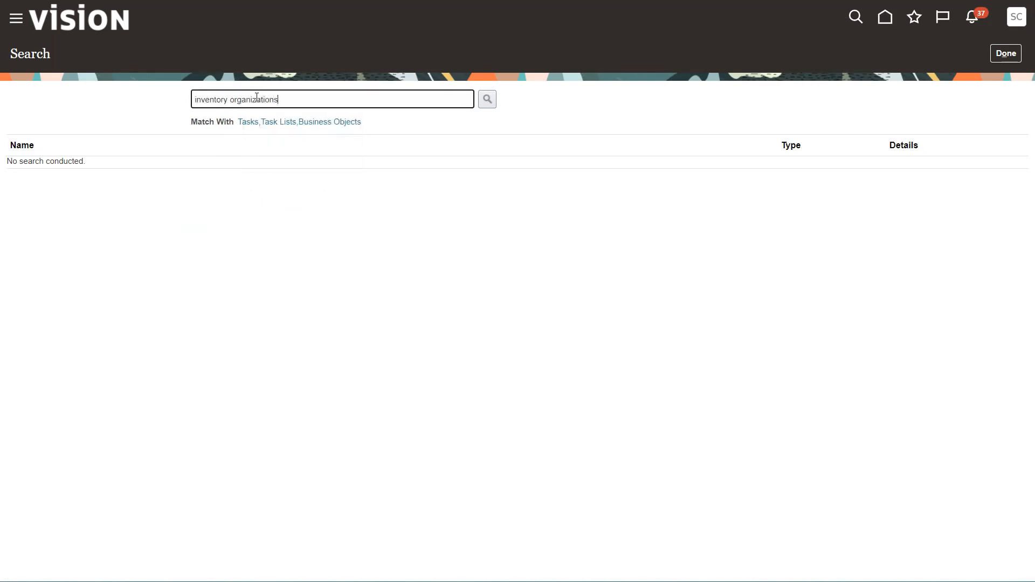
pyautogui.press('Backspace')
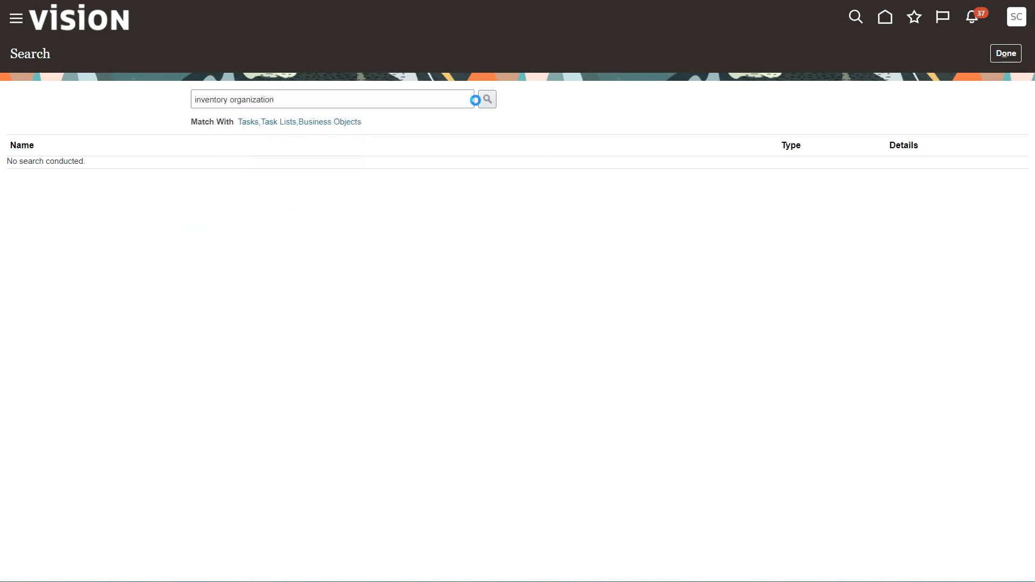
pyautogui.click(486, 99)
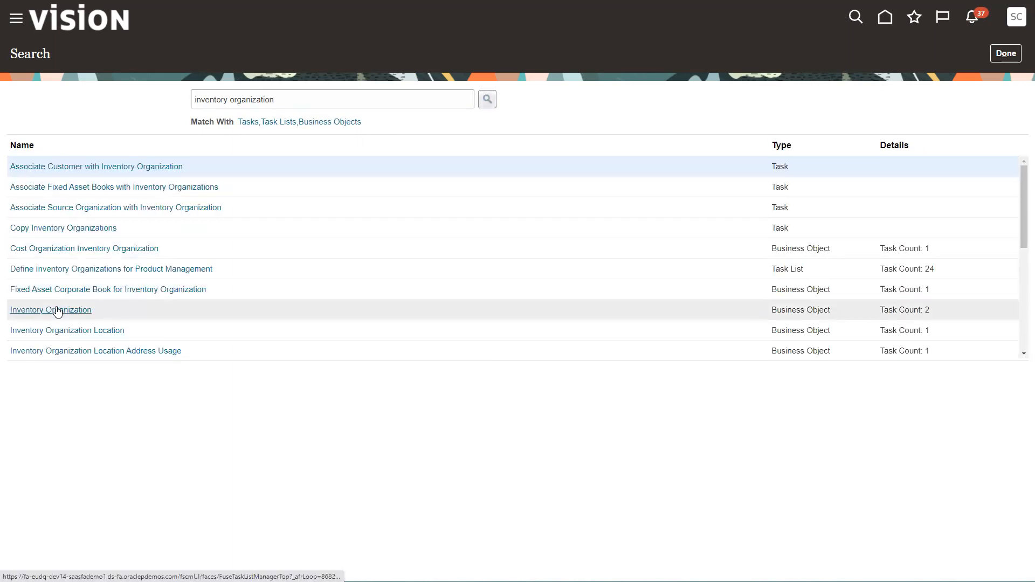
# Step: In Manage Inventory Organizations, search for organization 002, Atlanta
pyautogui.click(51, 310)
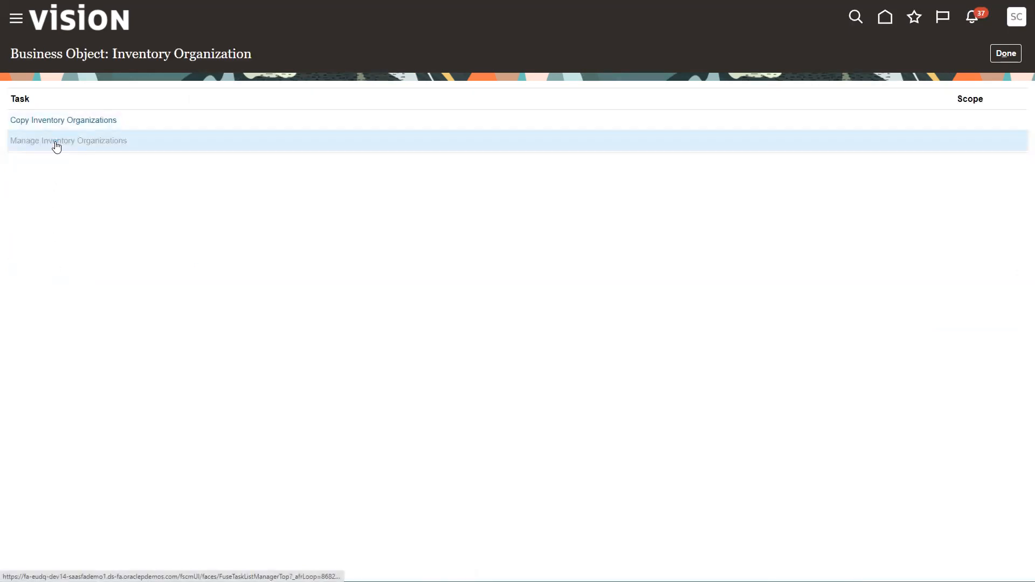
pyautogui.click(68, 141)
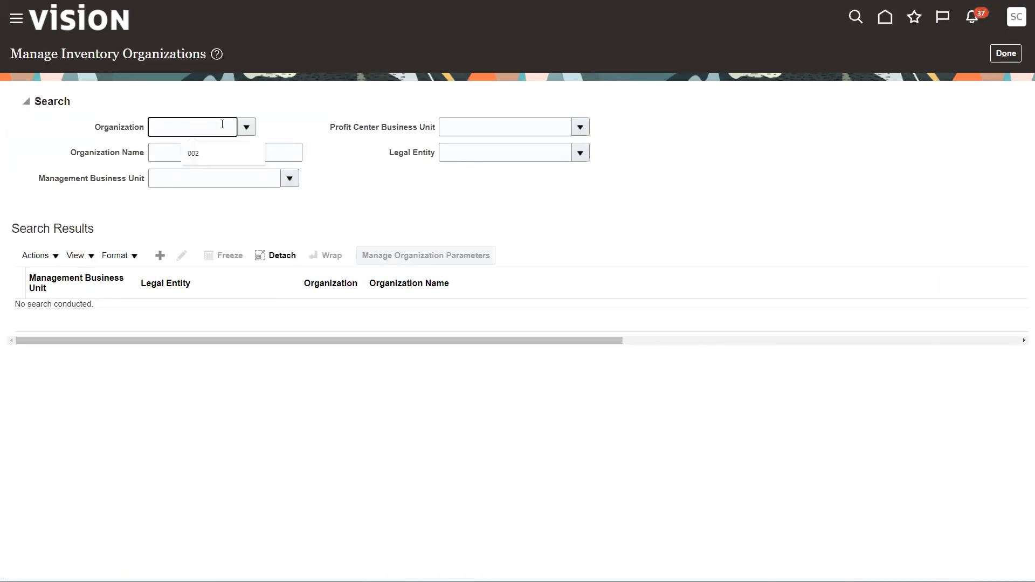
pyautogui.write('020')
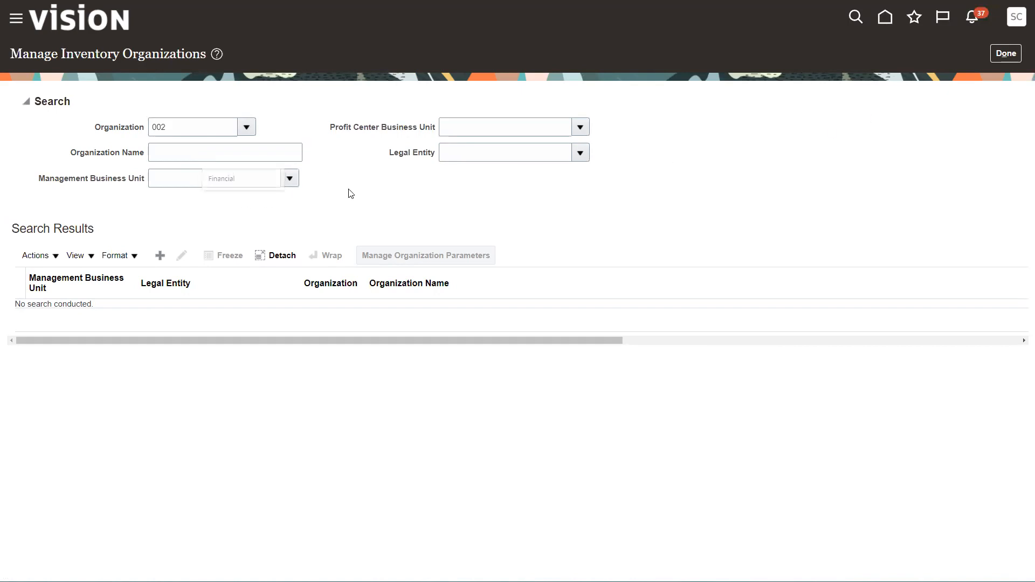
pyautogui.click(192, 128)
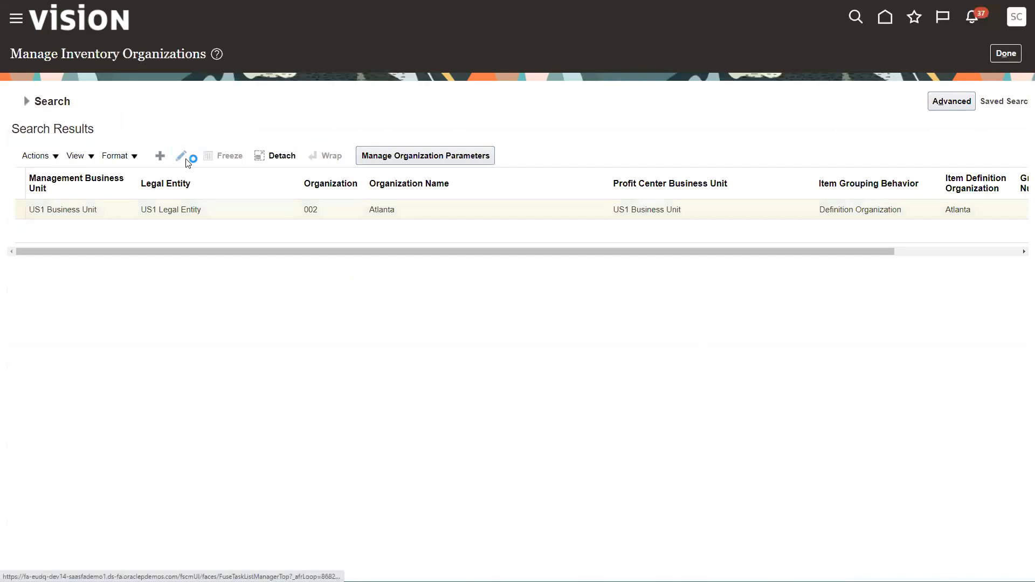
# Step: Edit Atlanta and move to its organization parameters, where inventory tracking by project is enabled
pyautogui.click(181, 156)
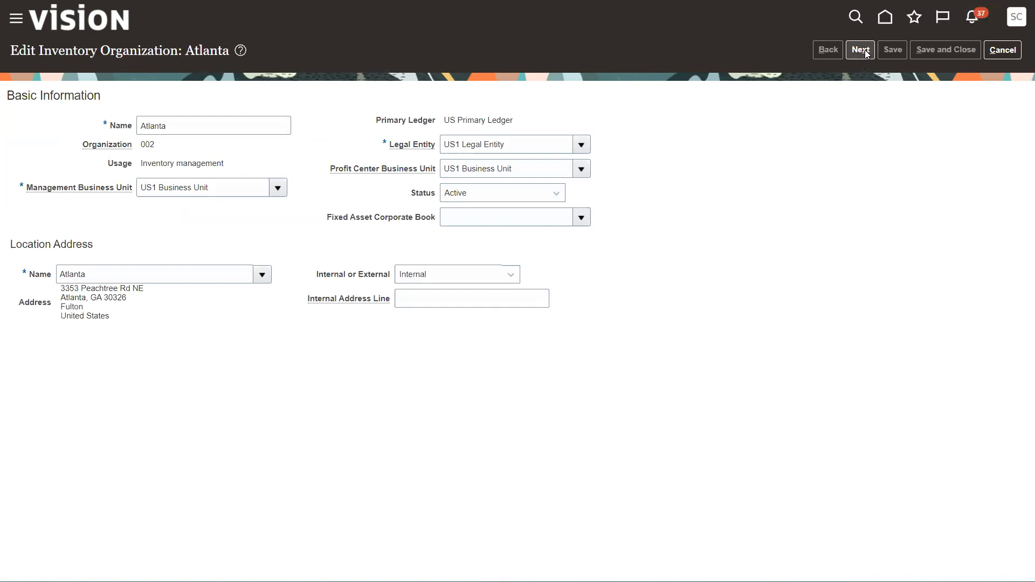
pyautogui.click(860, 50)
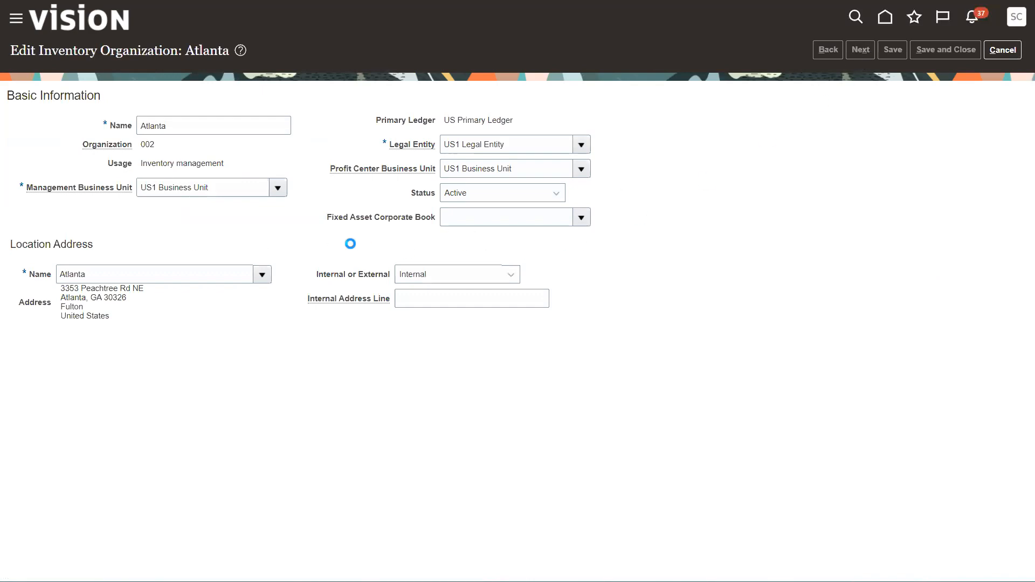
pyautogui.click(860, 50)
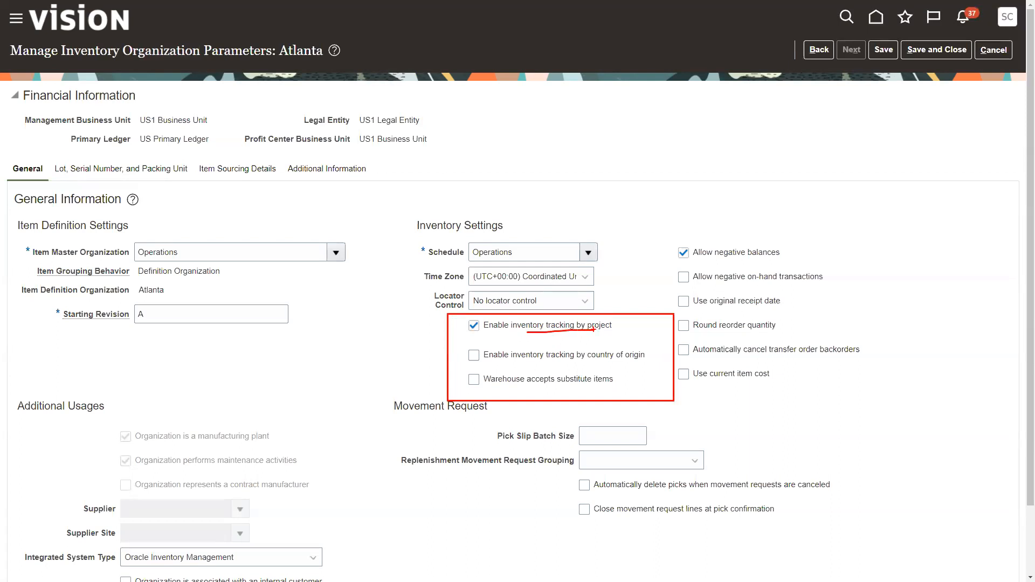
pyautogui.moveTo(491, 369); pyautogui.dragTo(586, 370)
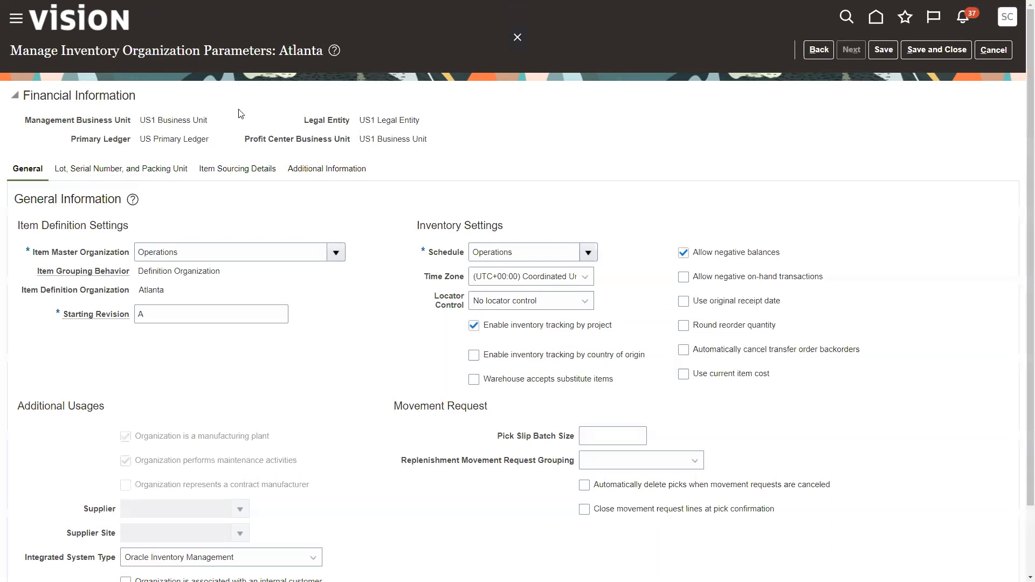
pyautogui.moveTo(936, 50)
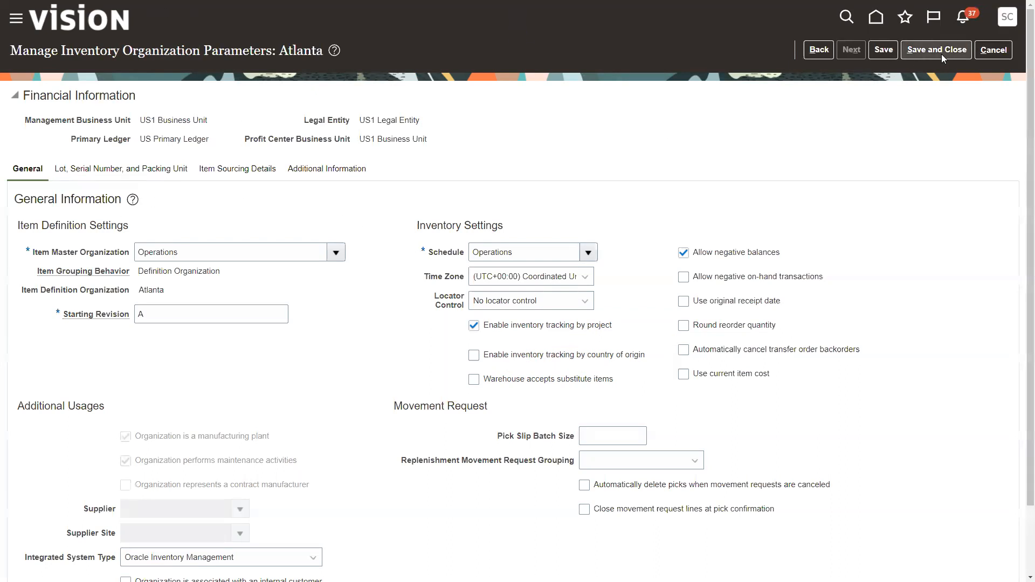
# Step: Save and close Atlanta's parameters, reopen them and review the Additional Information and General settings
pyautogui.click(935, 49)
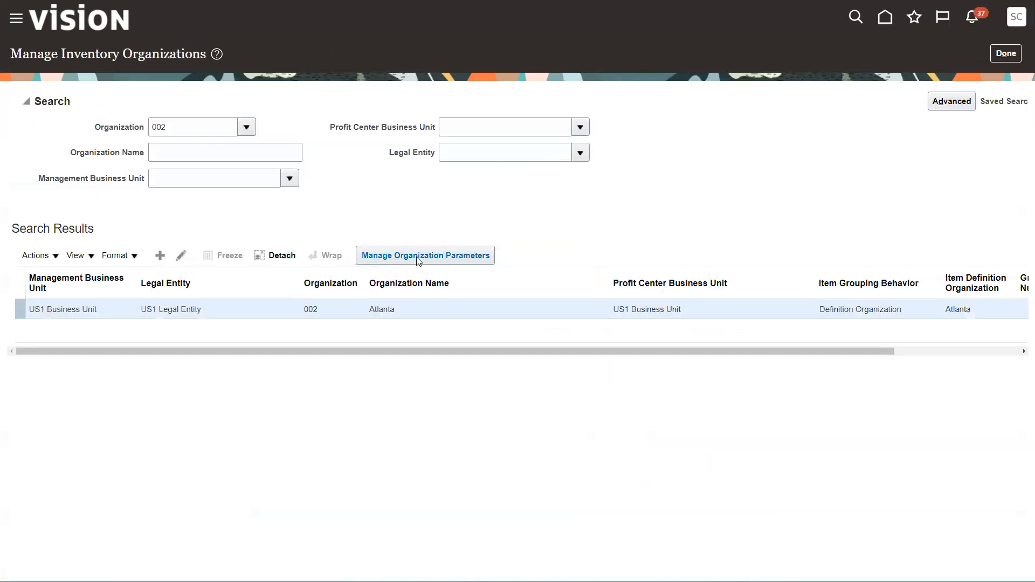
pyautogui.click(425, 255)
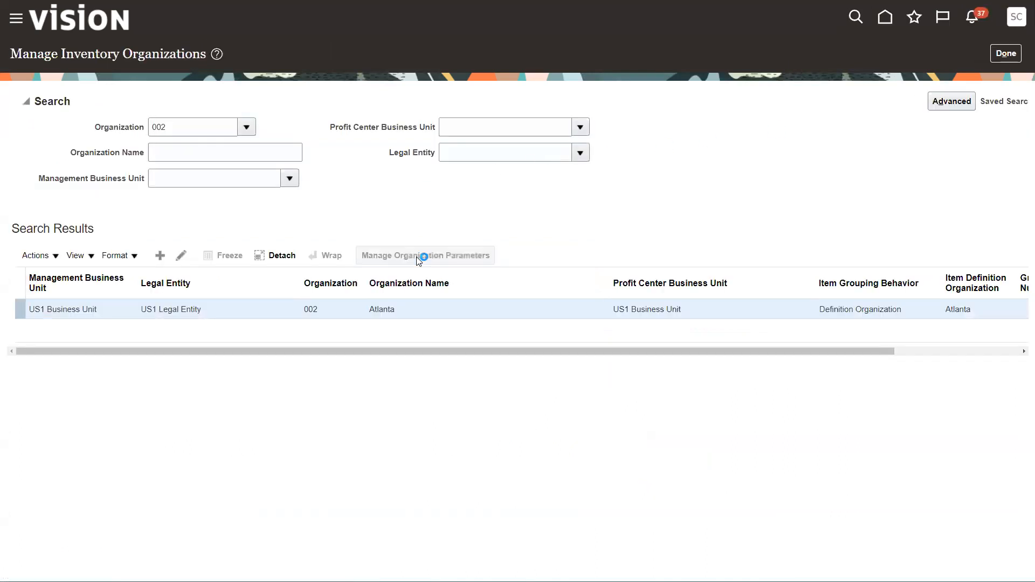
pyautogui.click(425, 256)
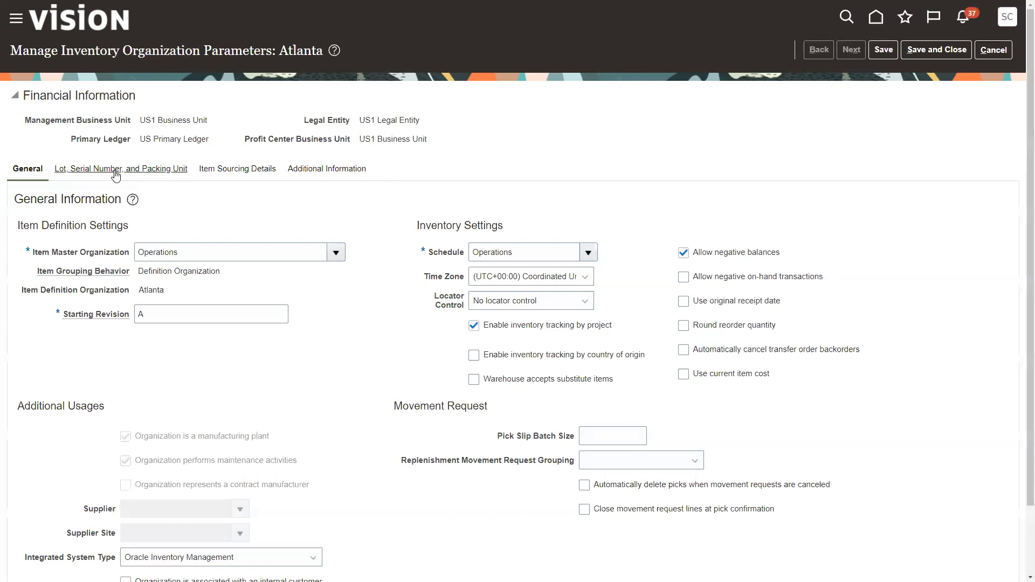
pyautogui.click(121, 168)
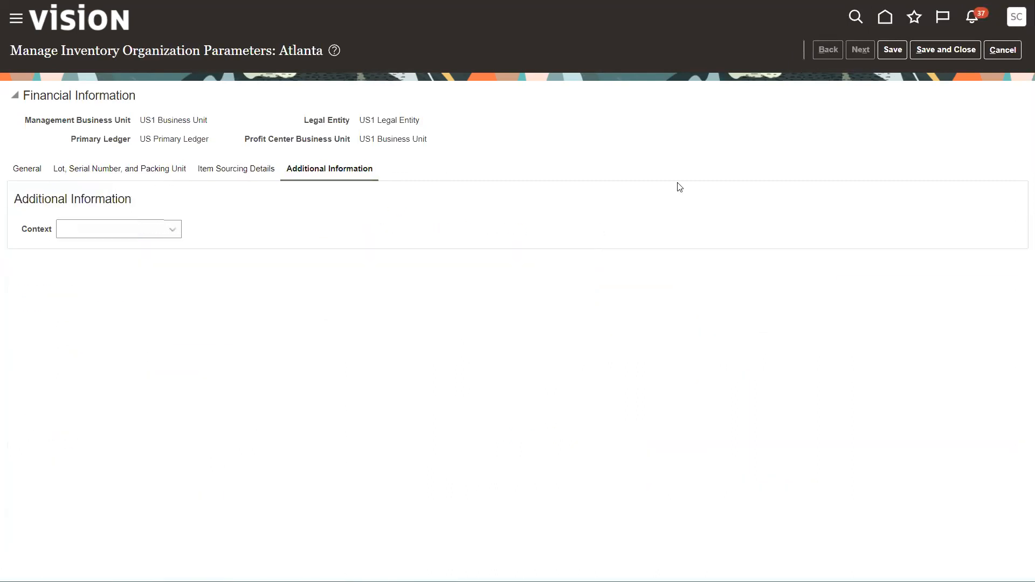
pyautogui.click(27, 169)
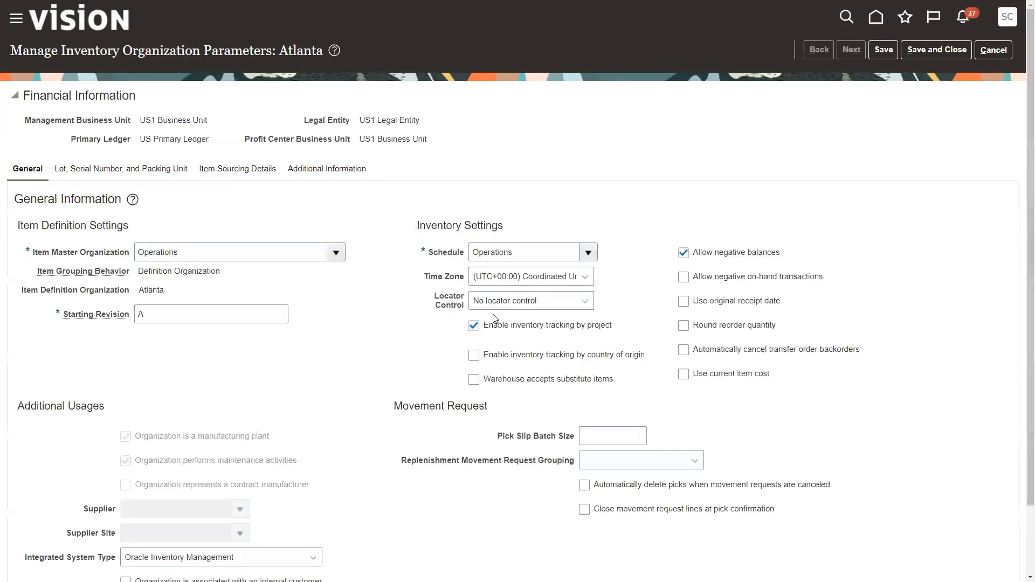
pyautogui.moveTo(603, 330)
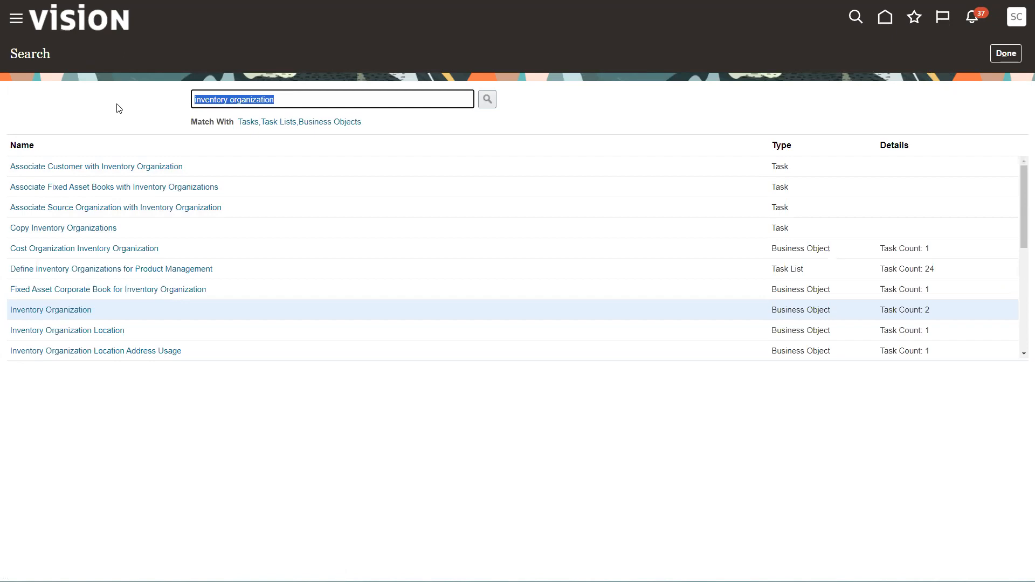
# Step: Search tasks for 'expenditure types' and open Manage Expenditure Types
pyautogui.write('expenditure')
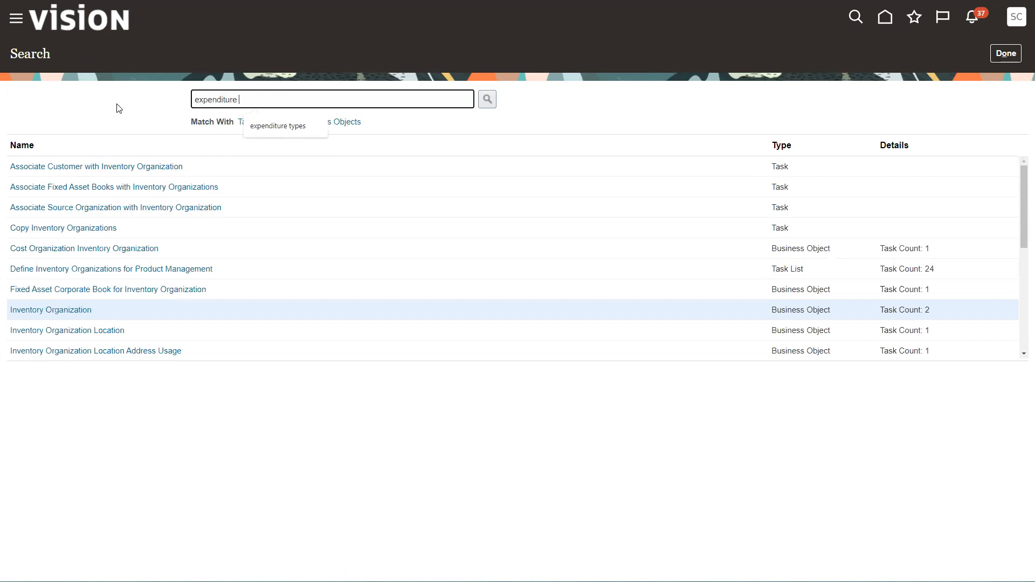
pyautogui.click(277, 126)
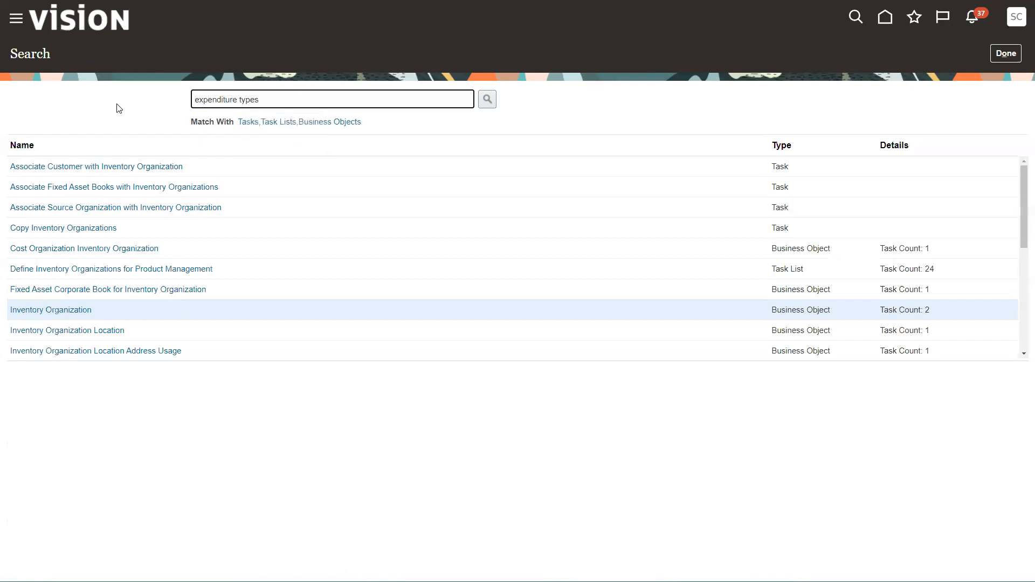
pyautogui.click(486, 99)
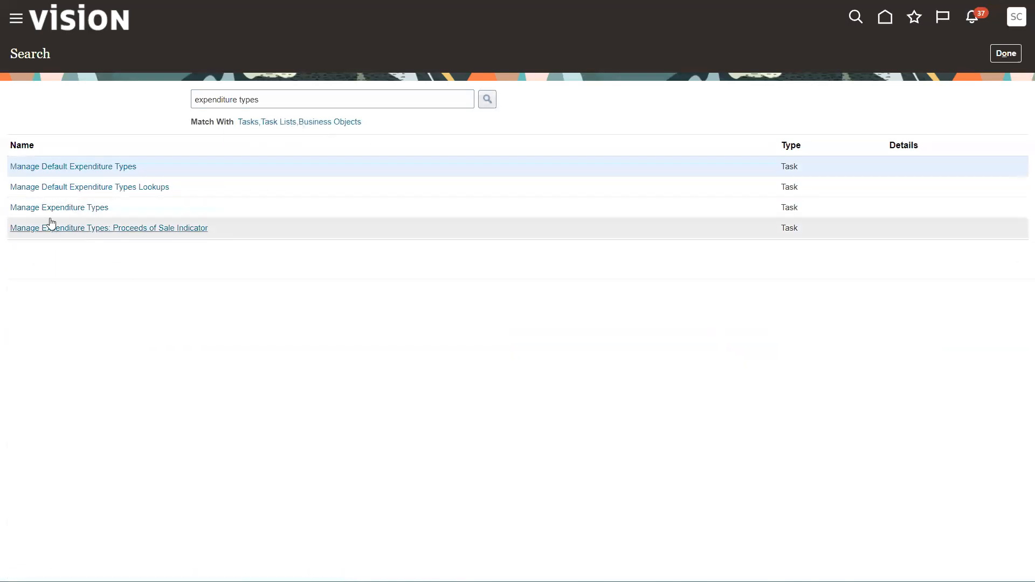
pyautogui.moveTo(58, 207)
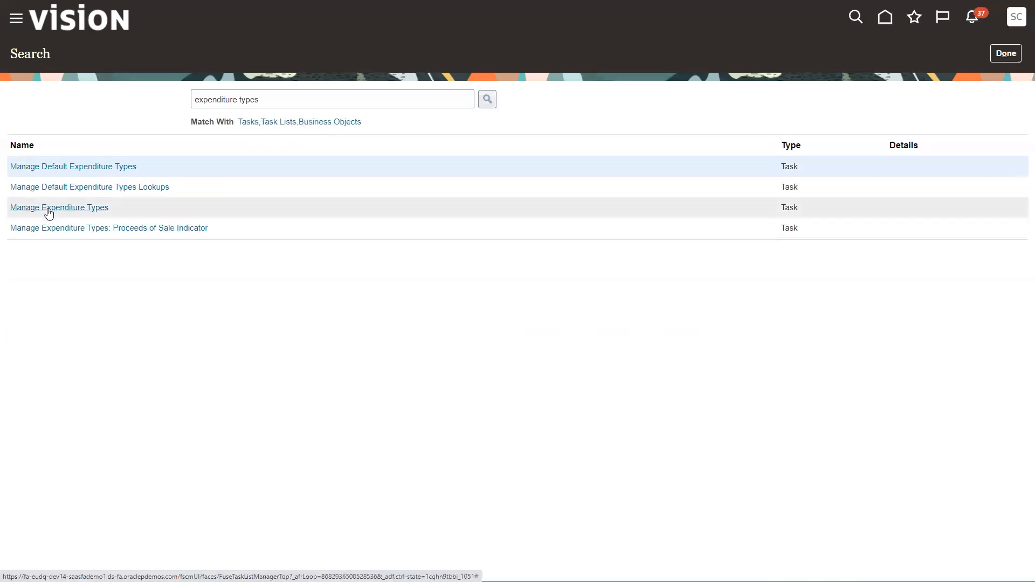
pyautogui.click(58, 207)
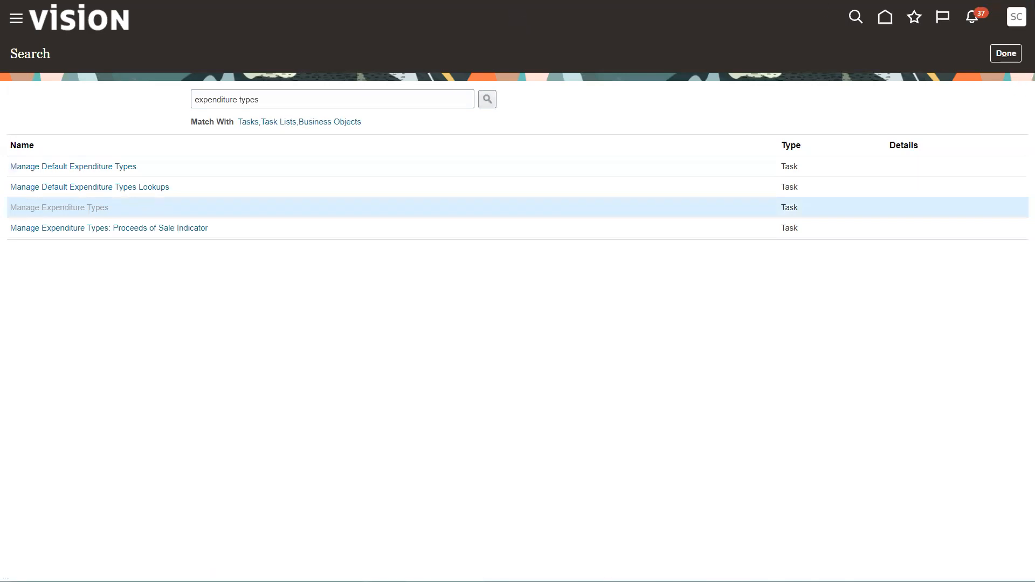
pyautogui.click(59, 207)
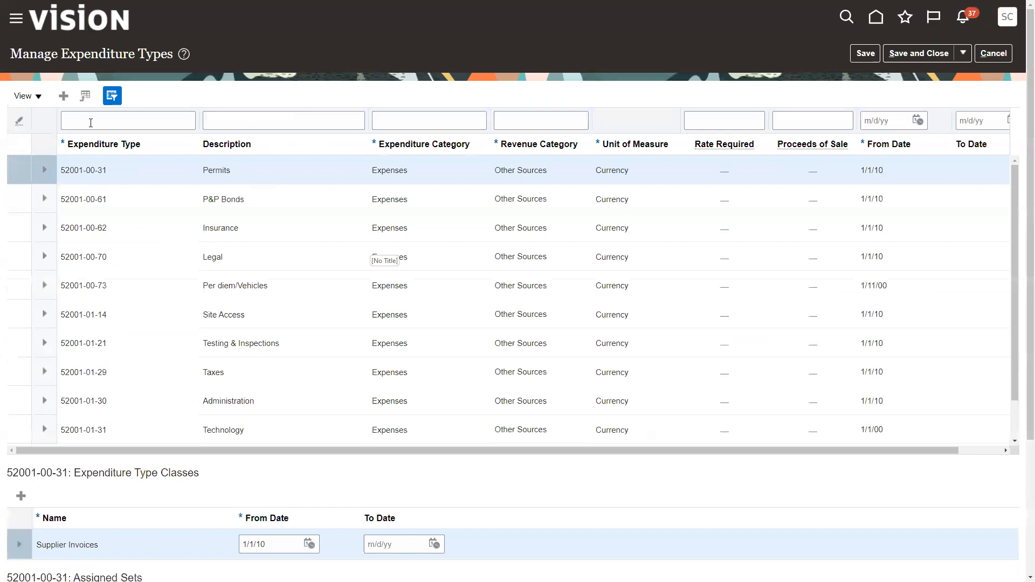
# Step: Filter expenditure types by 'supply' to review Supply Chain types, then by 'Material'
pyautogui.click(127, 120)
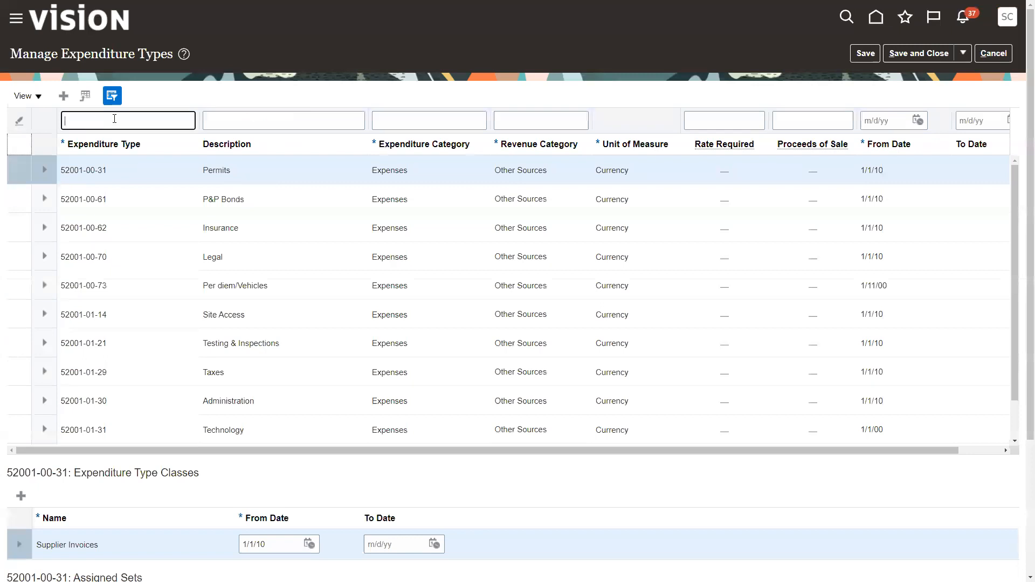
pyautogui.write('supply')
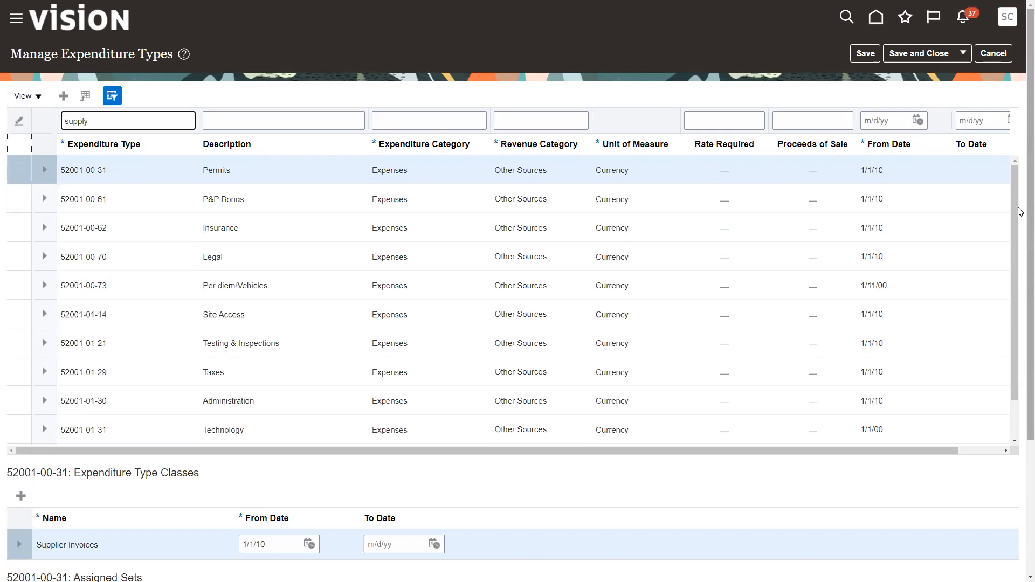
pyautogui.click(283, 119)
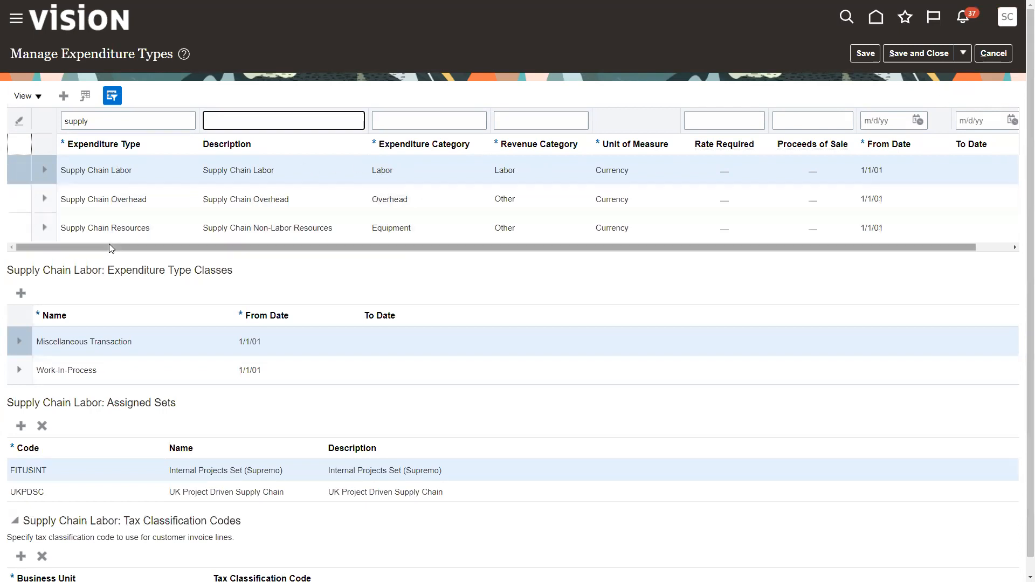
pyautogui.moveTo(106, 245)
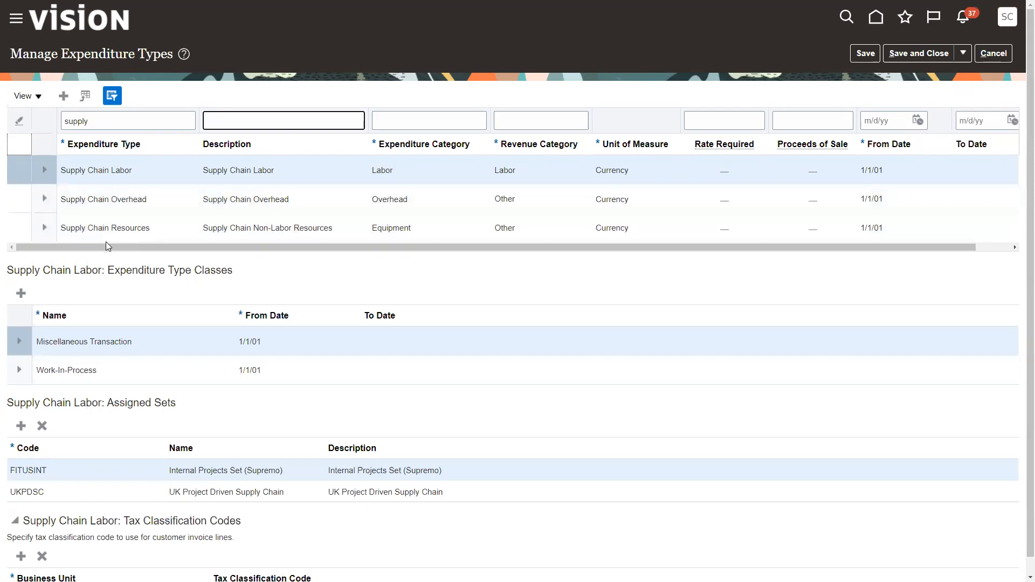
pyautogui.click(105, 227)
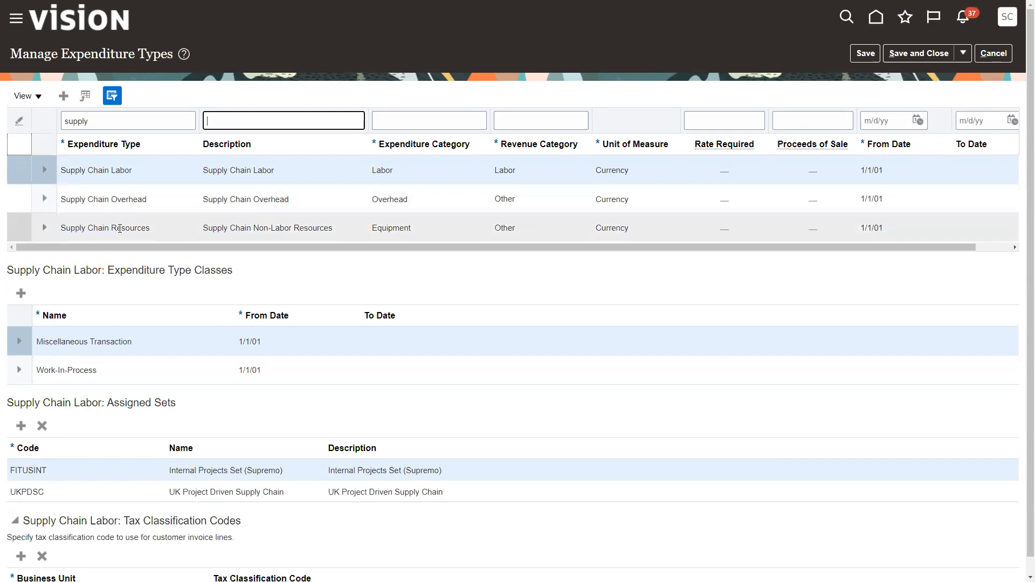
pyautogui.moveTo(362, 182)
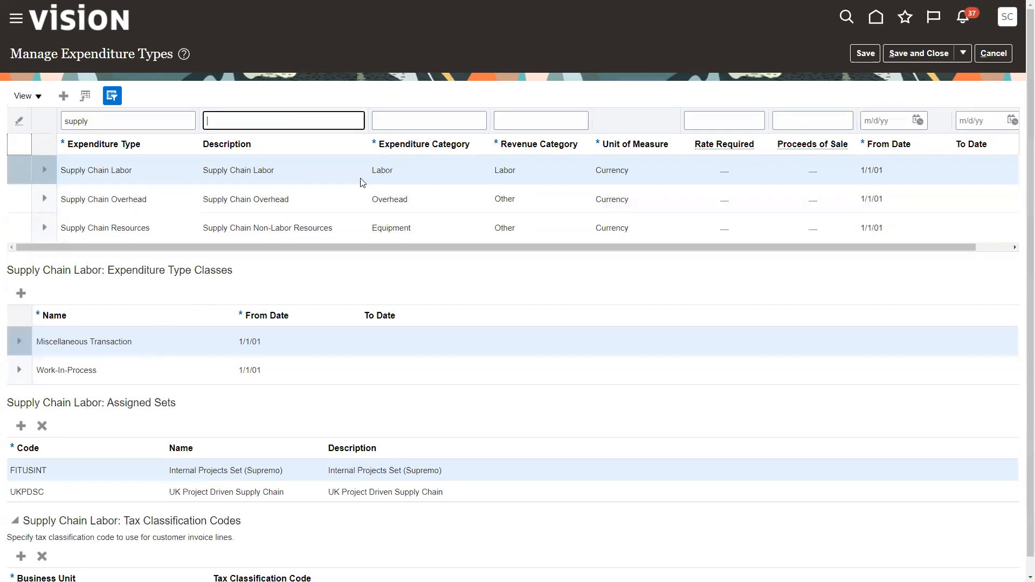
pyautogui.moveTo(370, 165)
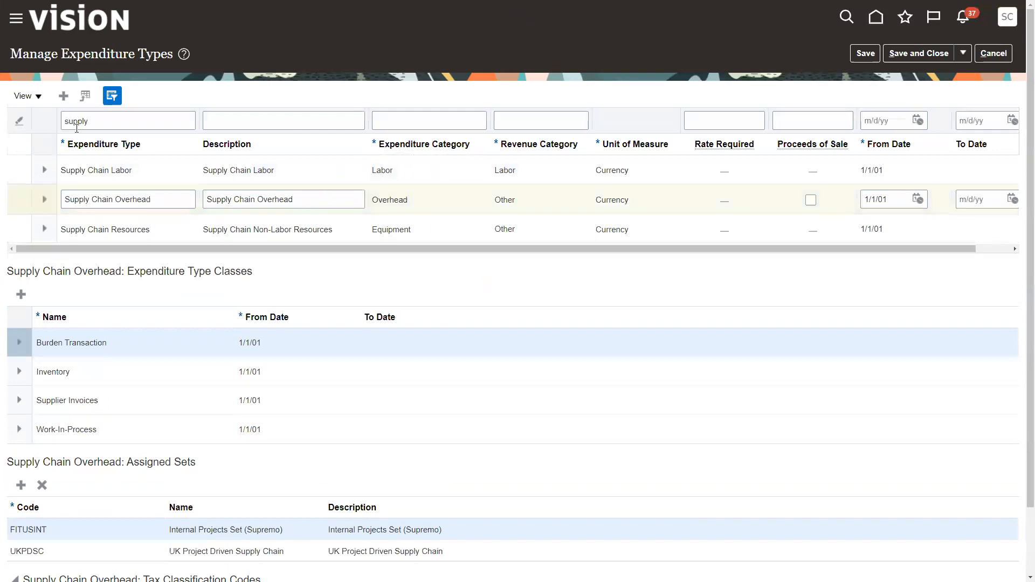
pyautogui.write('Material')
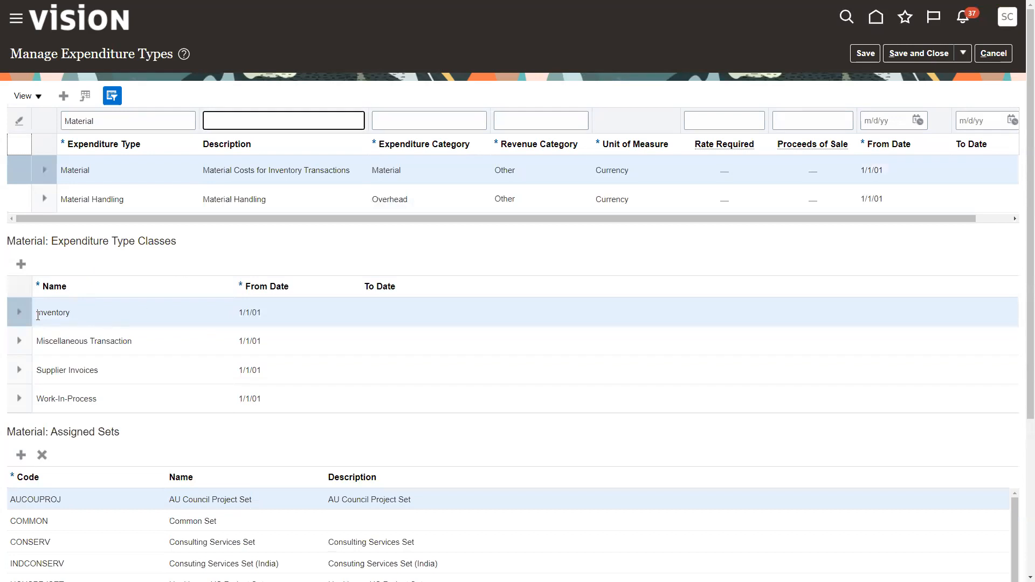
pyautogui.click(84, 342)
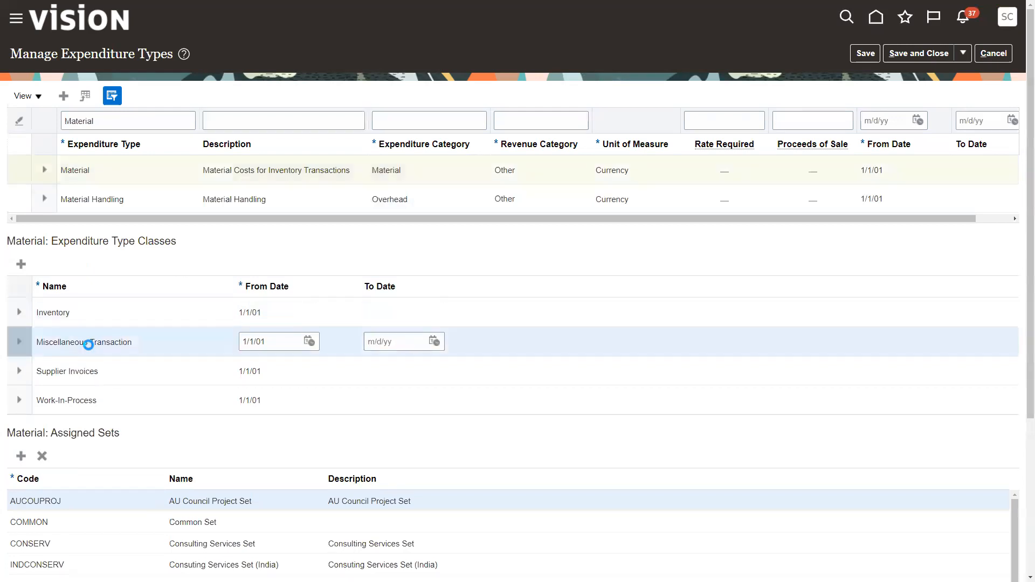
pyautogui.click(67, 370)
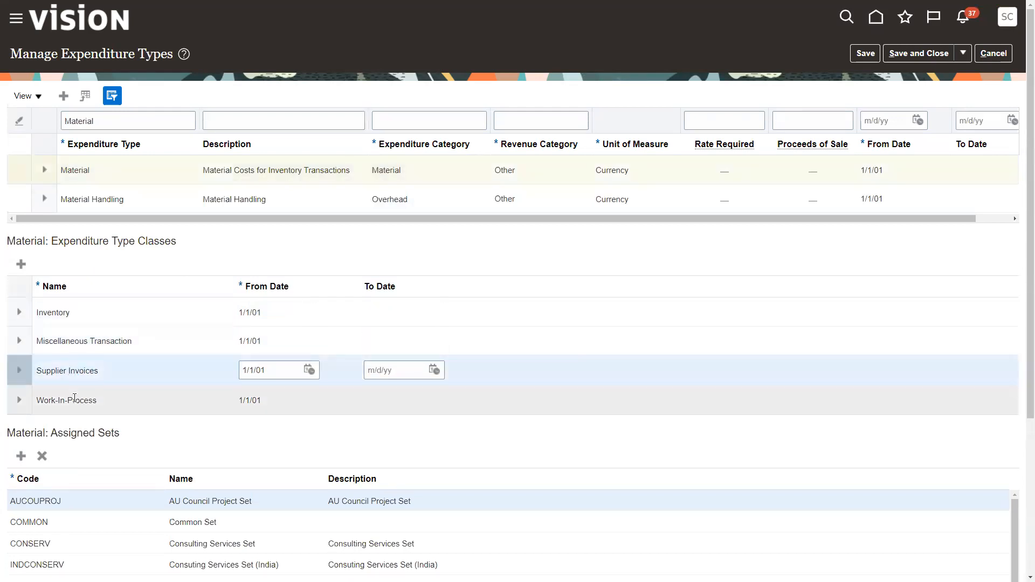
pyautogui.click(66, 399)
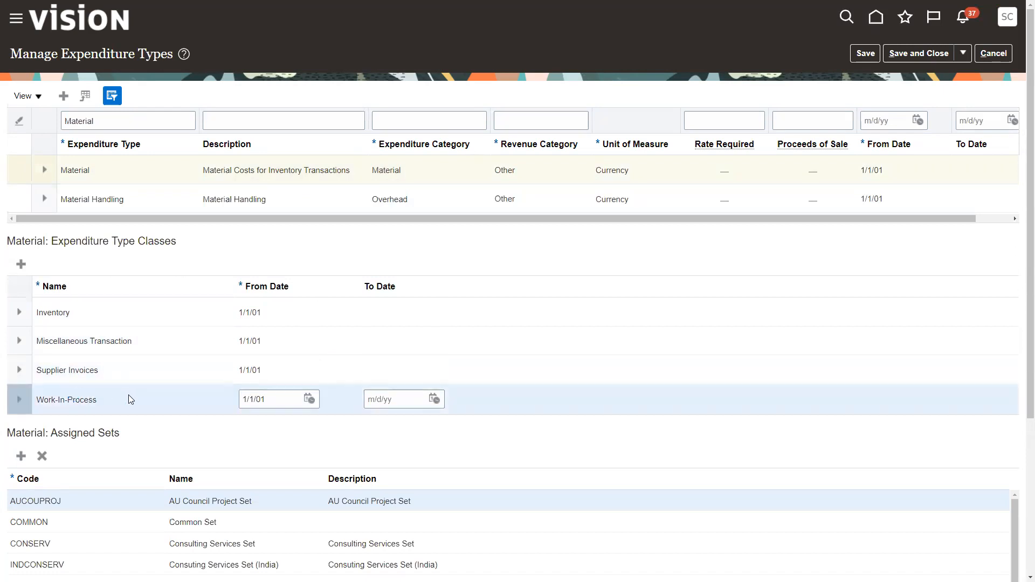
pyautogui.scroll(-3)
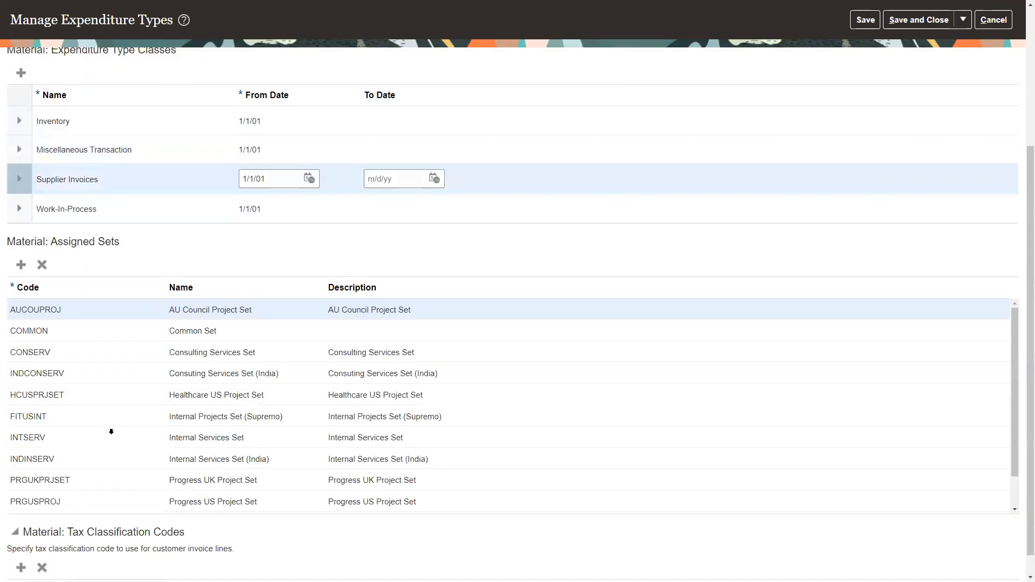
pyautogui.scroll(-3)
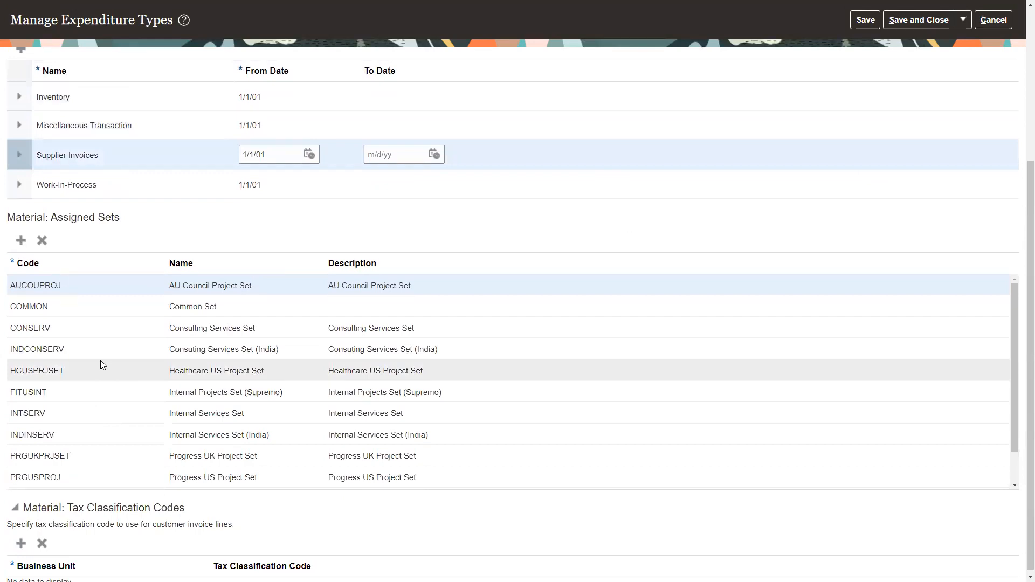
pyautogui.moveTo(121, 137)
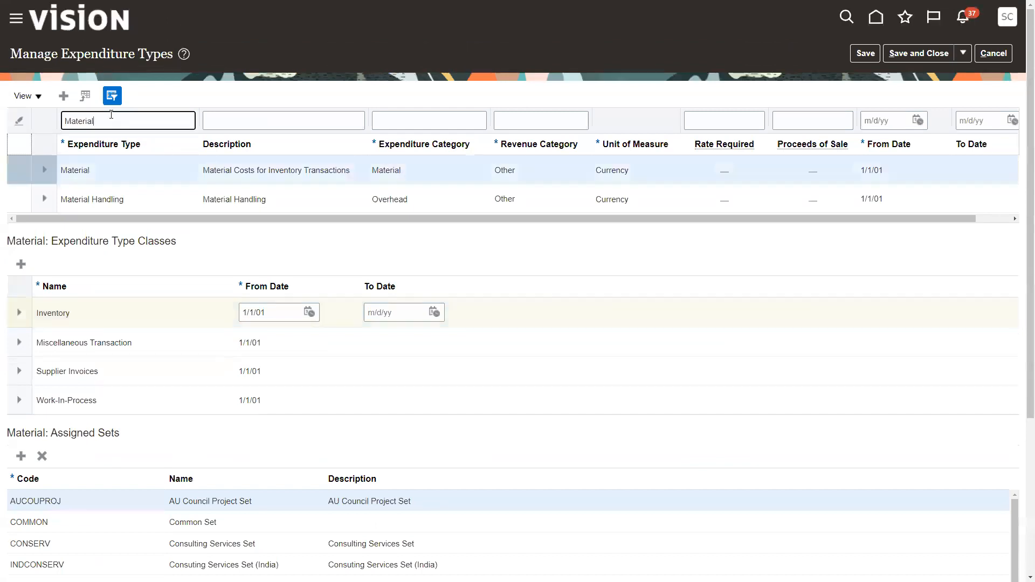
pyautogui.write('Supply Chain')
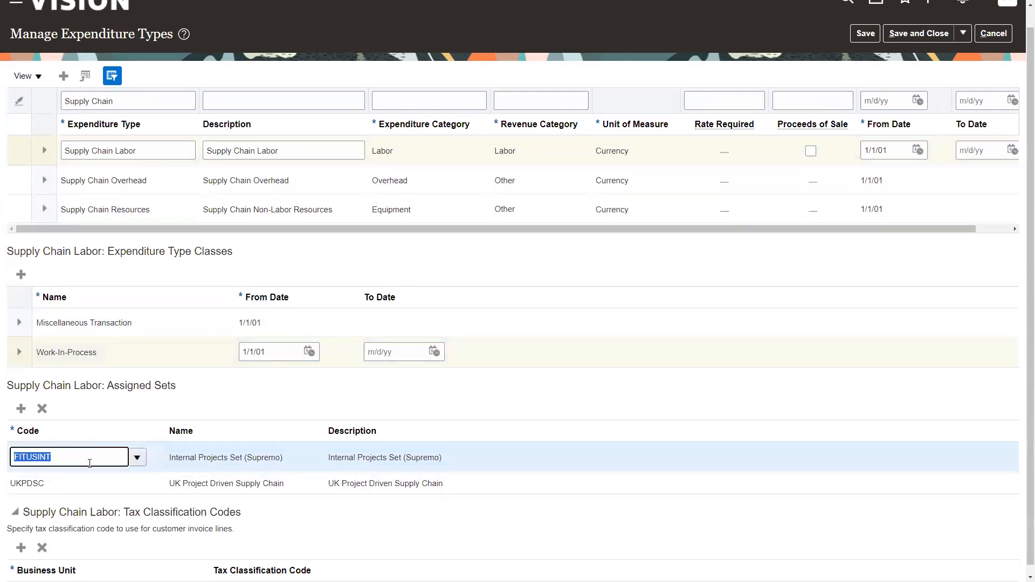
pyautogui.click(69, 483)
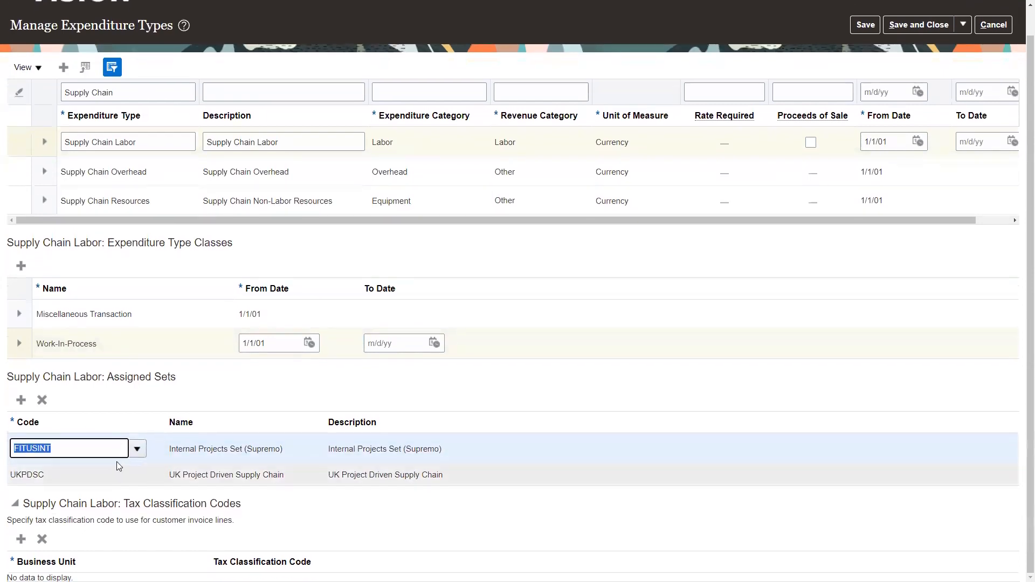
pyautogui.click(104, 172)
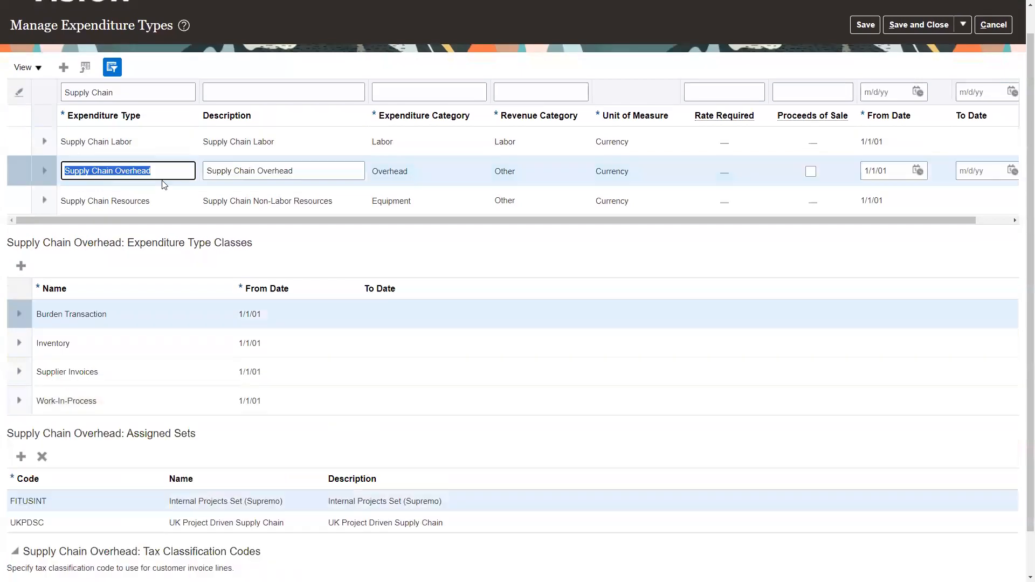
pyautogui.click(104, 200)
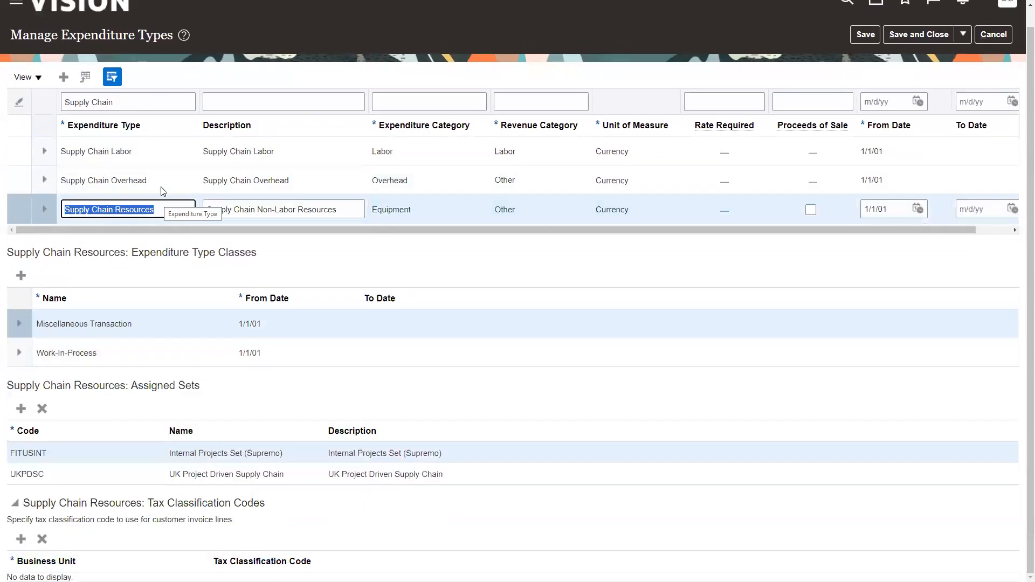
pyautogui.click(106, 180)
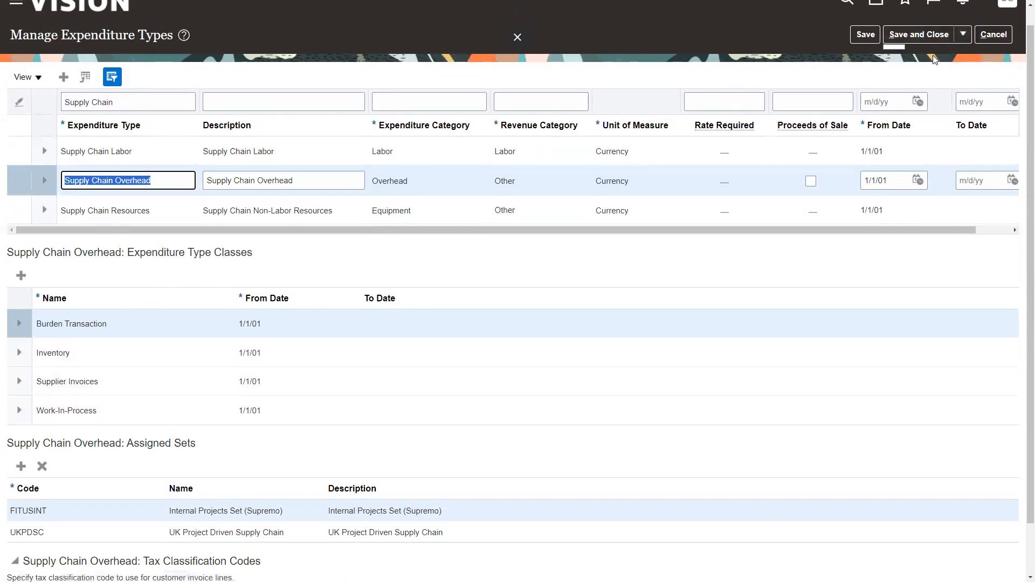
pyautogui.click(992, 53)
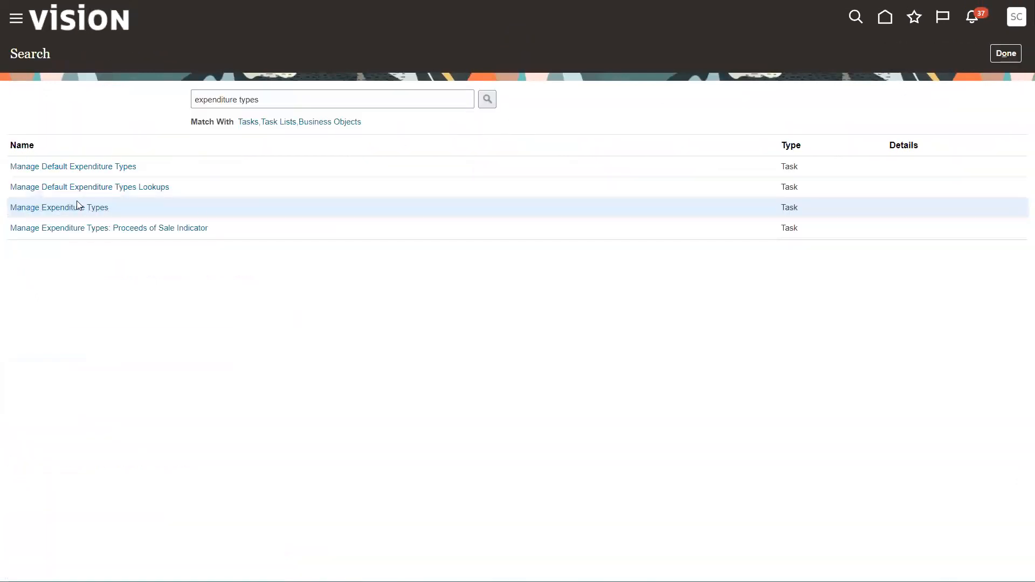
# Step: Open Manage Default Expenditure Types, review its Supply Chain defaults and return to the task search
pyautogui.doubleClick(249, 99)
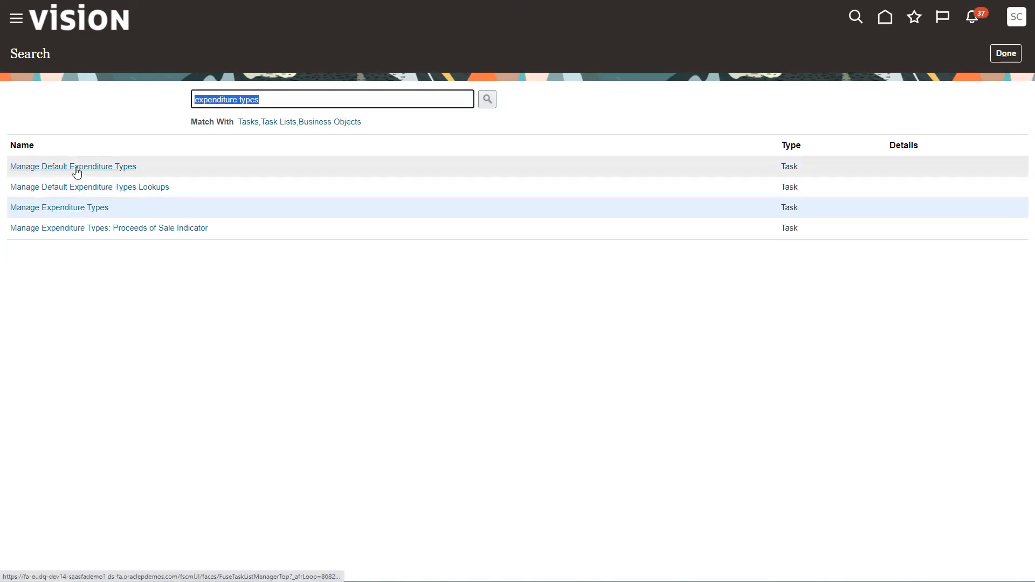
pyautogui.click(73, 166)
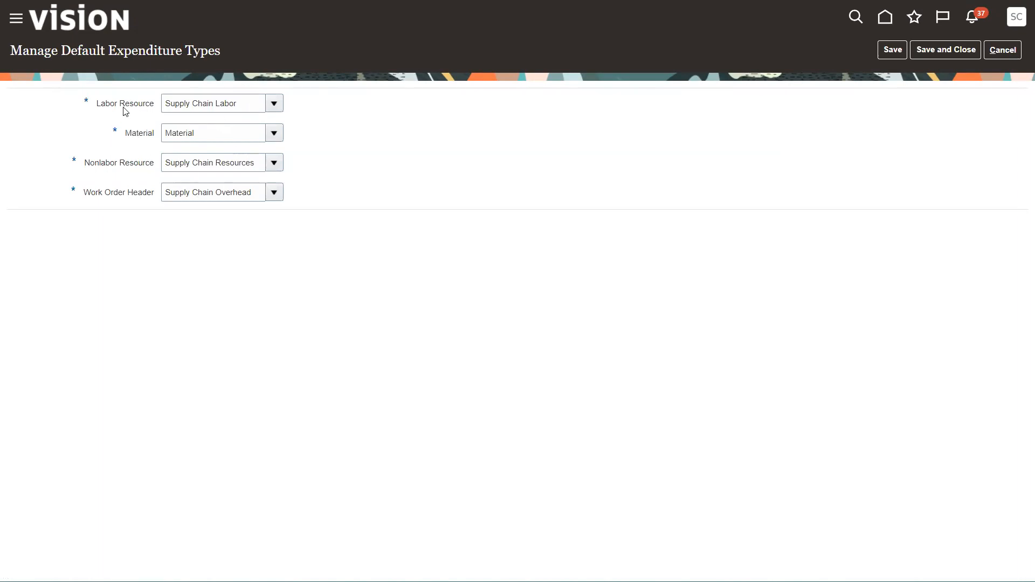
pyautogui.moveTo(134, 136)
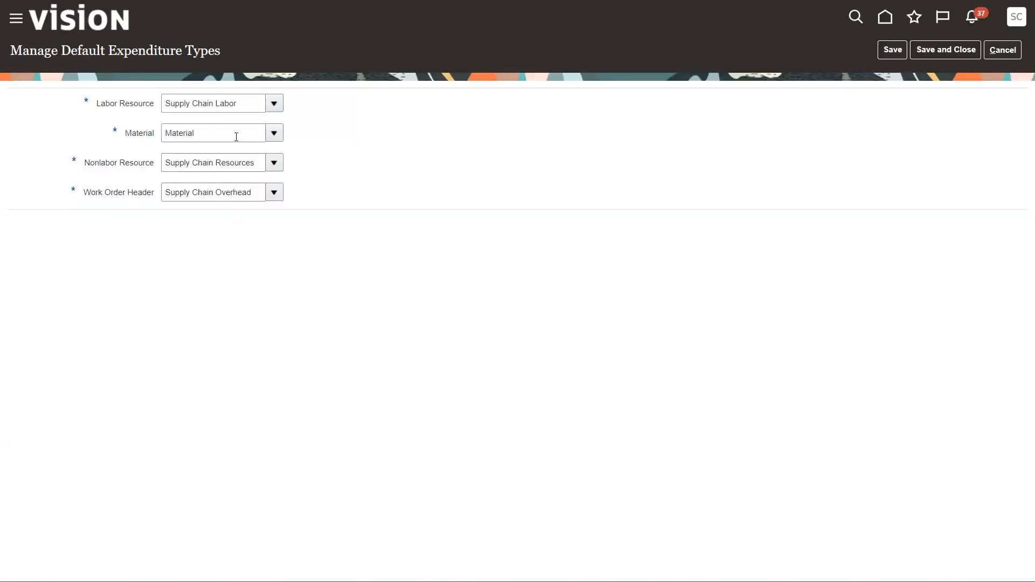
pyautogui.click(273, 133)
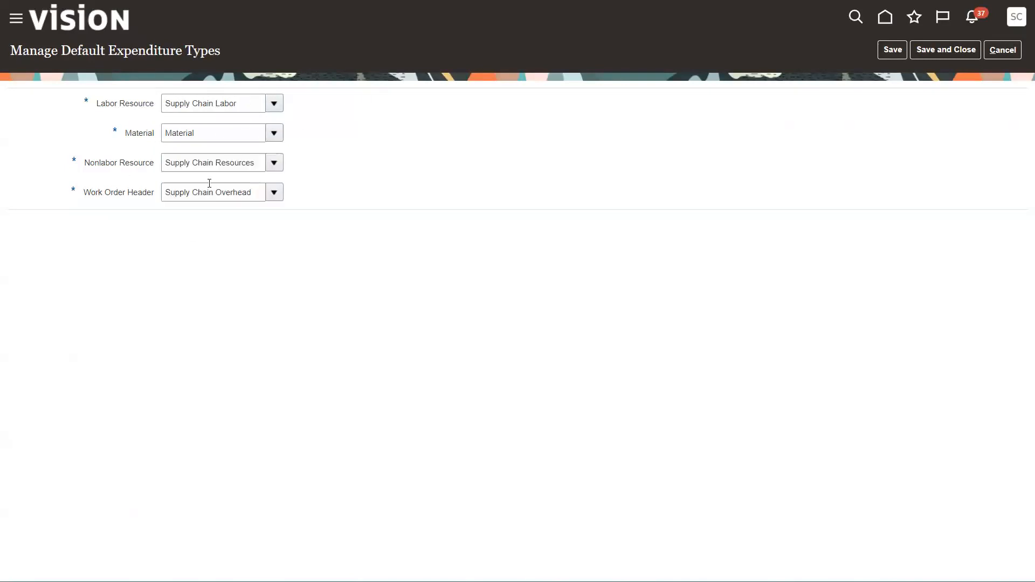
pyautogui.click(213, 133)
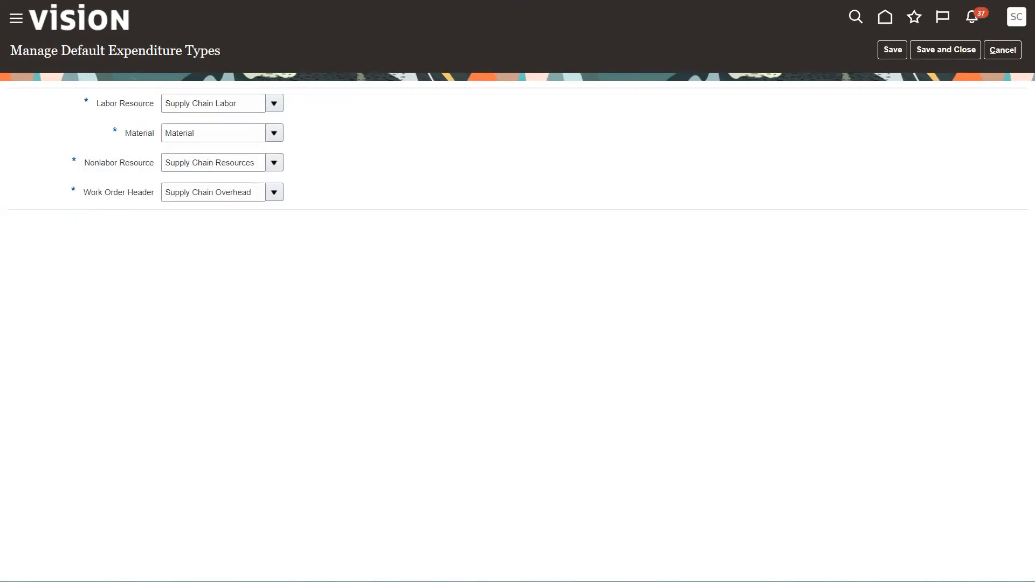
pyautogui.click(853, 16)
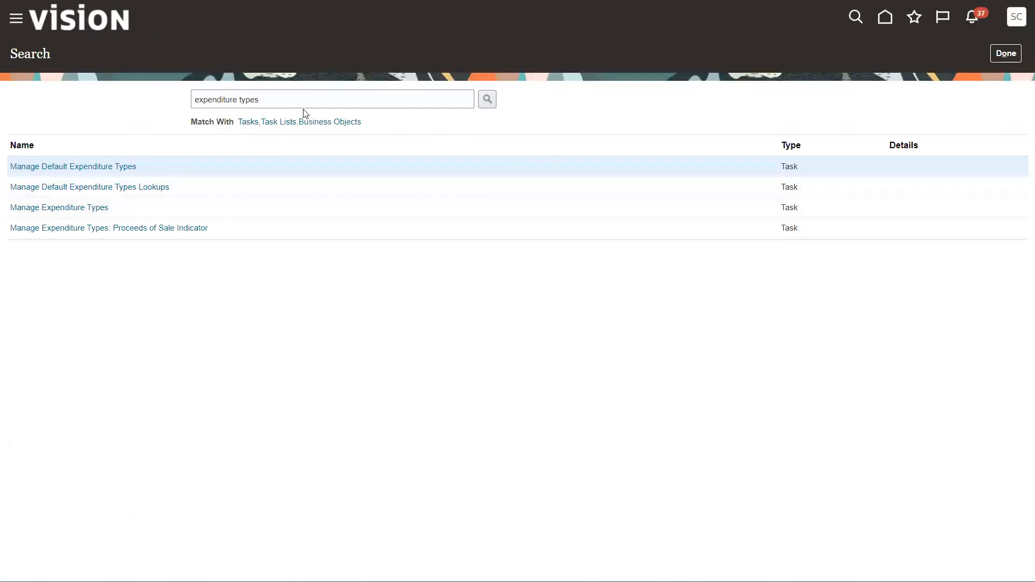
# Step: Replace the task search text with 'Manage project organization'
pyautogui.click(332, 99)
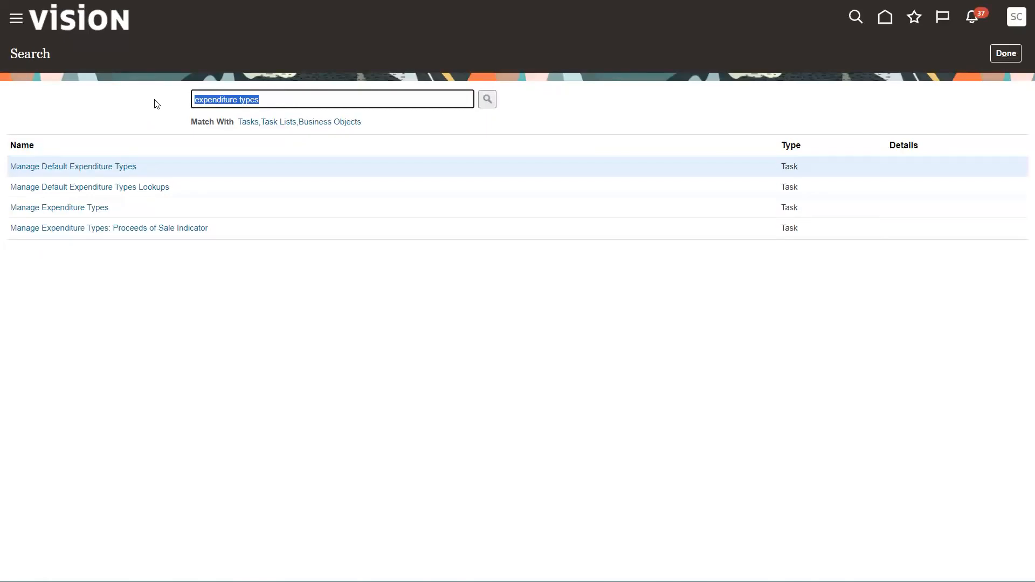
pyautogui.write('M')
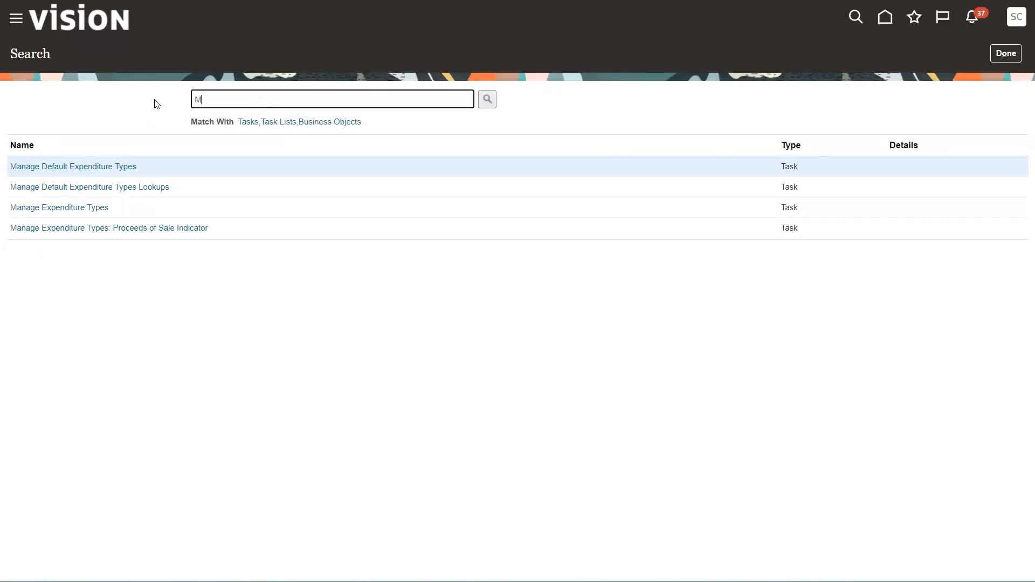
pyautogui.write('anage project')
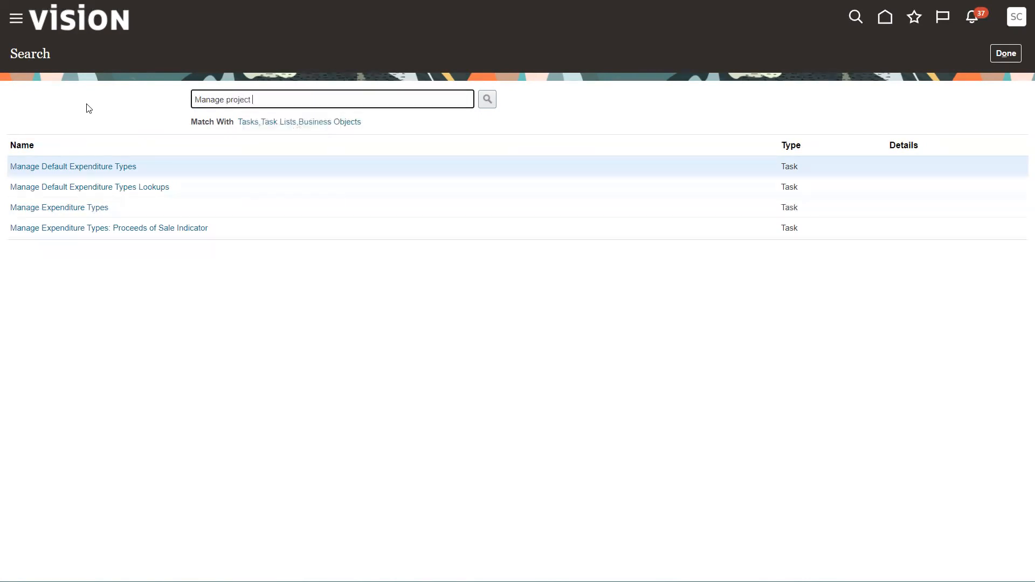
pyautogui.write('organ')
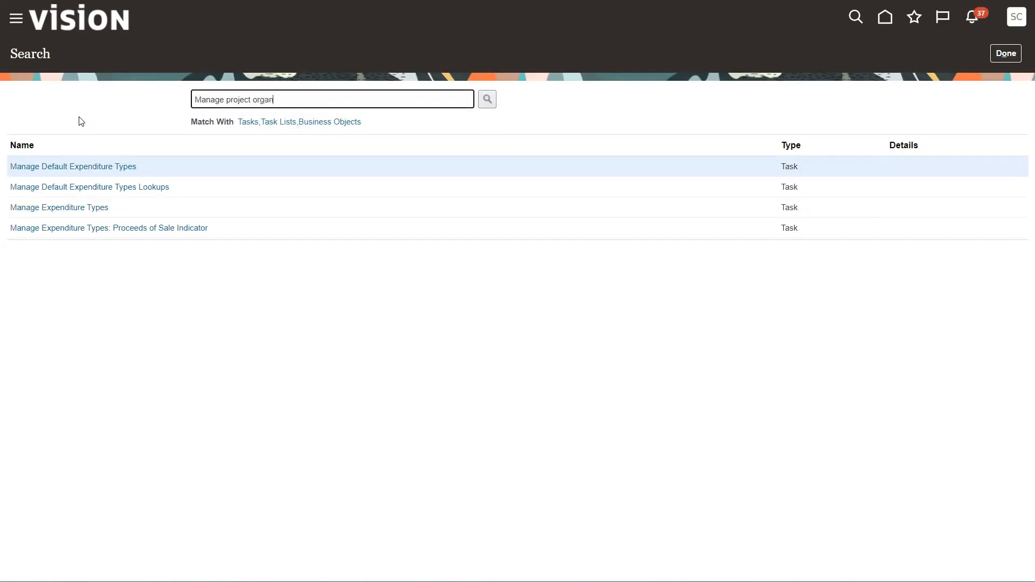
pyautogui.write('ization')
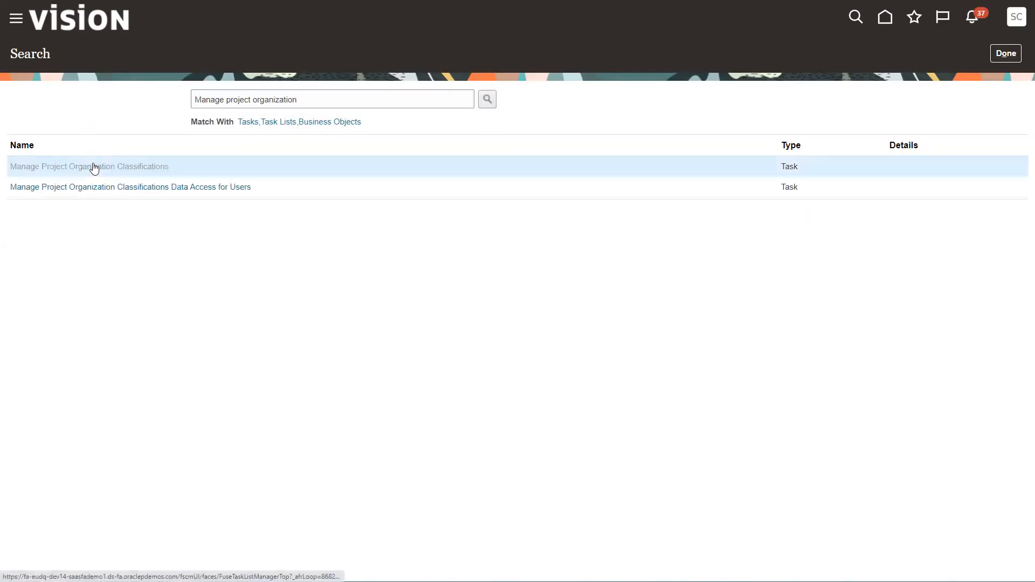
# Step: Search Manage Project Organization Classifications for Atlanta effective 10/9/23
pyautogui.click(90, 166)
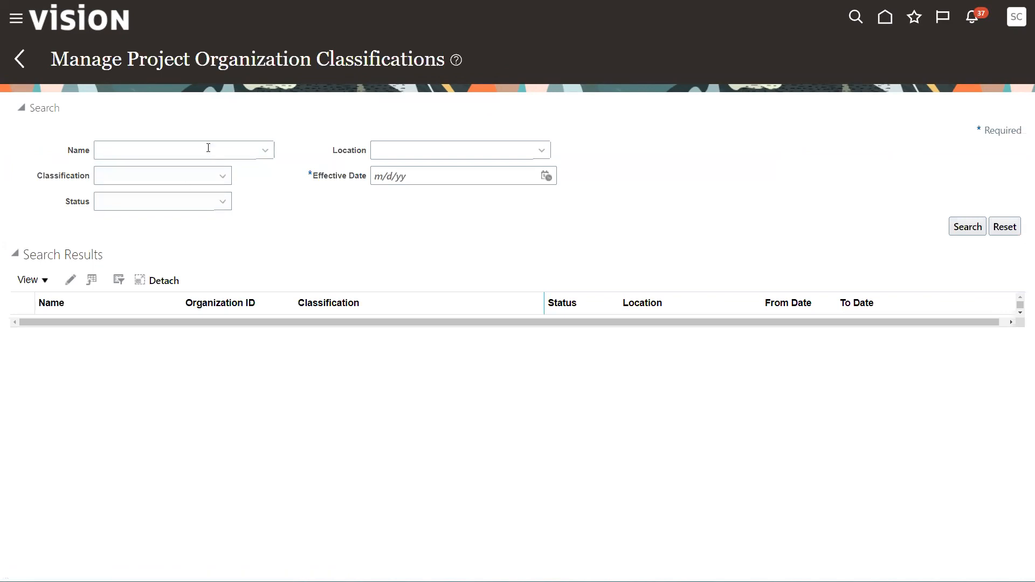
pyautogui.write('Atlanta')
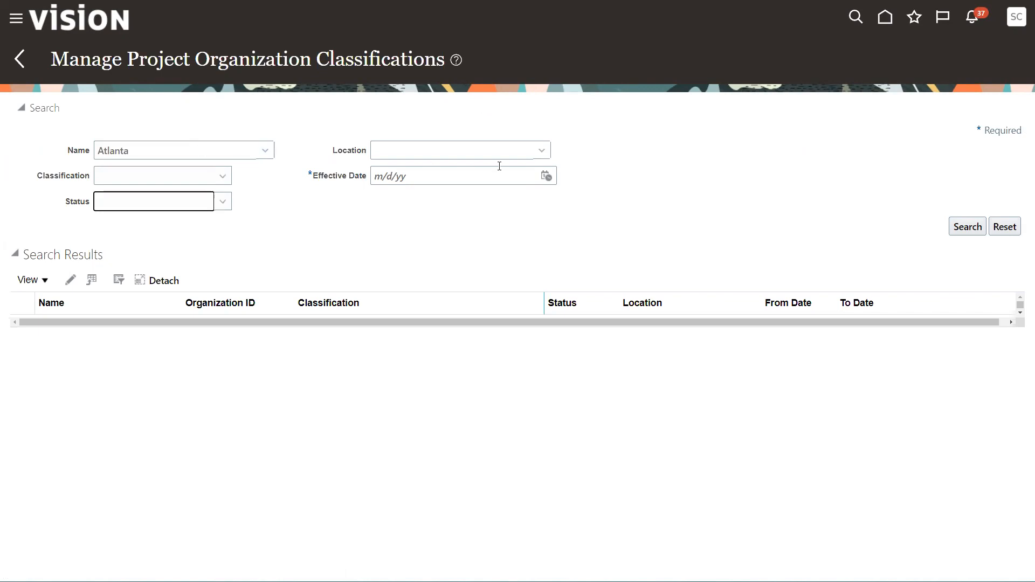
pyautogui.click(545, 174)
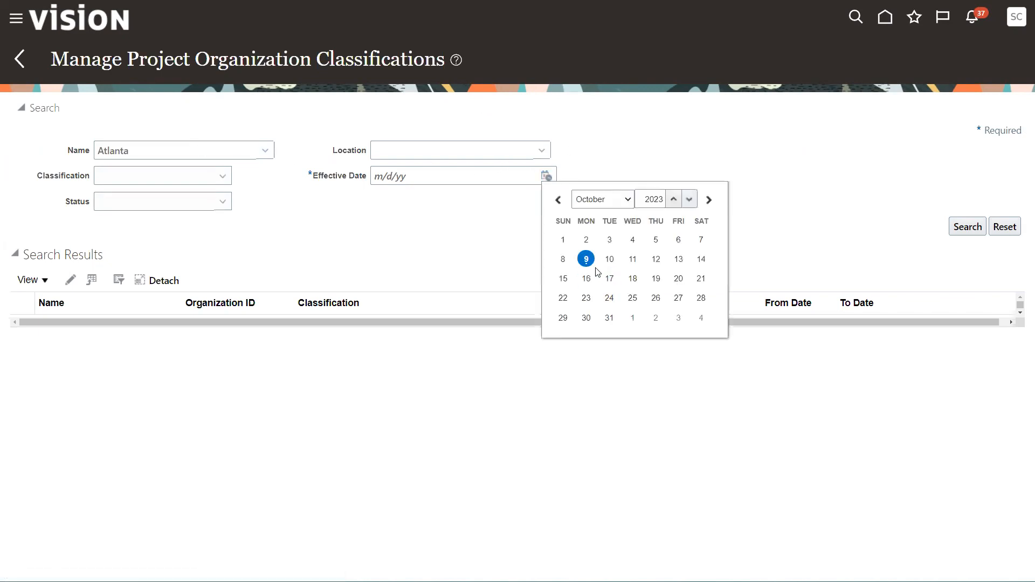
pyautogui.click(586, 259)
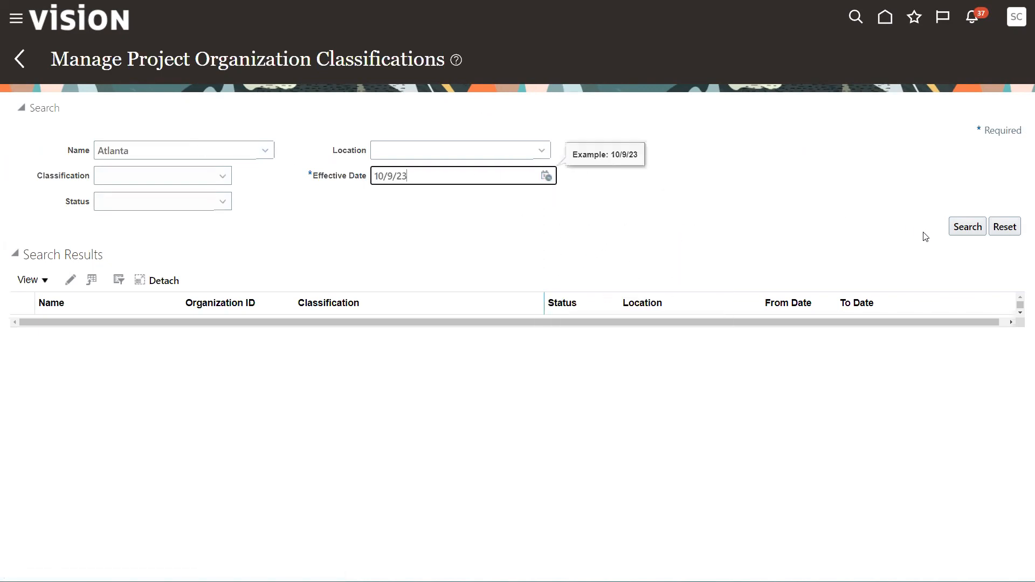
pyautogui.click(966, 226)
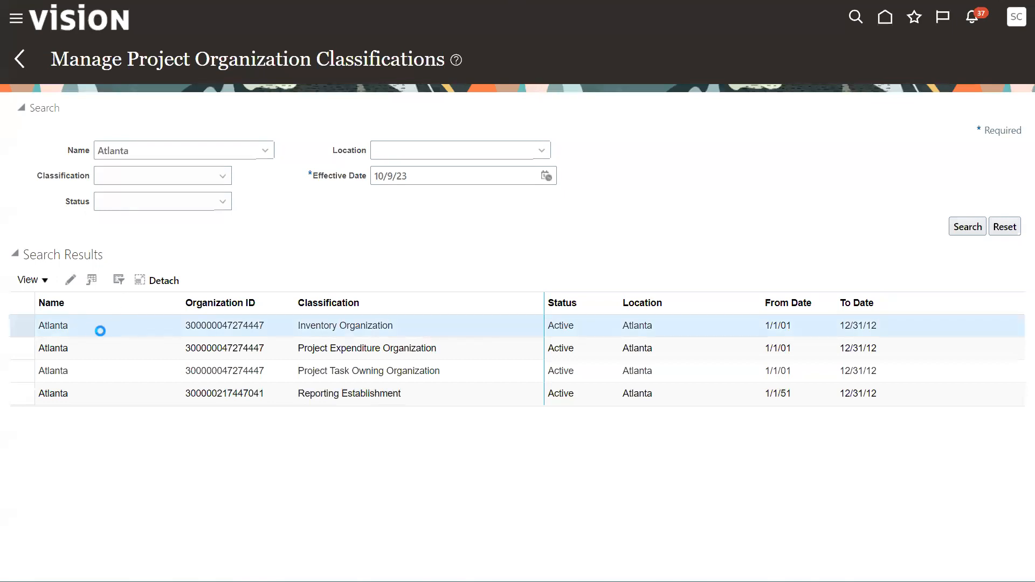
# Step: Select Atlanta's Inventory Organization row and start editing its classifications
pyautogui.click(51, 303)
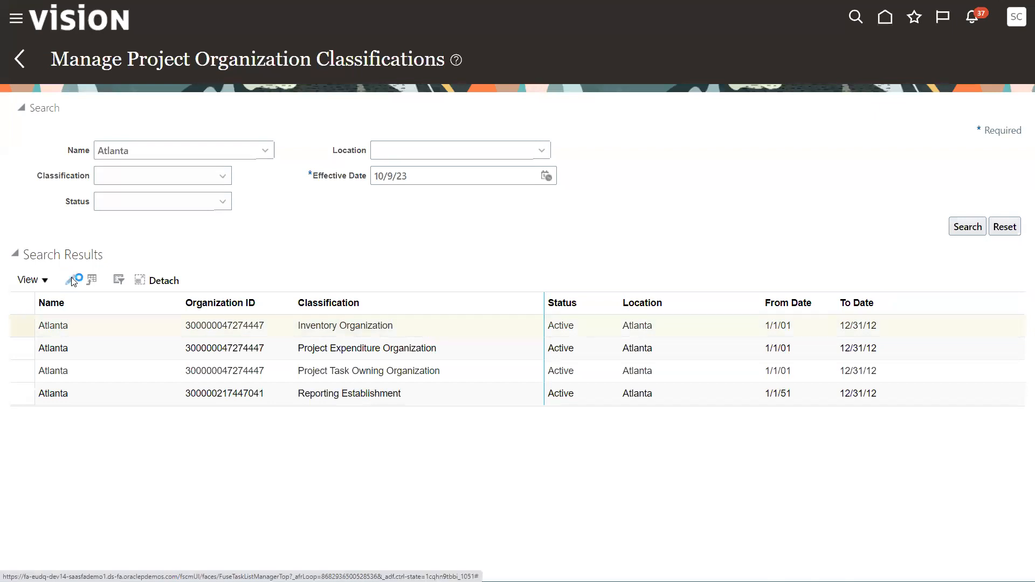
pyautogui.click(72, 278)
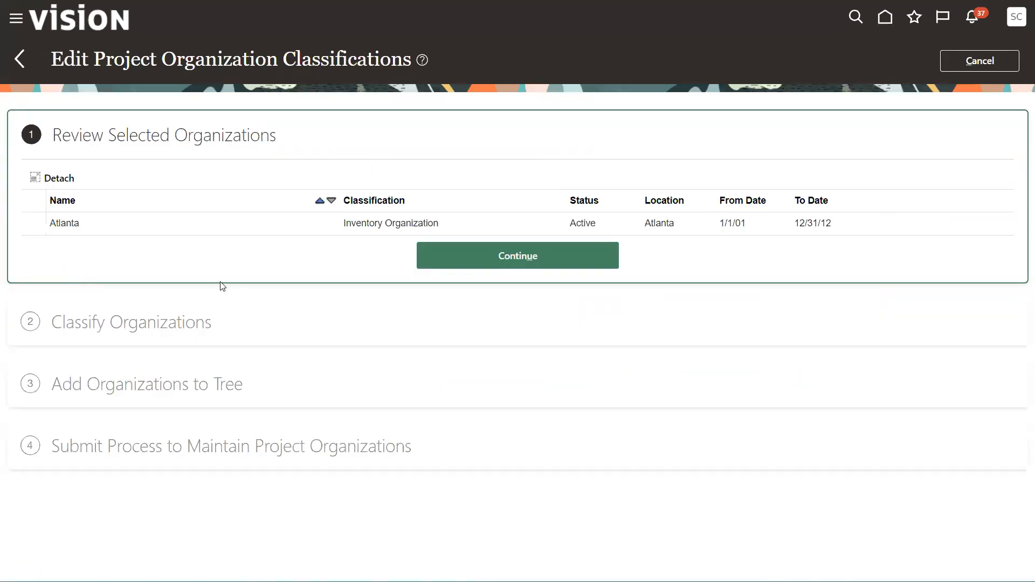
pyautogui.moveTo(410, 245)
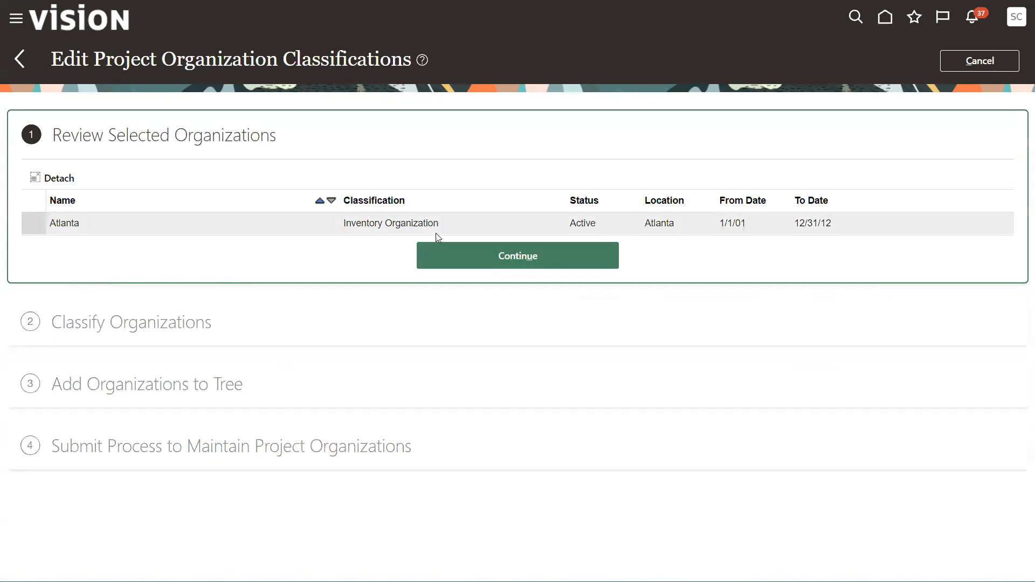
# Step: Check project and task owning organization and project expenditure organization classifications for Atlanta
pyautogui.click(516, 255)
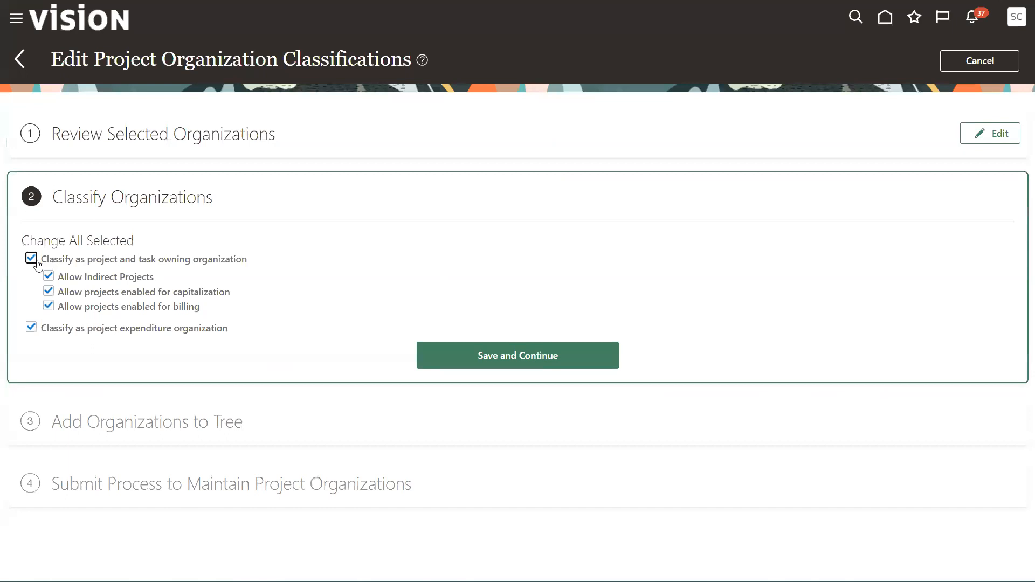
pyautogui.click(30, 257)
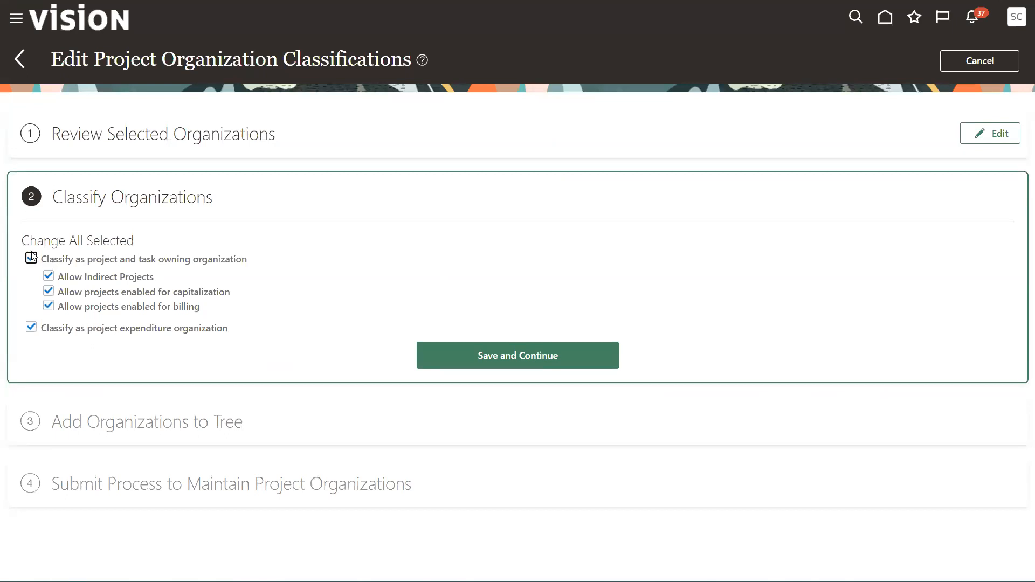
pyautogui.click(31, 258)
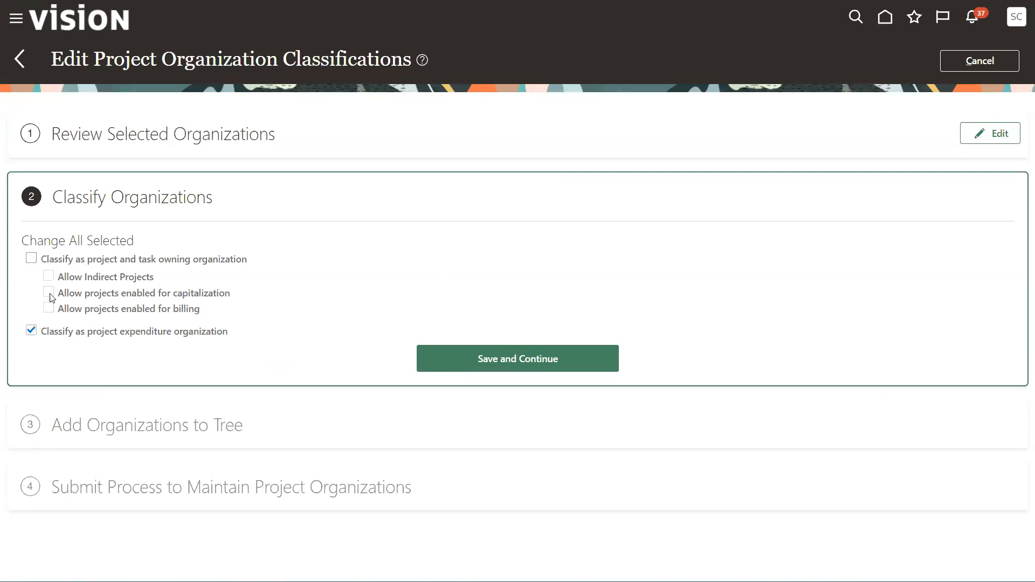
pyautogui.click(32, 331)
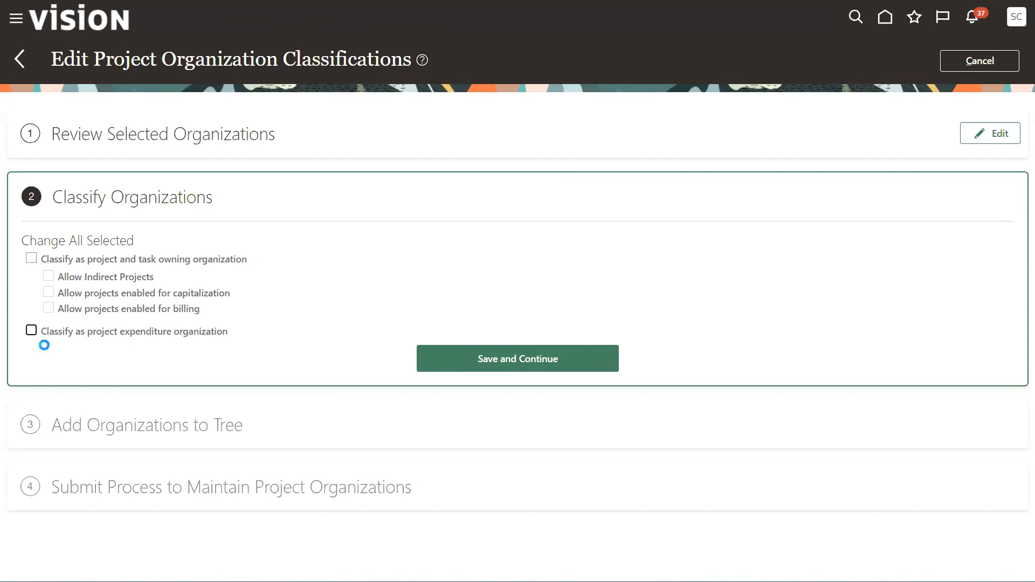
pyautogui.click(31, 258)
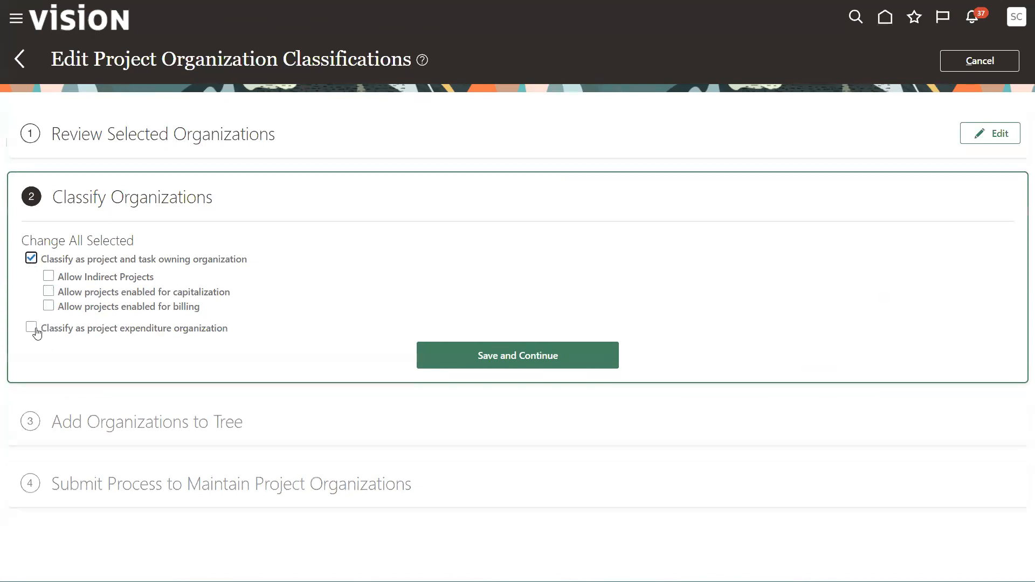
pyautogui.click(31, 328)
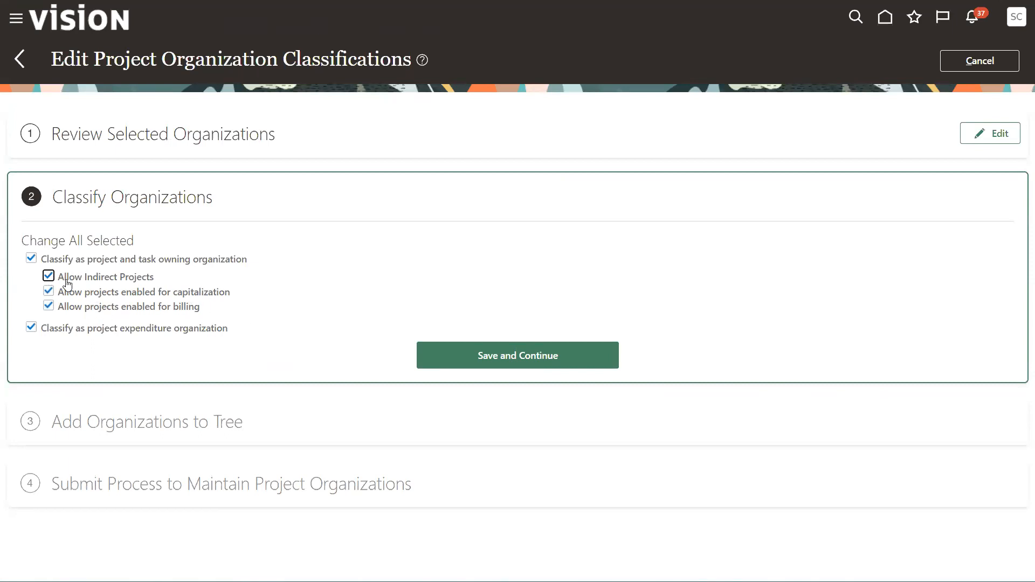
pyautogui.moveTo(161, 301)
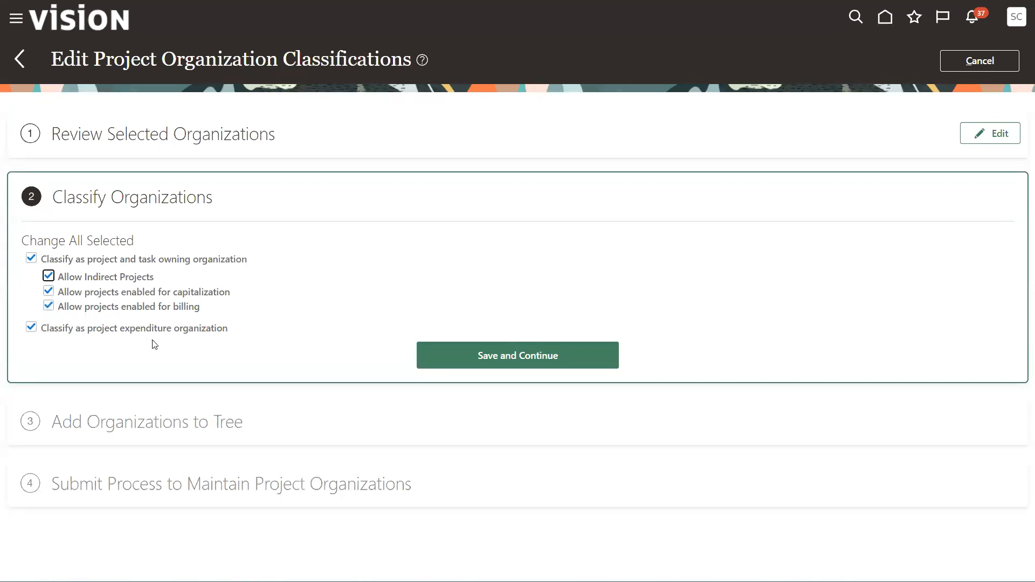
pyautogui.moveTo(75, 344)
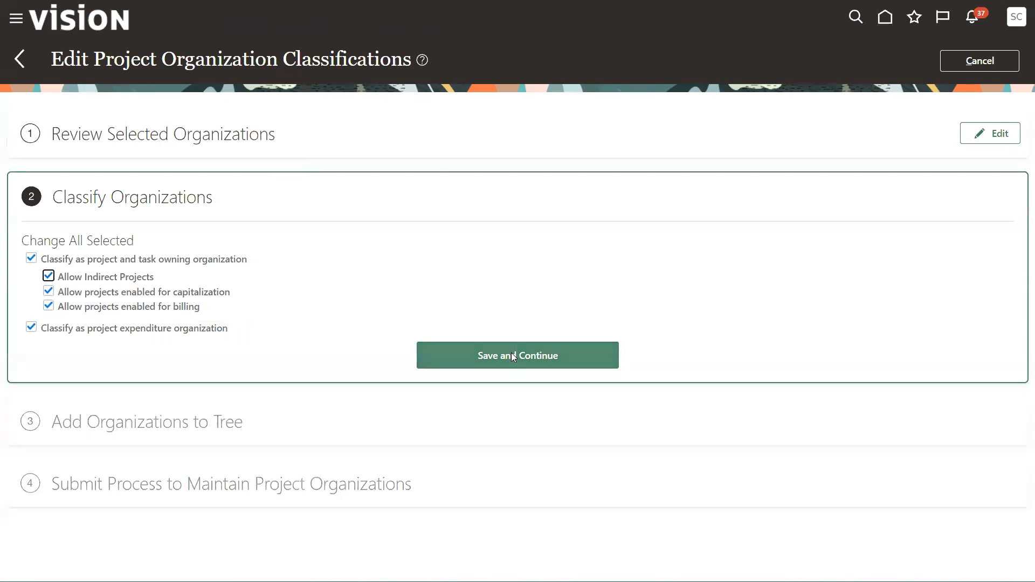
# Step: Add Atlanta to Project Organization Hierarchy V1 under parent Americas Divisional and save
pyautogui.click(518, 354)
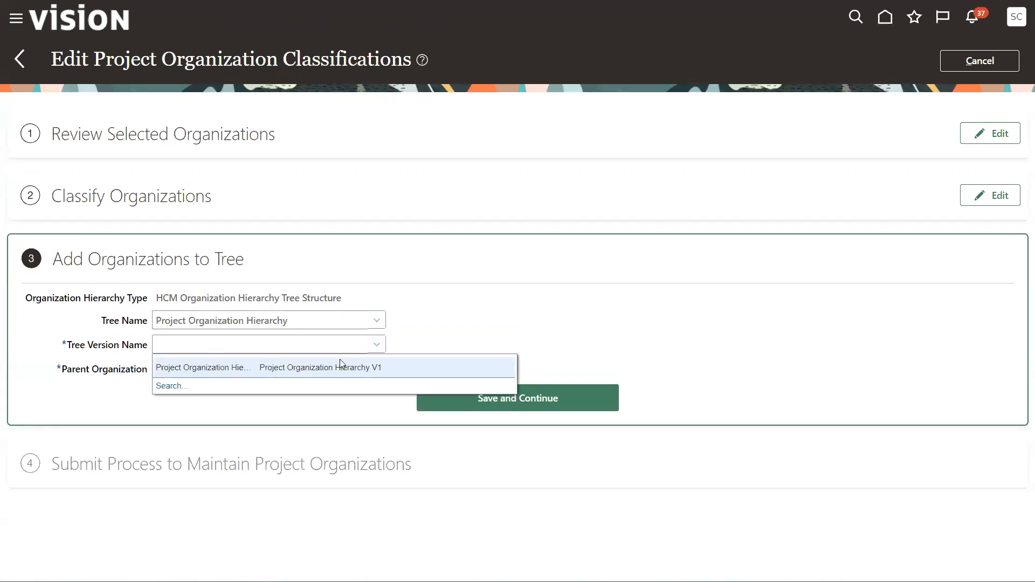
pyautogui.click(319, 367)
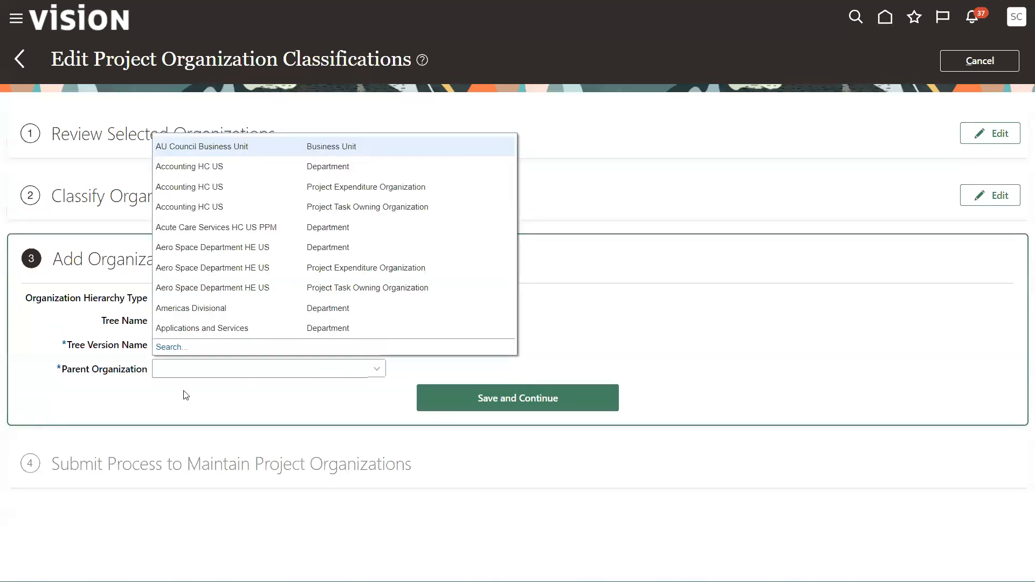
pyautogui.moveTo(192, 308)
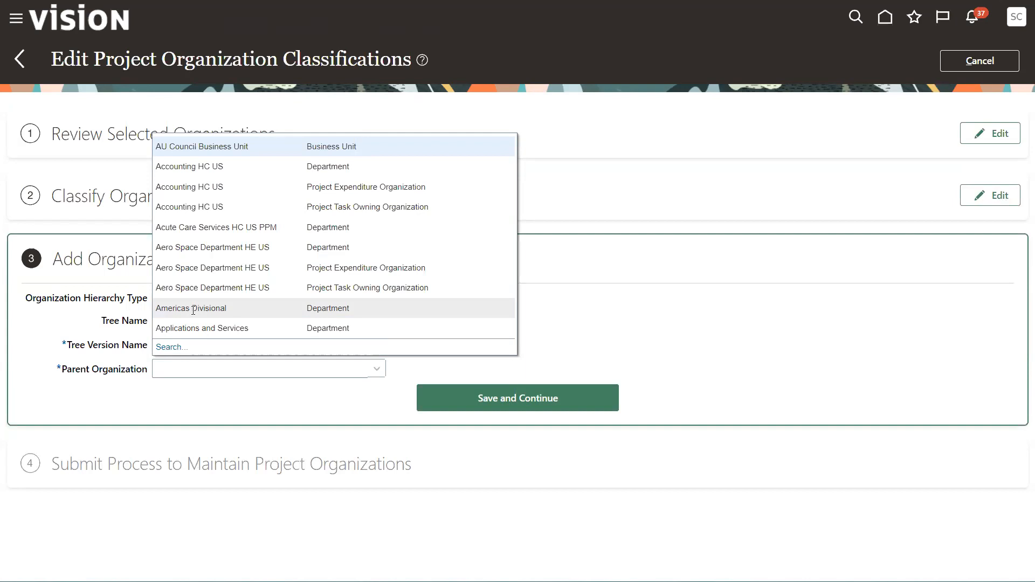
pyautogui.click(192, 308)
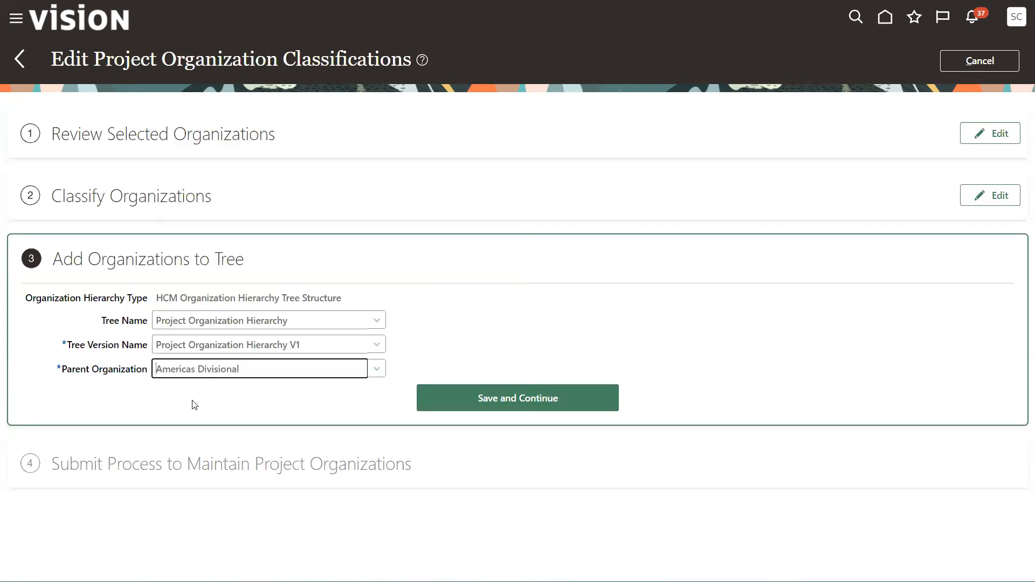
pyautogui.click(516, 397)
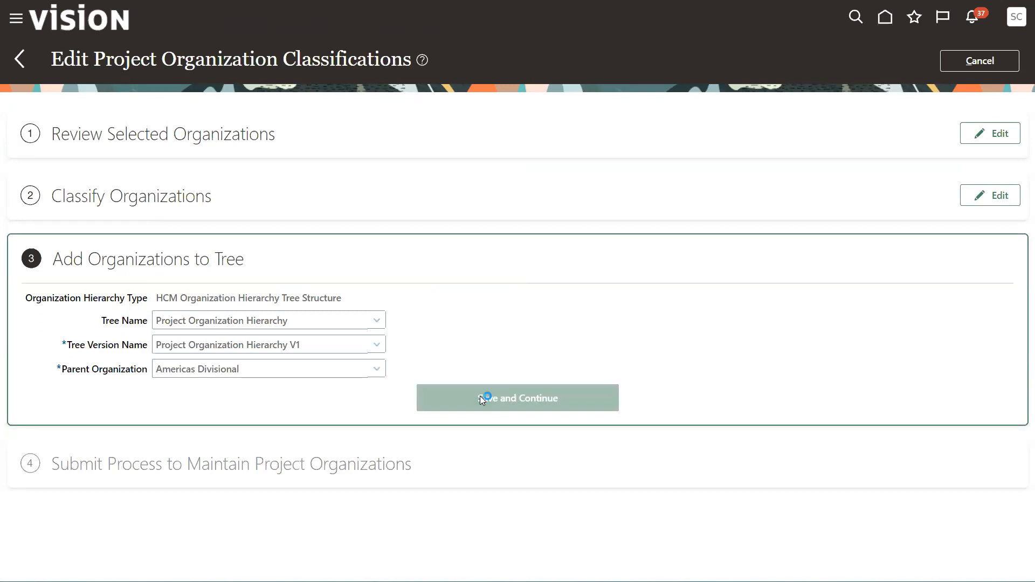
# Step: Submit Maintain Project Organizations (process 6344955), confirm the warning, then reopen the tree step
pyautogui.click(517, 397)
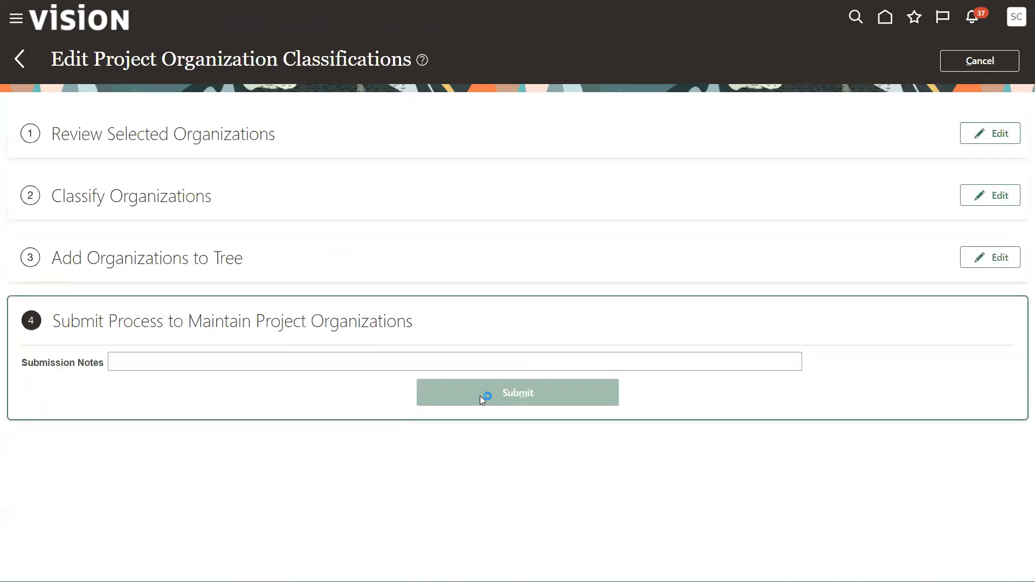
pyautogui.click(516, 392)
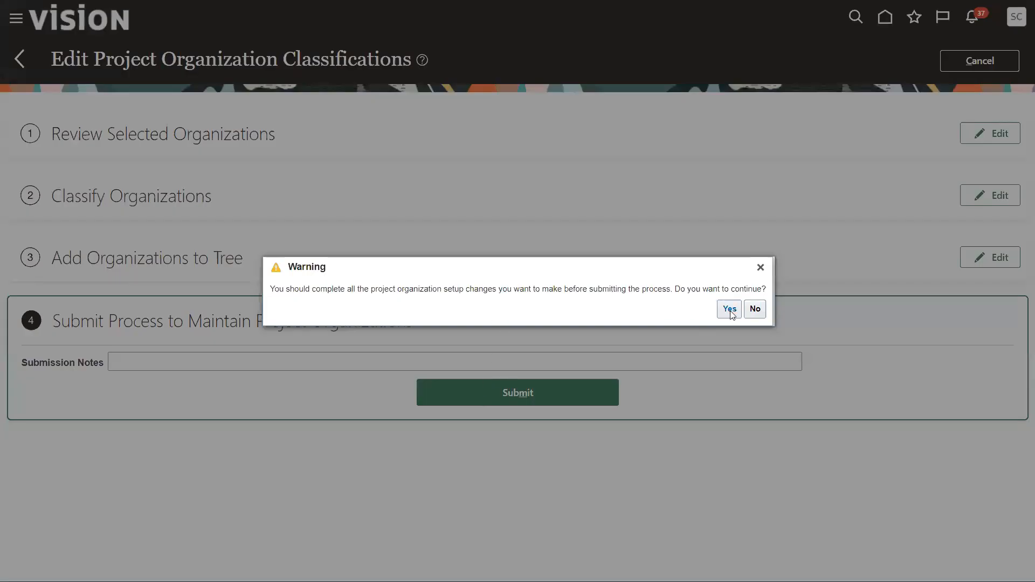
pyautogui.click(728, 309)
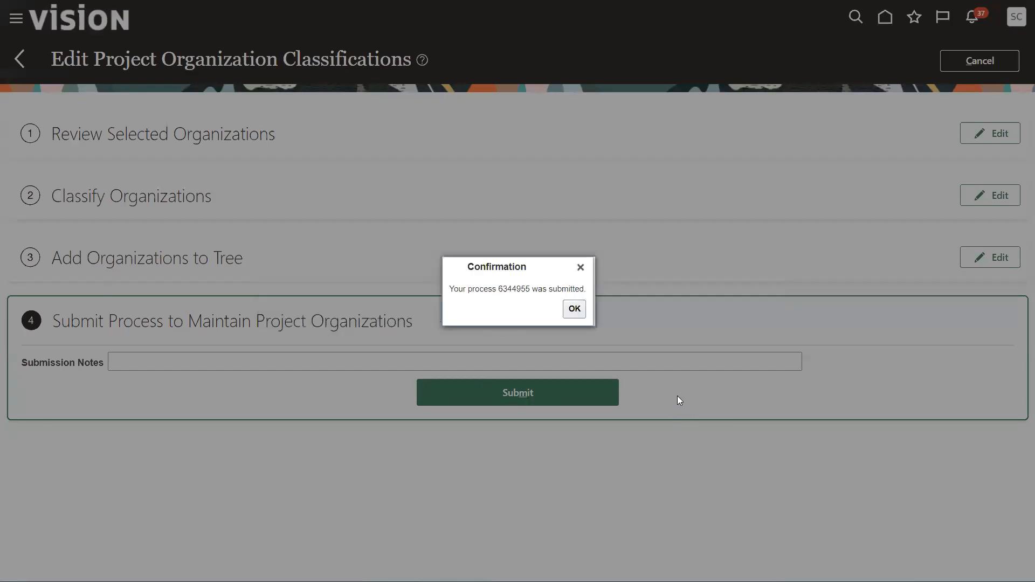
pyautogui.click(572, 309)
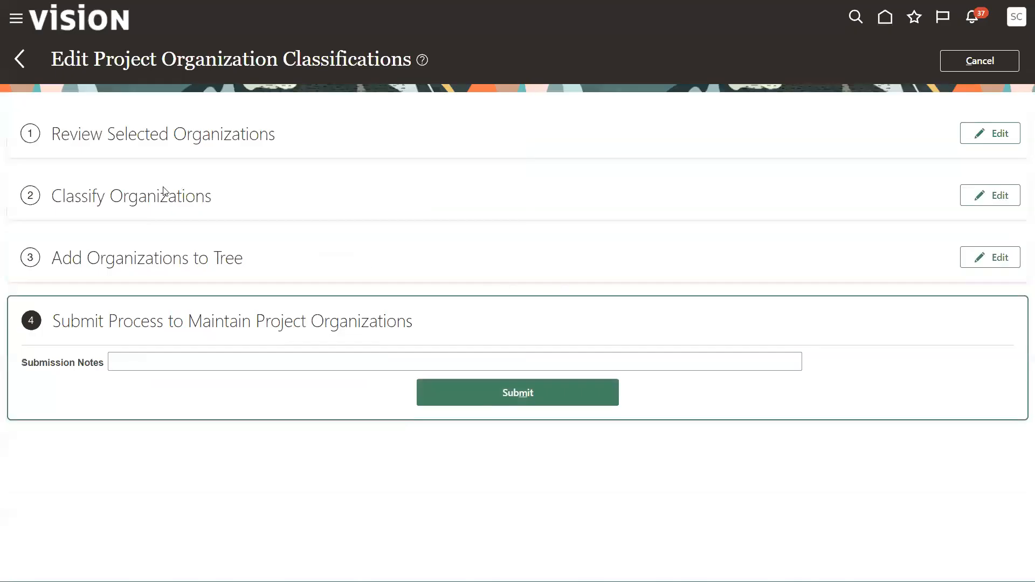
pyautogui.moveTo(293, 248)
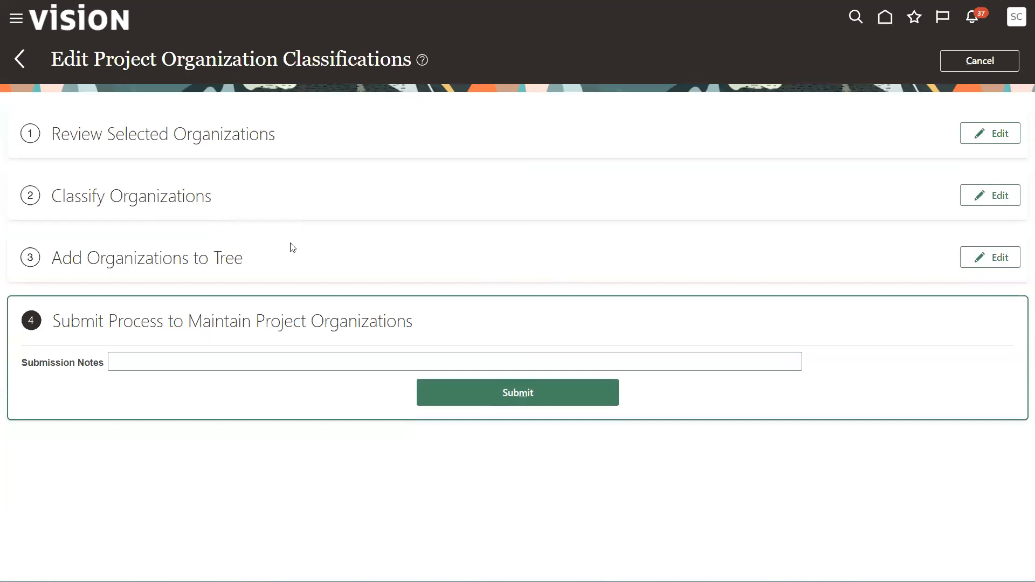
pyautogui.click(989, 258)
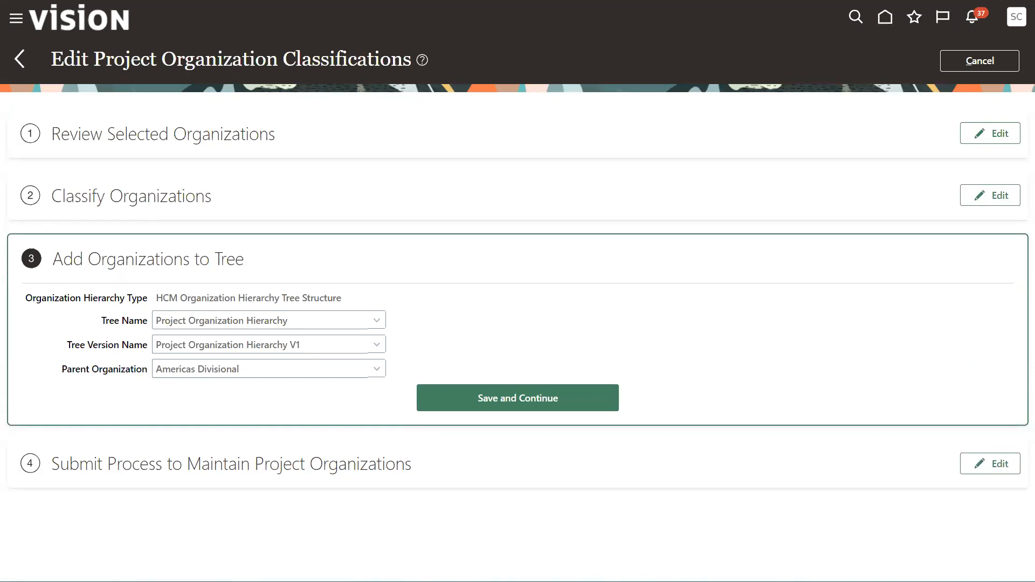
pyautogui.moveTo(949, 112)
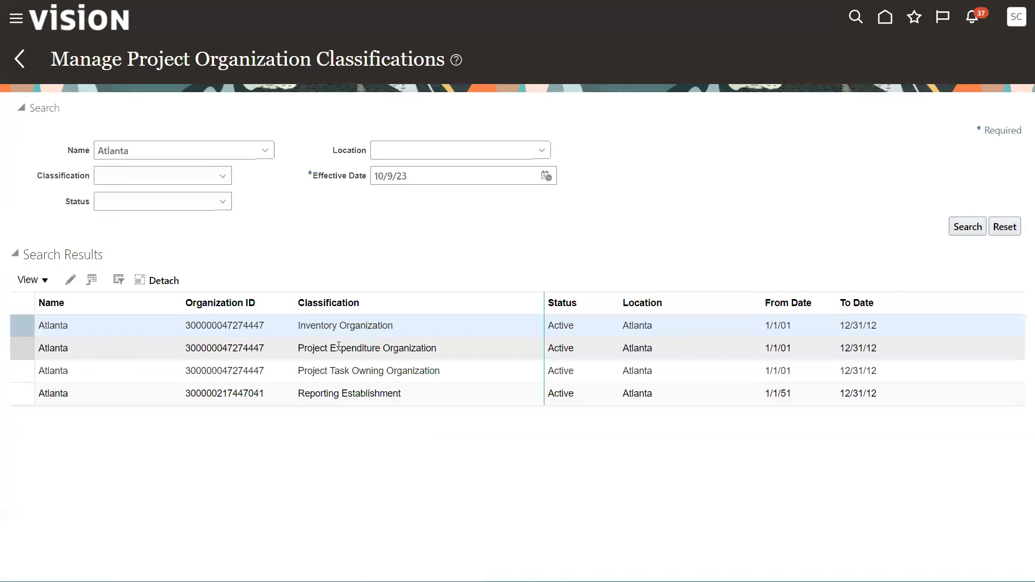
pyautogui.click(367, 348)
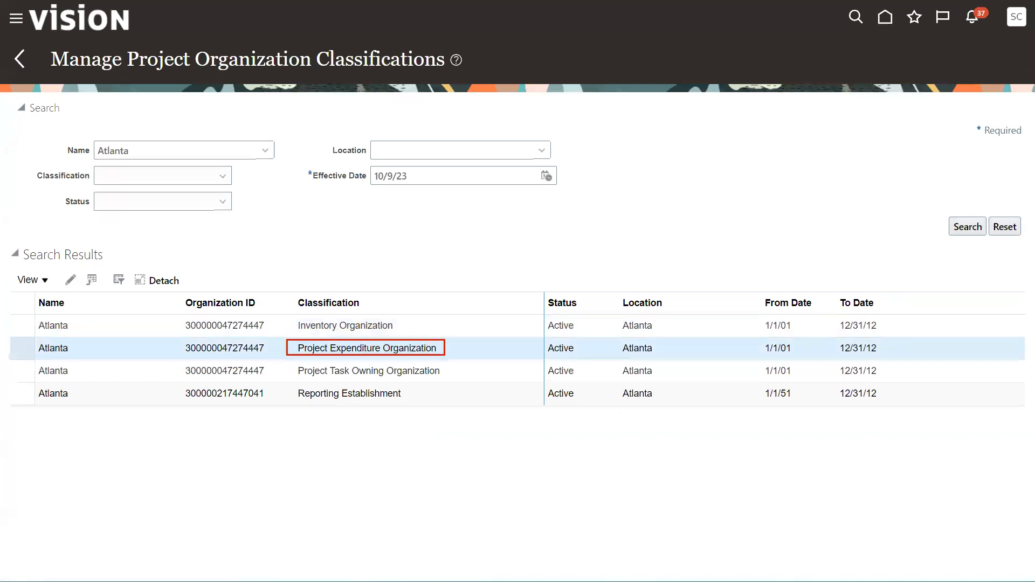
pyautogui.click(369, 370)
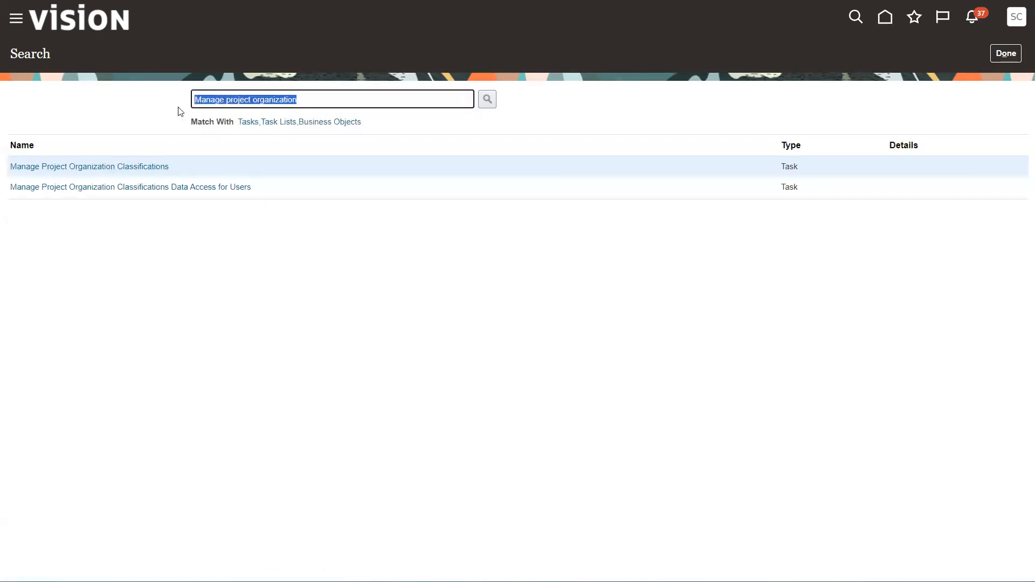
# Step: Search tasks for 'organization' and open Manage Organization Trees
pyautogui.write('organization trees')
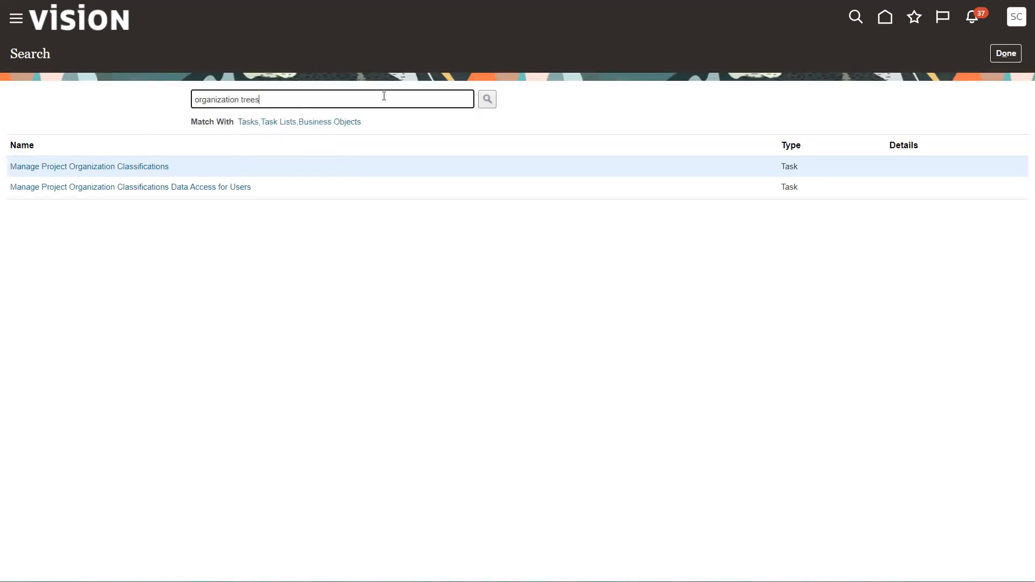
pyautogui.click(486, 99)
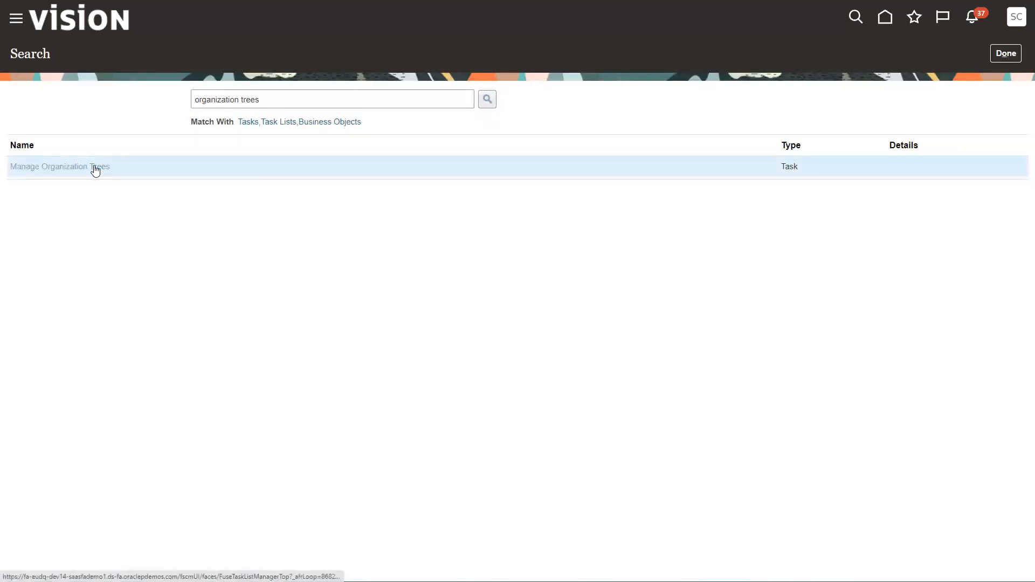
pyautogui.click(59, 166)
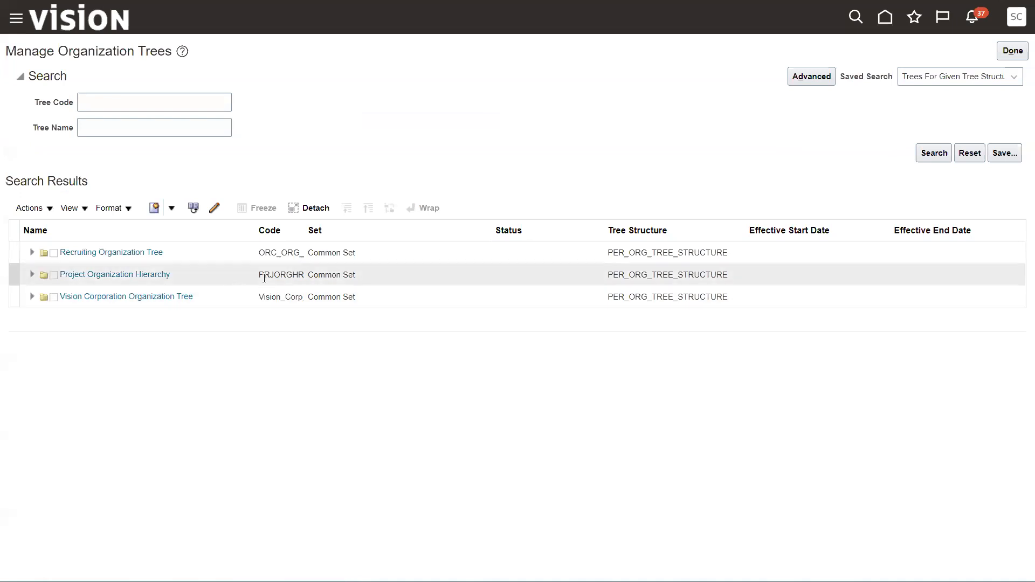
# Step: Expand Project Organization Hierarchy and select its V1 version
pyautogui.click(114, 275)
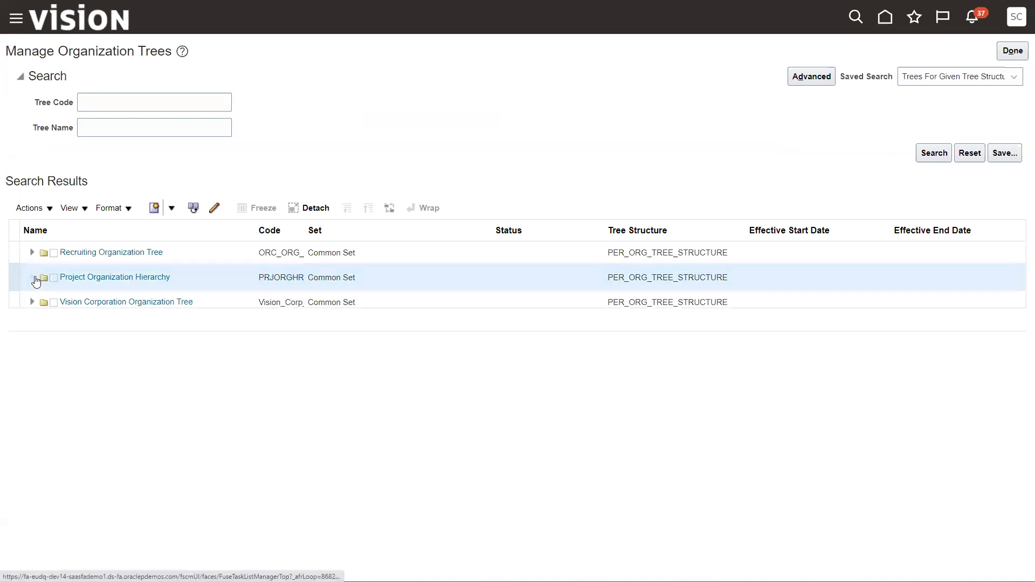
pyautogui.click(31, 277)
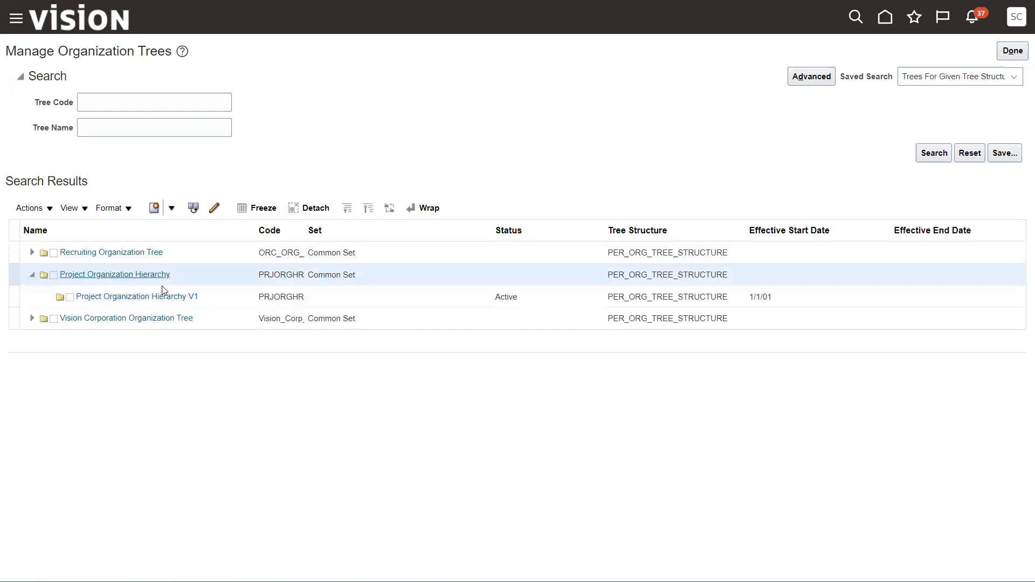
pyautogui.click(137, 296)
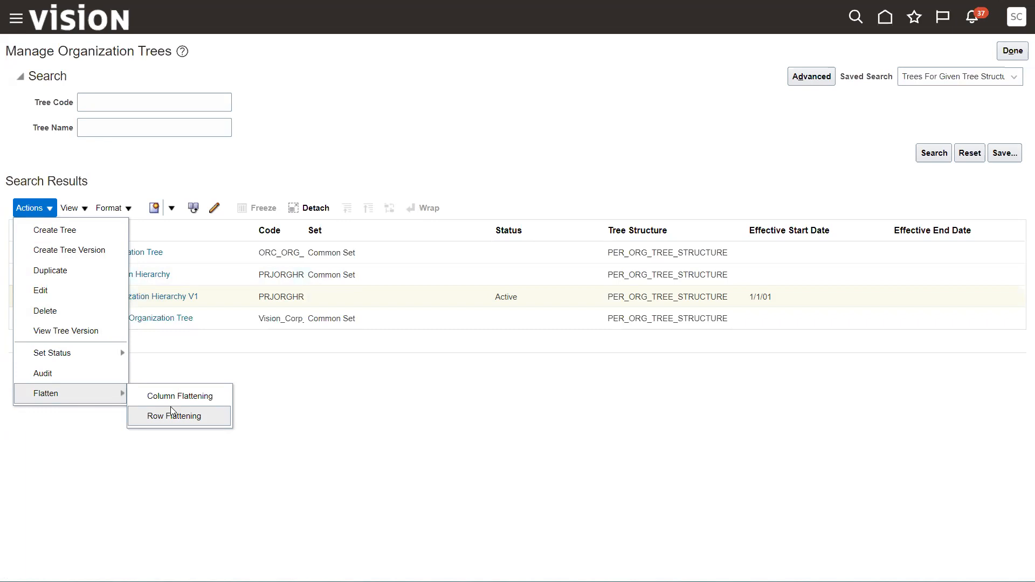
# Step: Choose Column Flattening for V1 and start Schedule Flattening
pyautogui.click(172, 416)
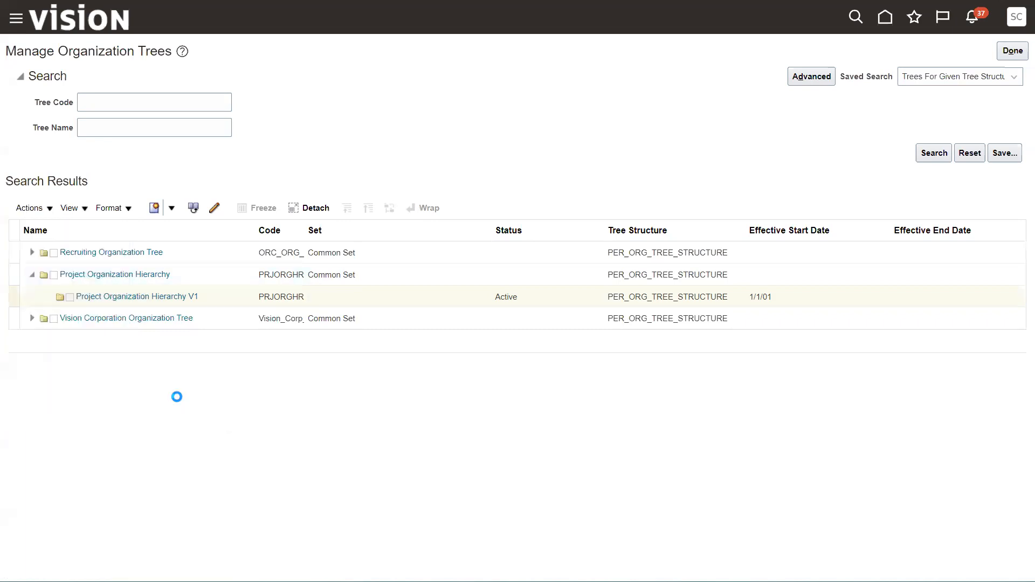
pyautogui.click(137, 296)
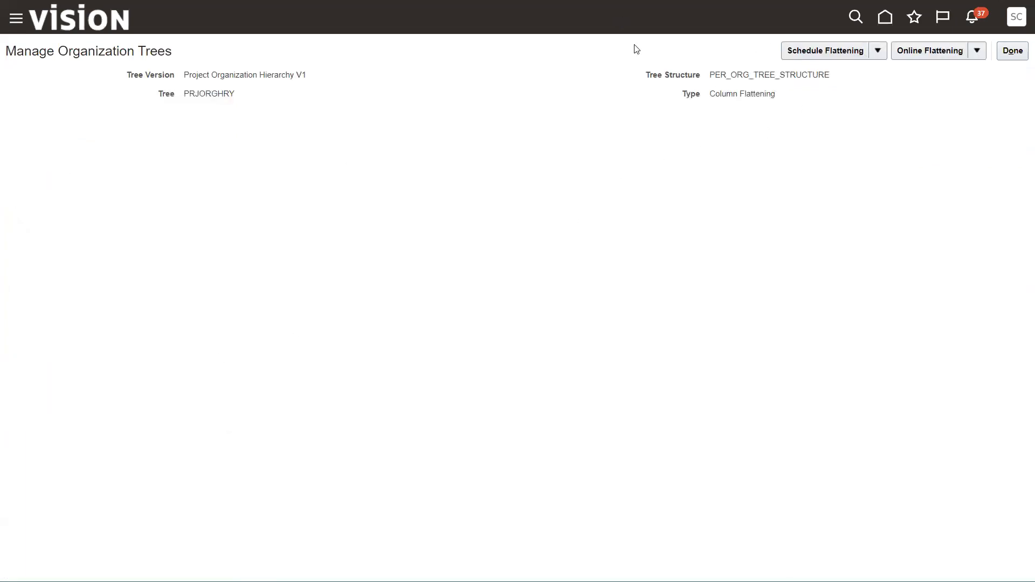
pyautogui.moveTo(2, 185)
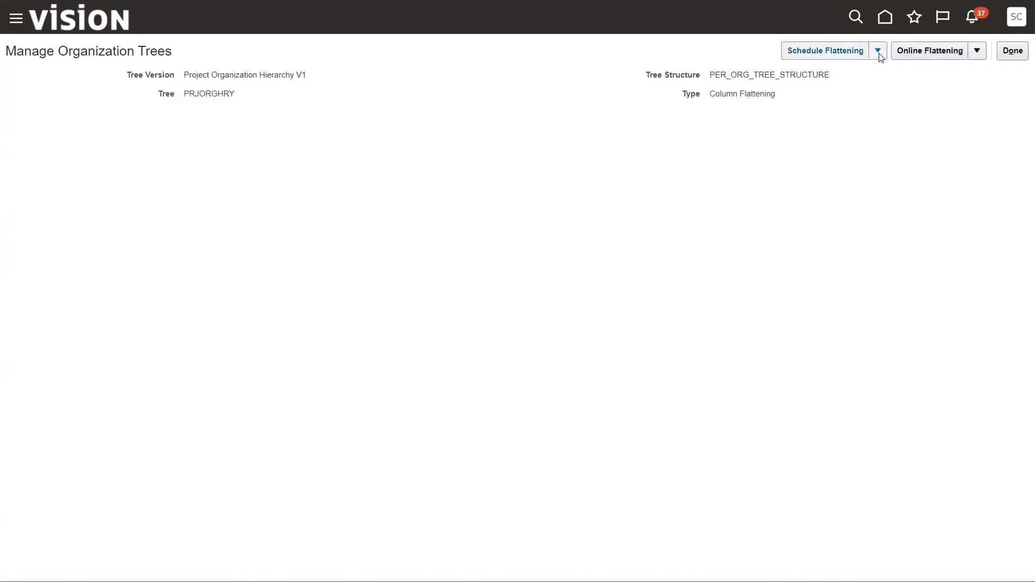
pyautogui.click(877, 51)
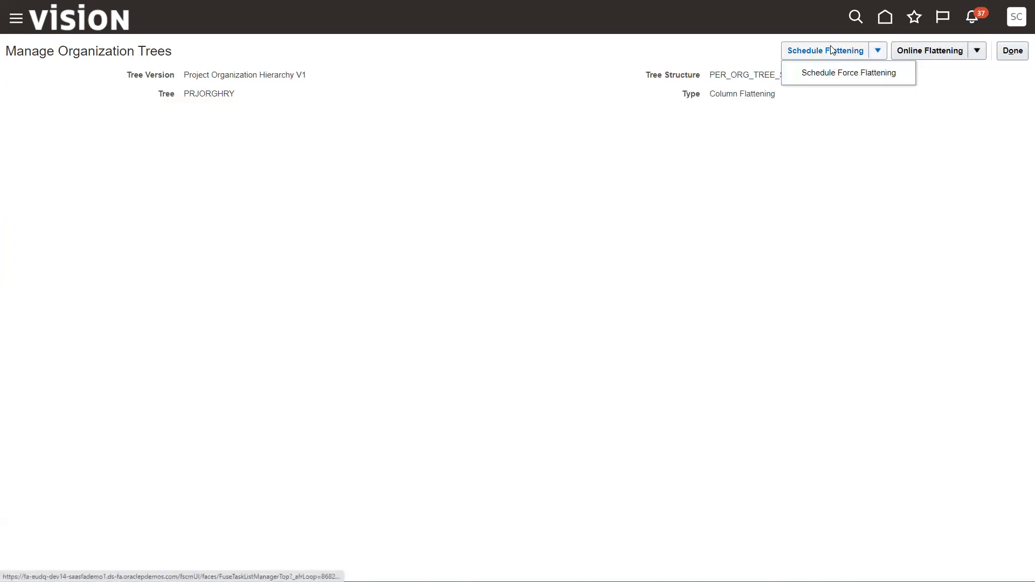
pyautogui.click(825, 50)
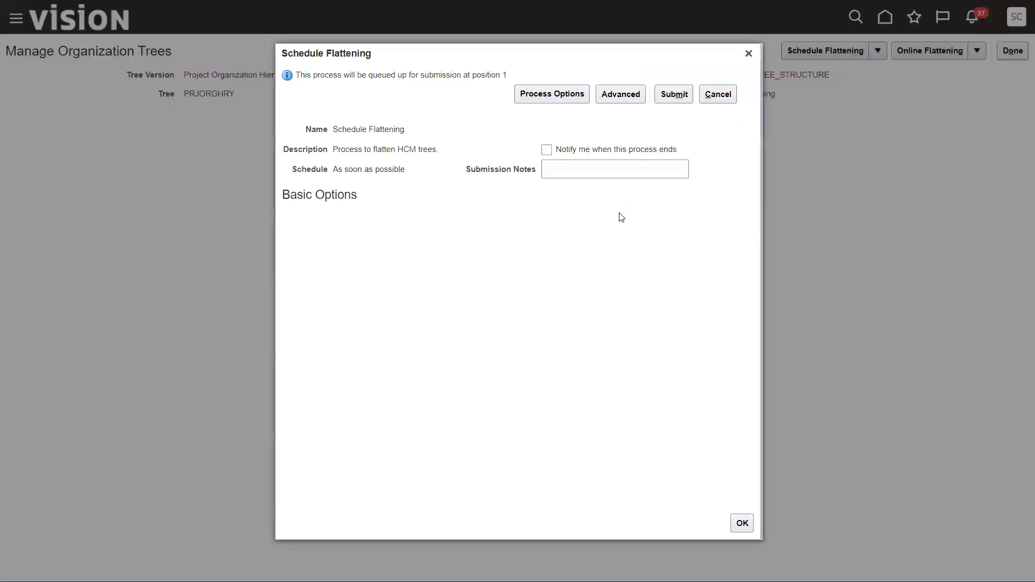
pyautogui.moveTo(648, 55)
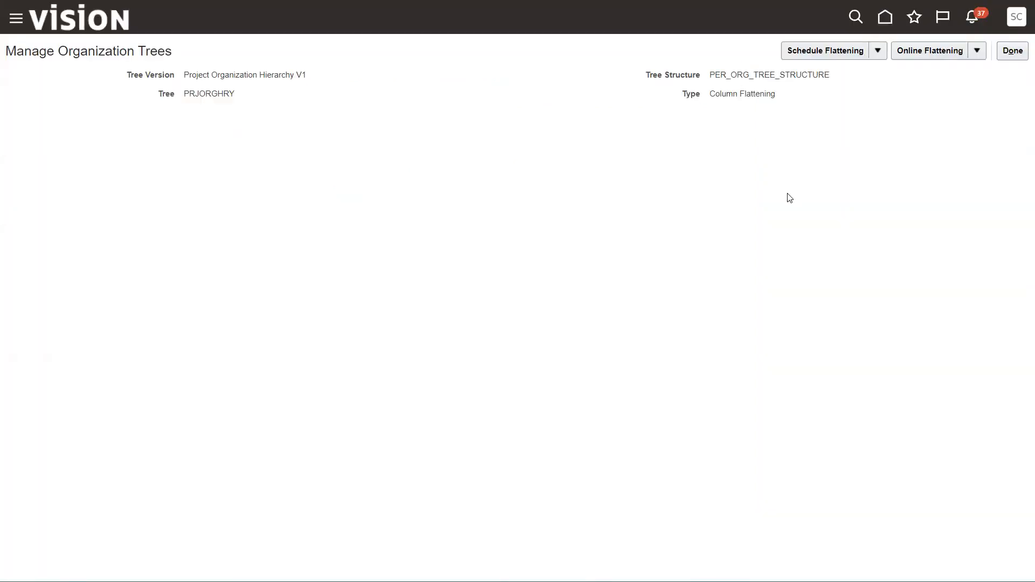
# Step: Leave flattening and navigate via Setup and Maintenance to the Scheduled Processes work area
pyautogui.click(1013, 51)
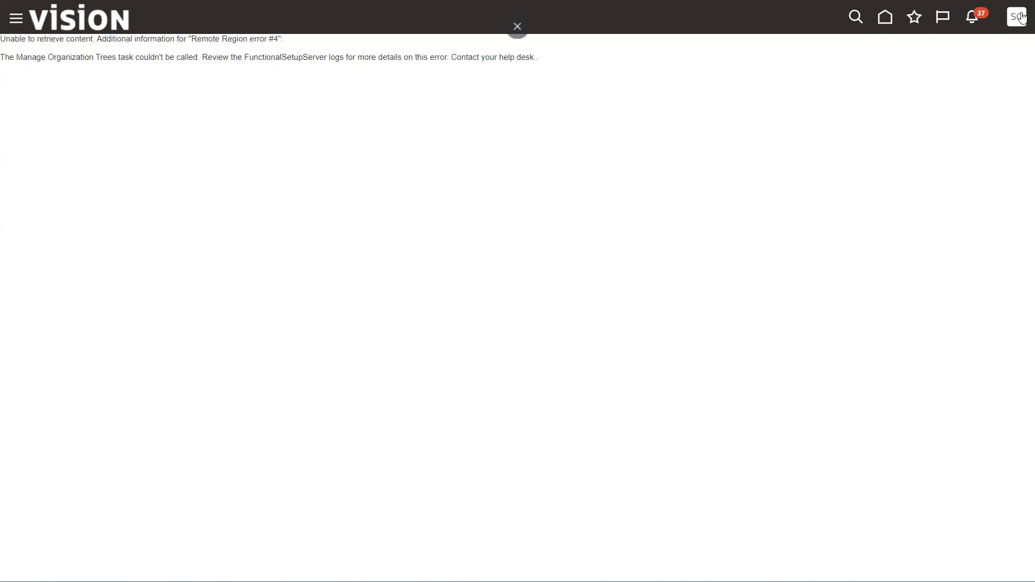
pyautogui.click(1015, 16)
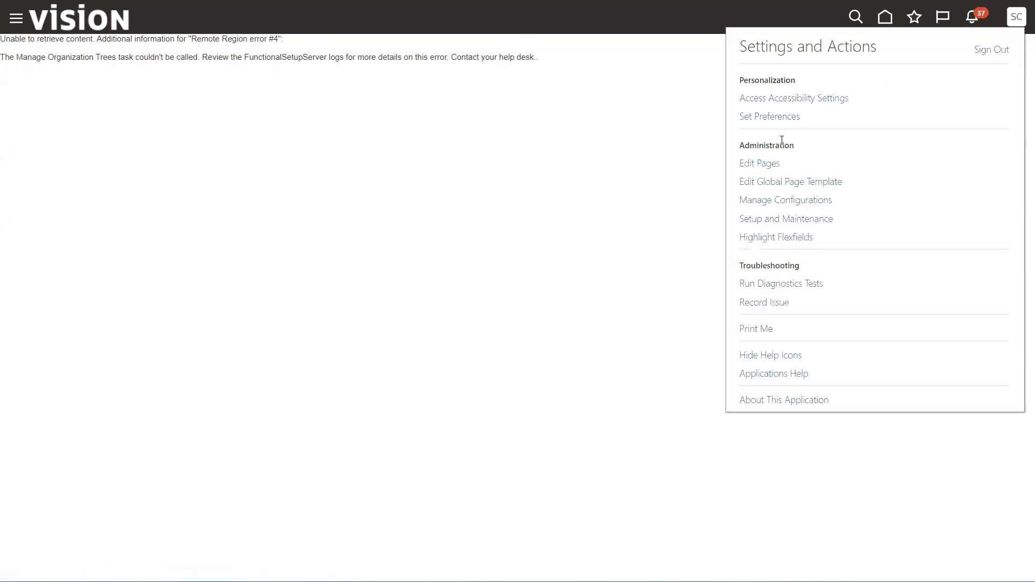
pyautogui.click(785, 219)
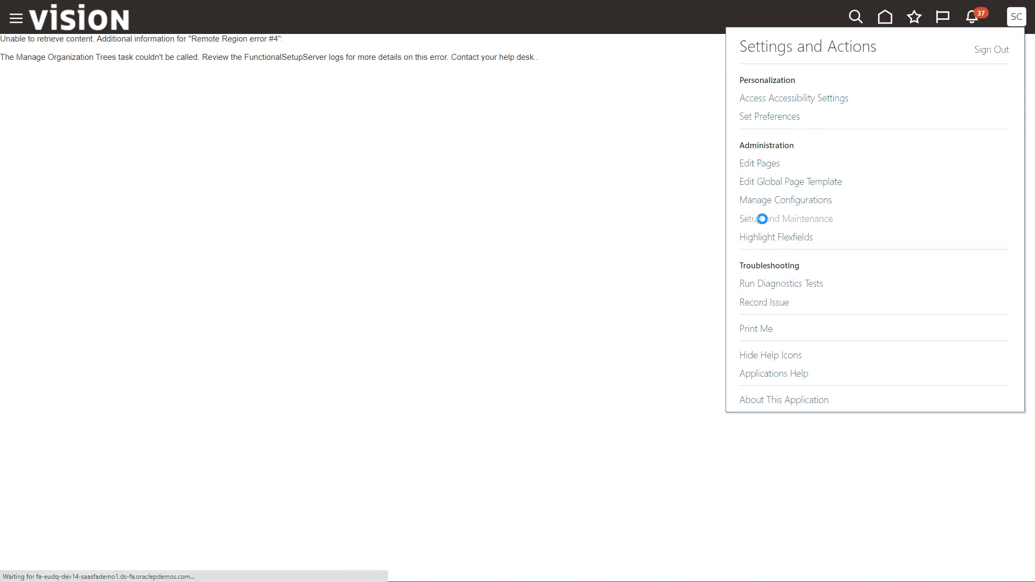
pyautogui.click(786, 219)
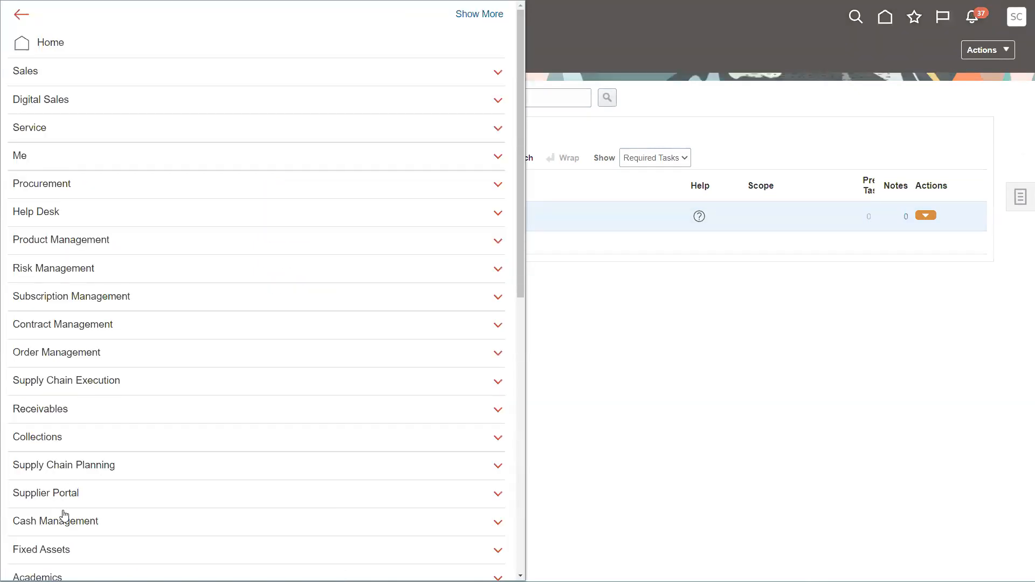
pyautogui.scroll(-3)
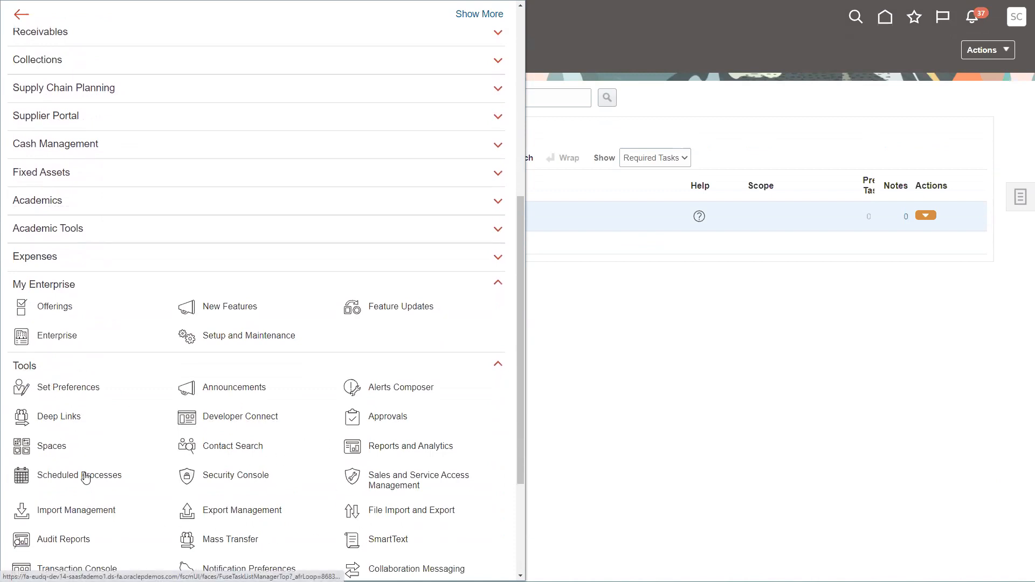
pyautogui.click(79, 475)
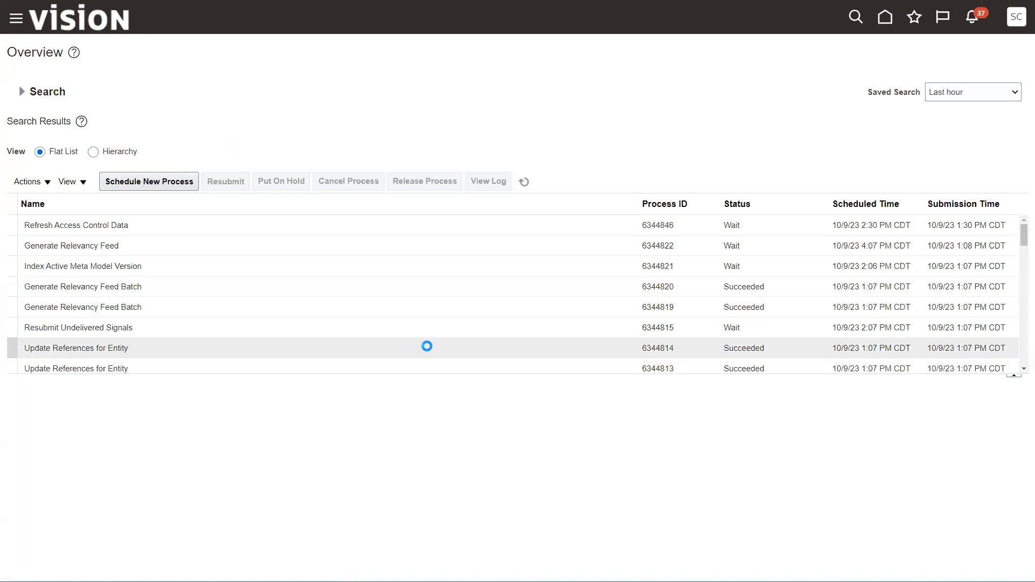
# Step: Schedule a new process and choose Maintain Project Organizations from the name lookup
pyautogui.click(148, 181)
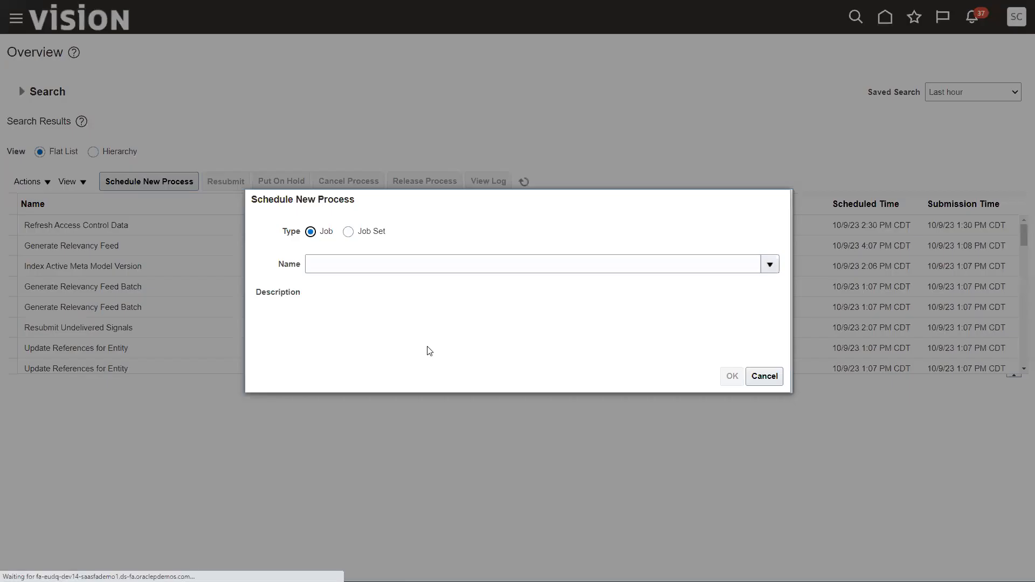
pyautogui.click(528, 263)
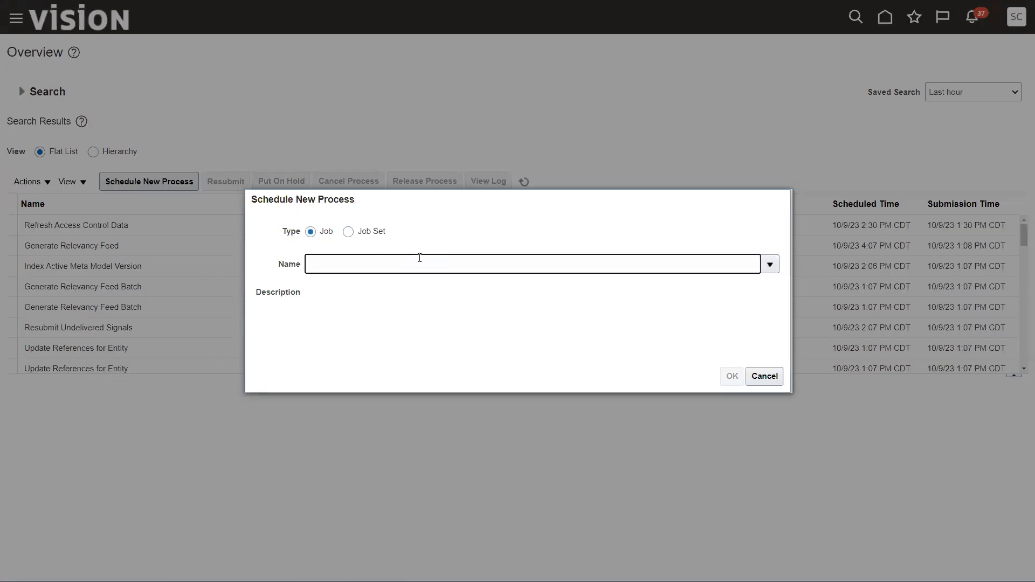
pyautogui.write('Maintain')
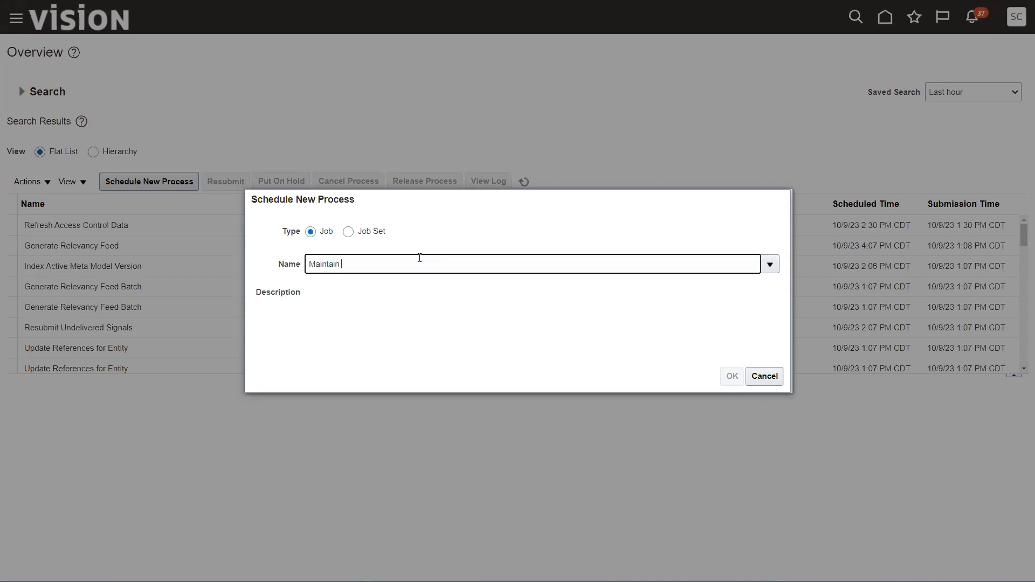
pyautogui.write('Po')
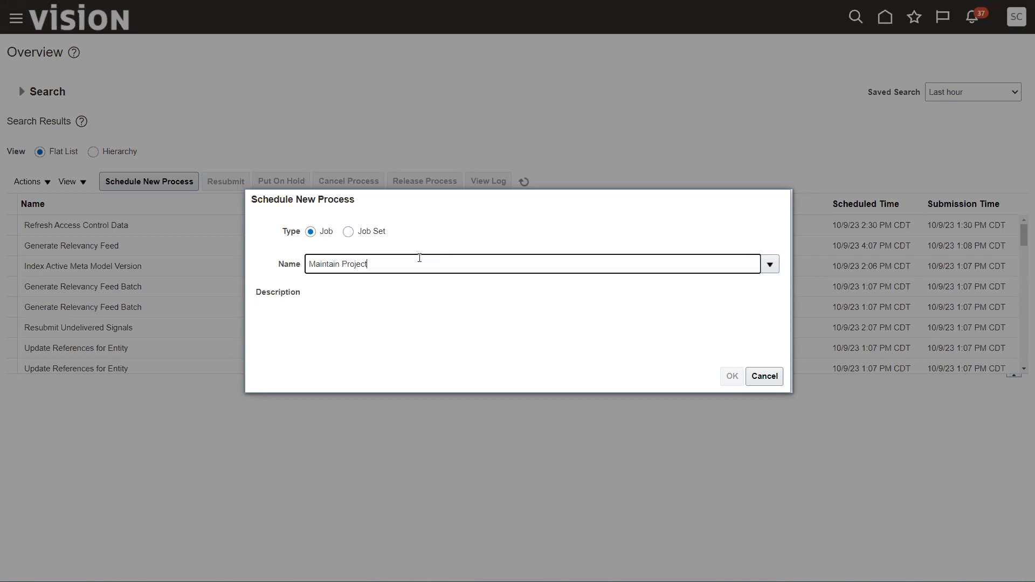
pyautogui.write('Organization')
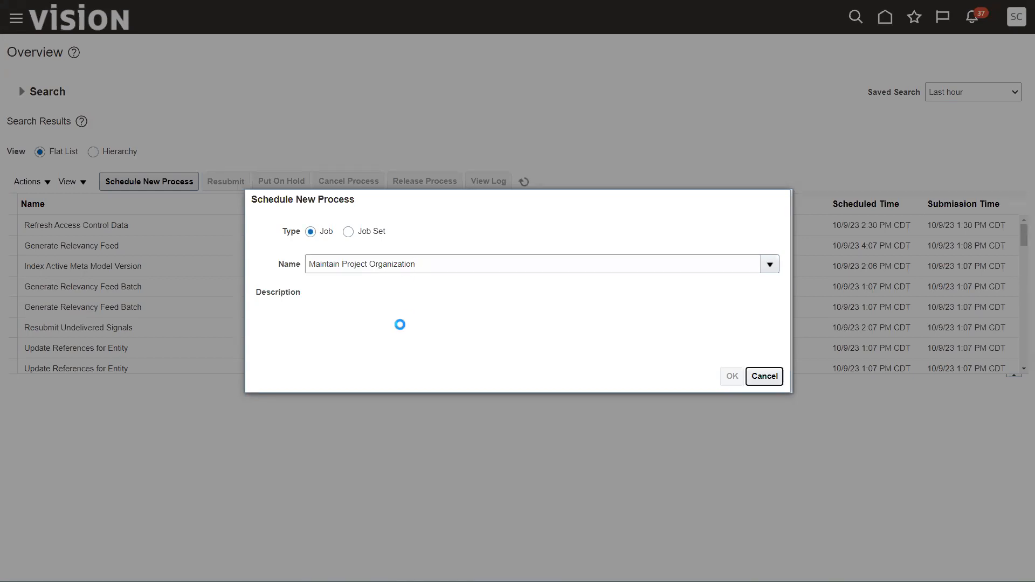
pyautogui.click(768, 263)
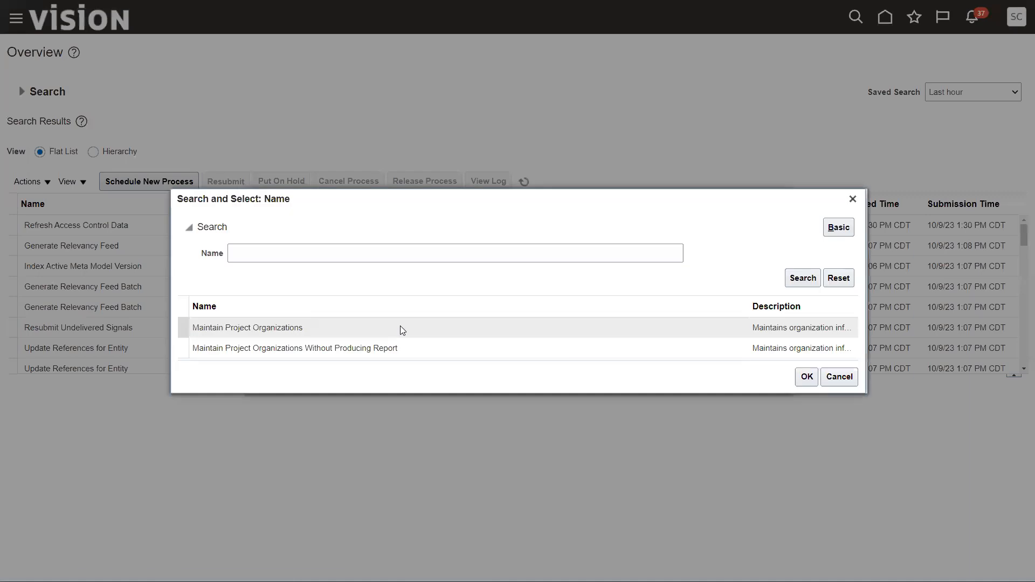
pyautogui.click(247, 328)
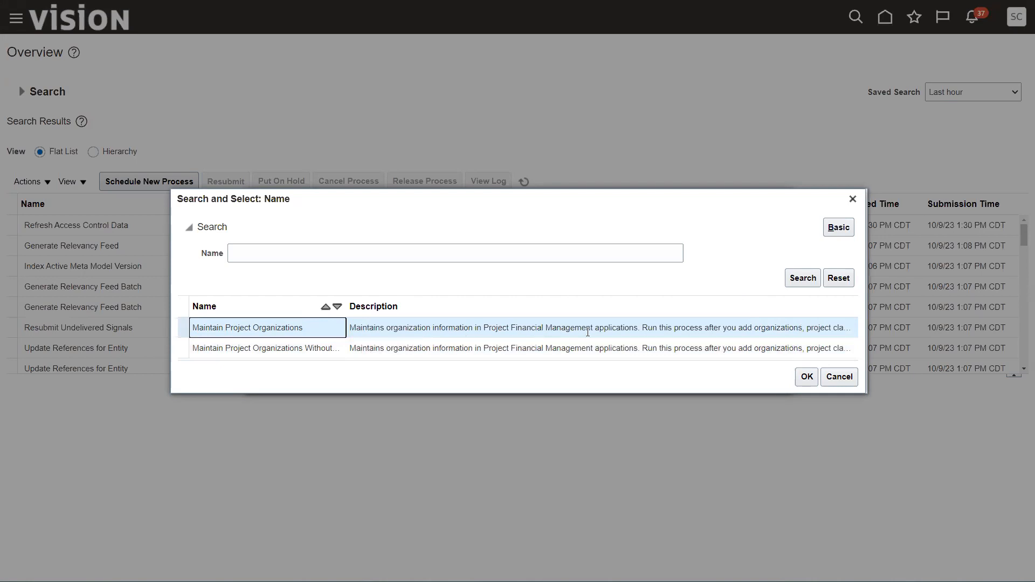
pyautogui.click(804, 376)
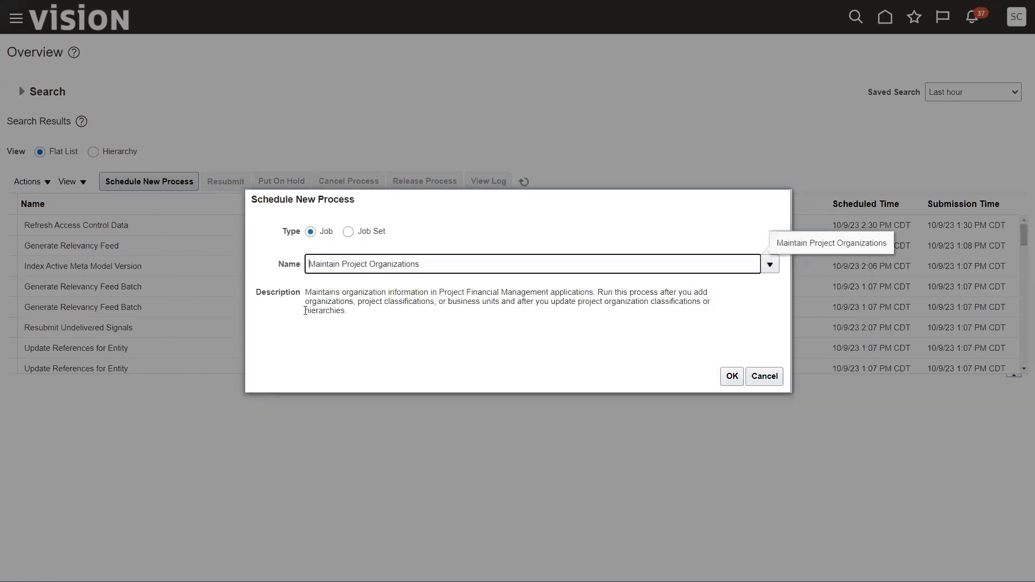
pyautogui.moveTo(475, 311)
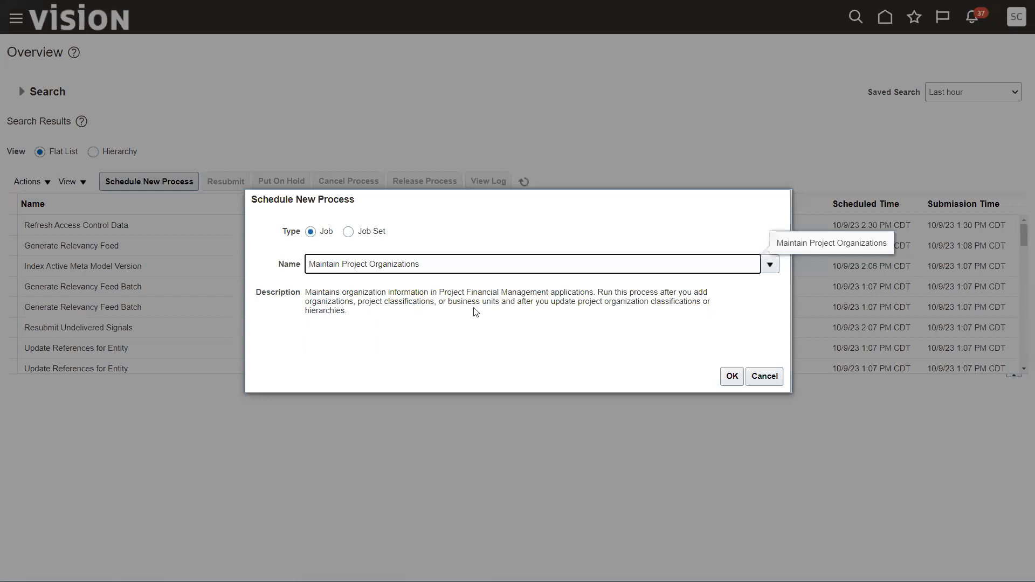
pyautogui.moveTo(638, 312)
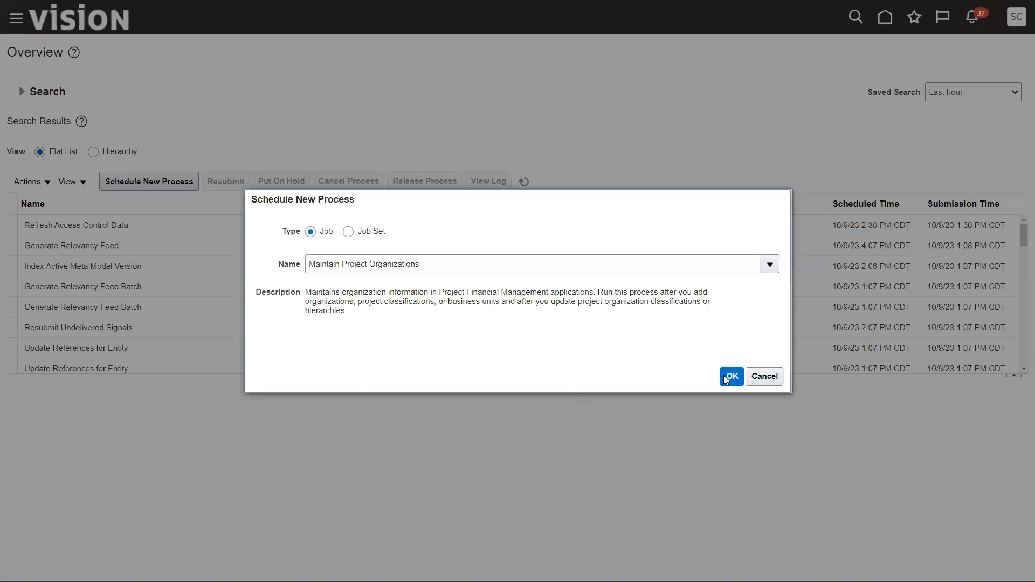
# Step: Submit Maintain Project Organizations as process 6344959 and acknowledge the confirmation
pyautogui.click(730, 376)
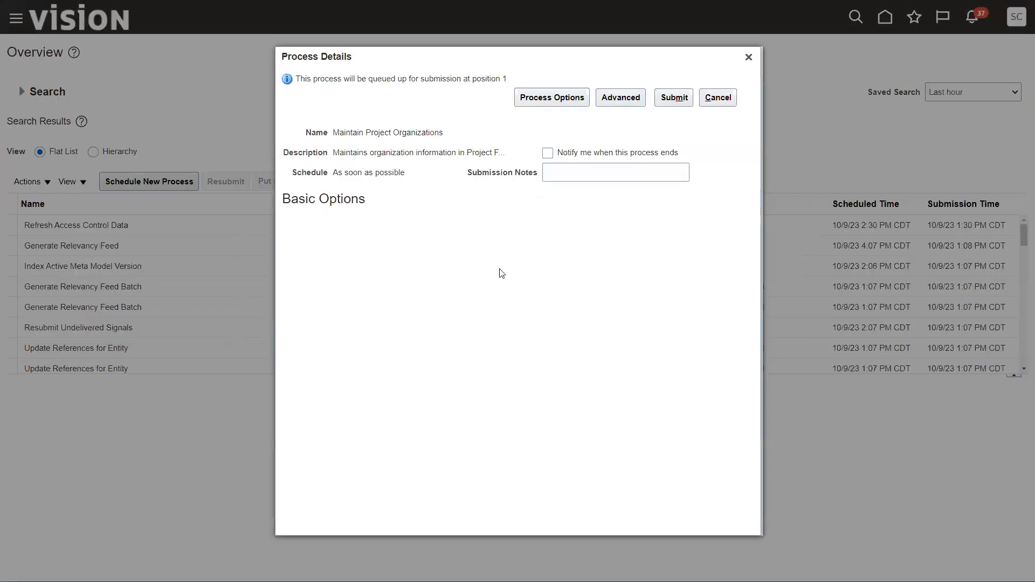
pyautogui.click(673, 97)
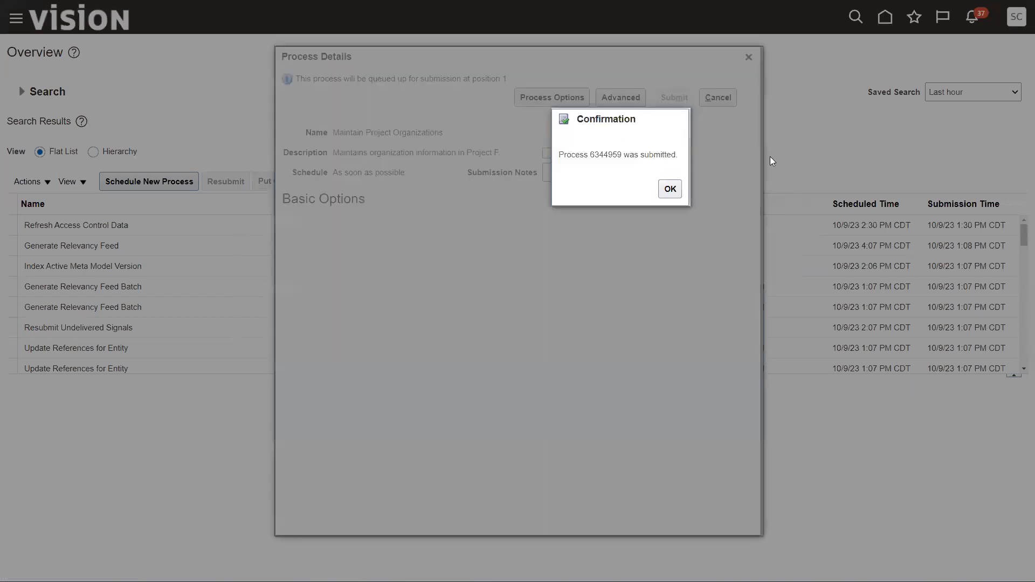
pyautogui.click(668, 188)
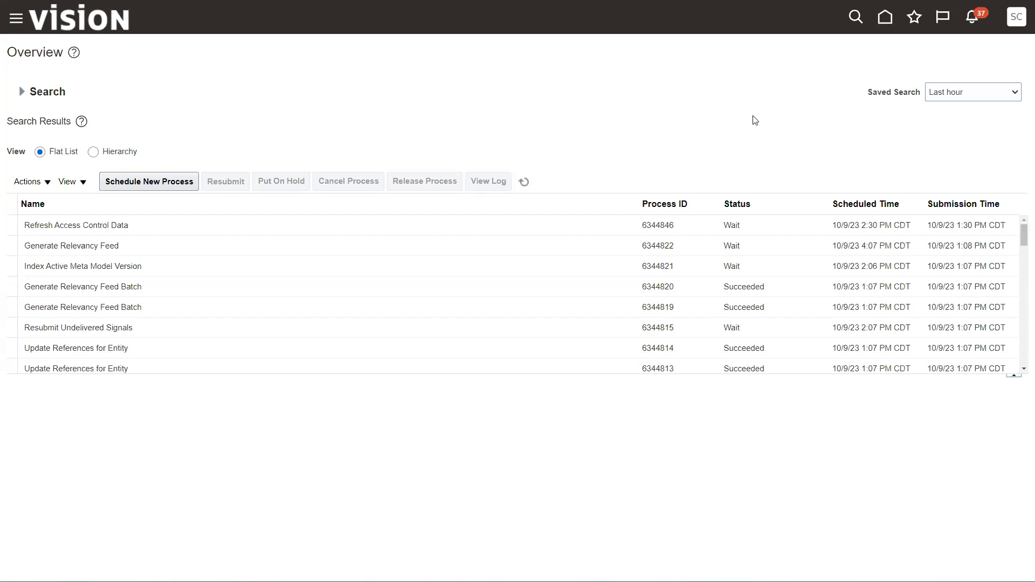
pyautogui.moveTo(884, 17)
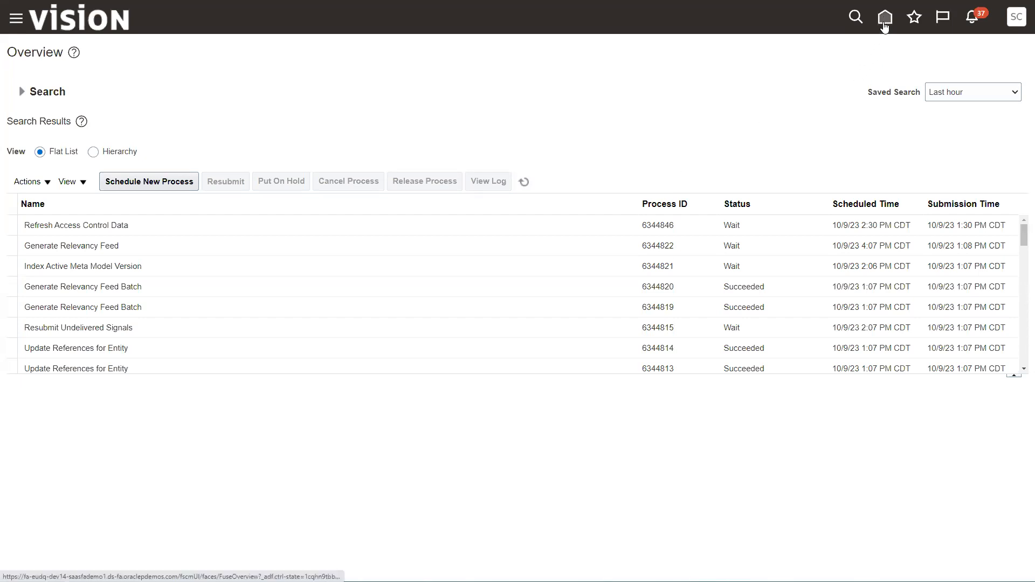
# Step: Go from Home to the Inventory Management work area under Supply Chain Execution
pyautogui.click(884, 17)
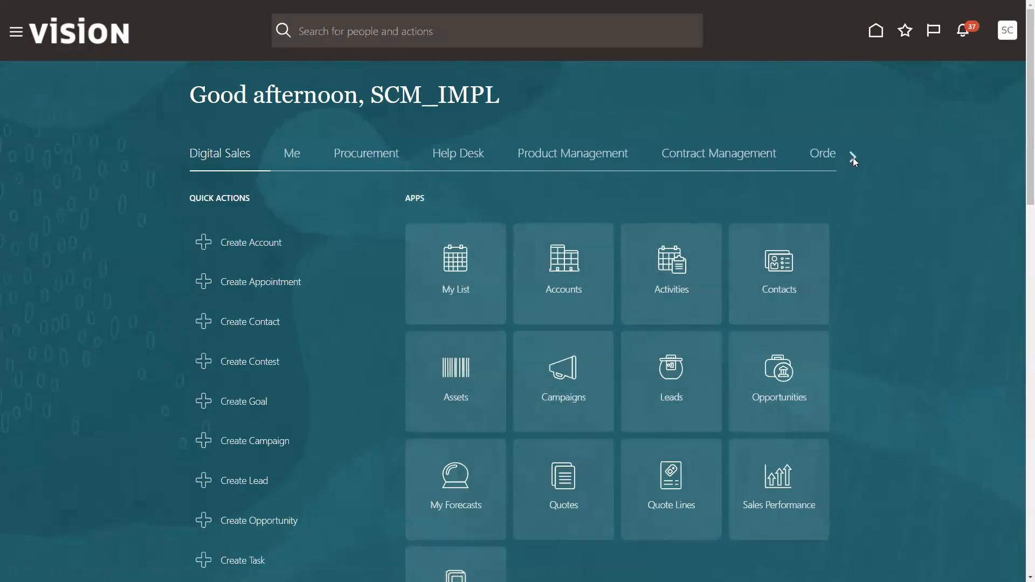
pyautogui.click(852, 156)
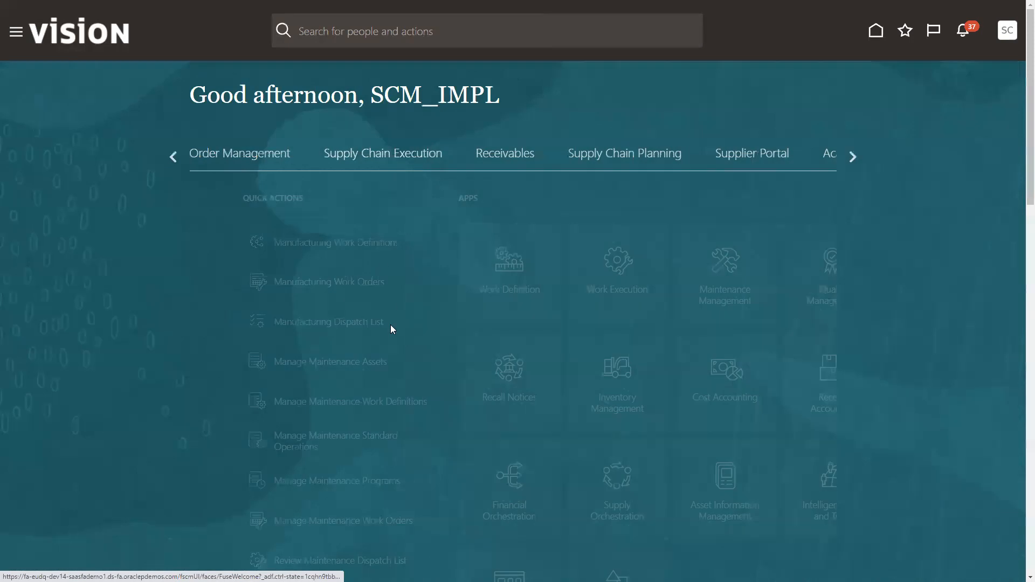
pyautogui.click(382, 152)
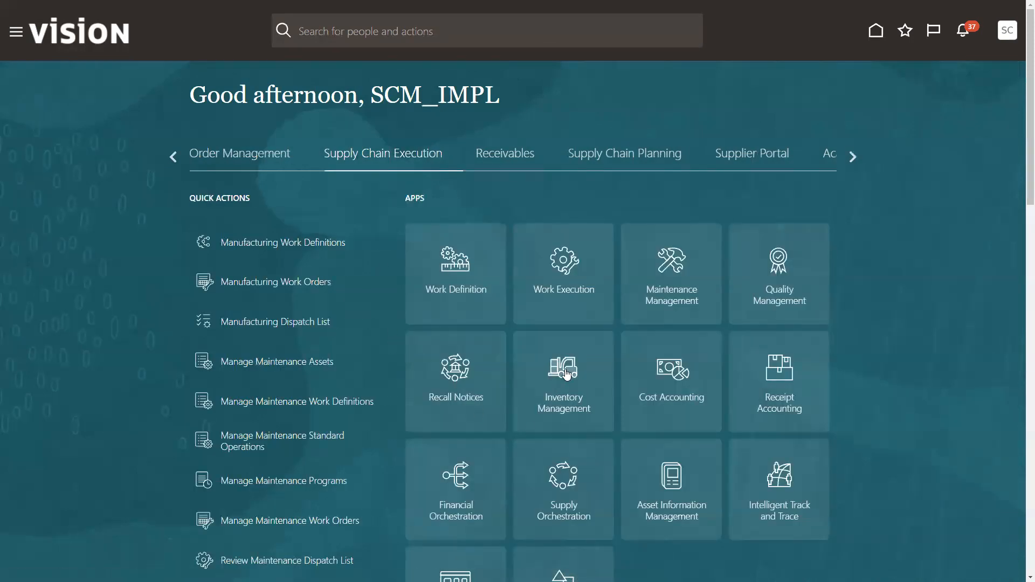
pyautogui.click(563, 367)
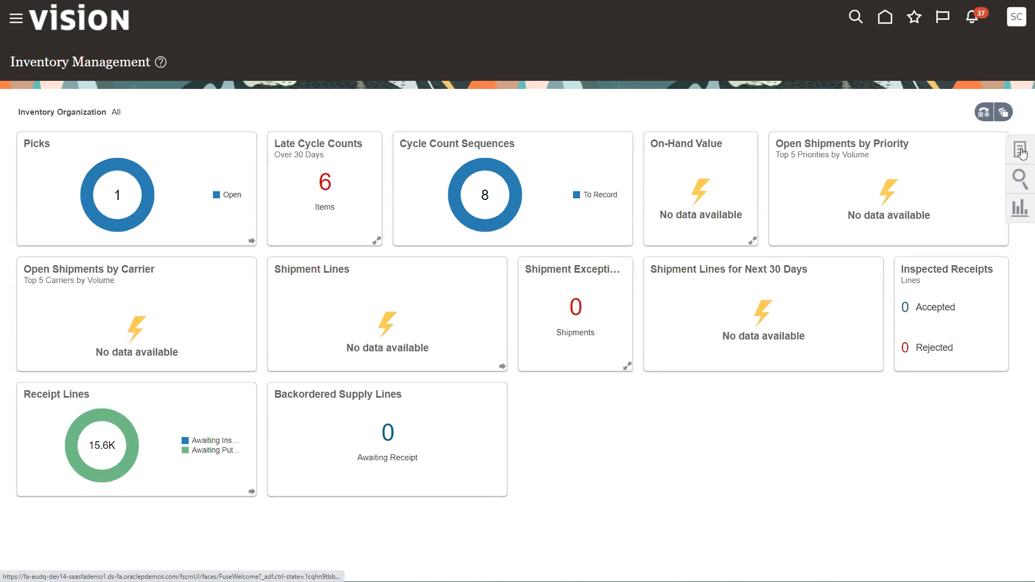
# Step: Launch the Manage Item Quantities task from the Inventory task list
pyautogui.click(1020, 148)
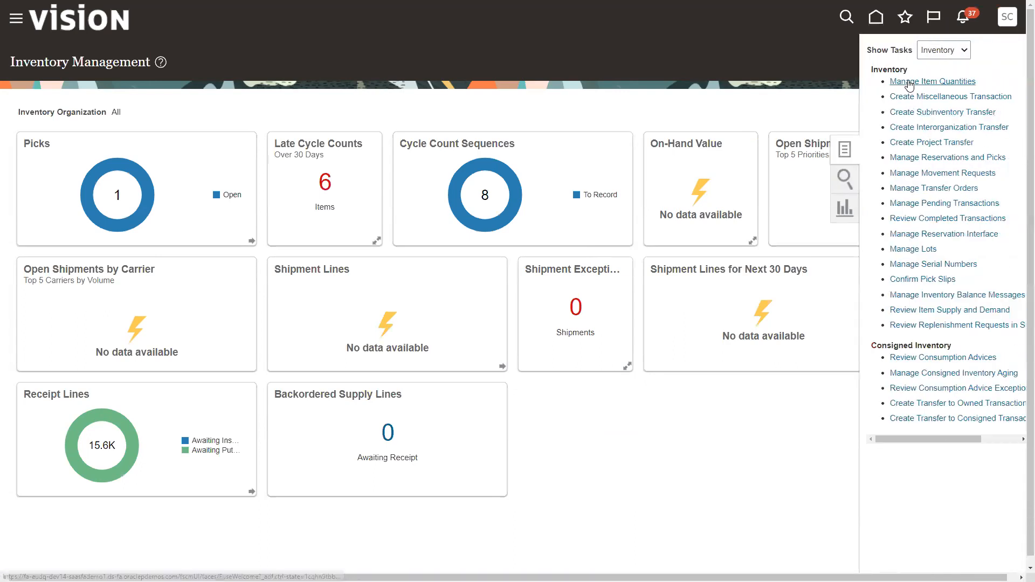
pyautogui.click(932, 81)
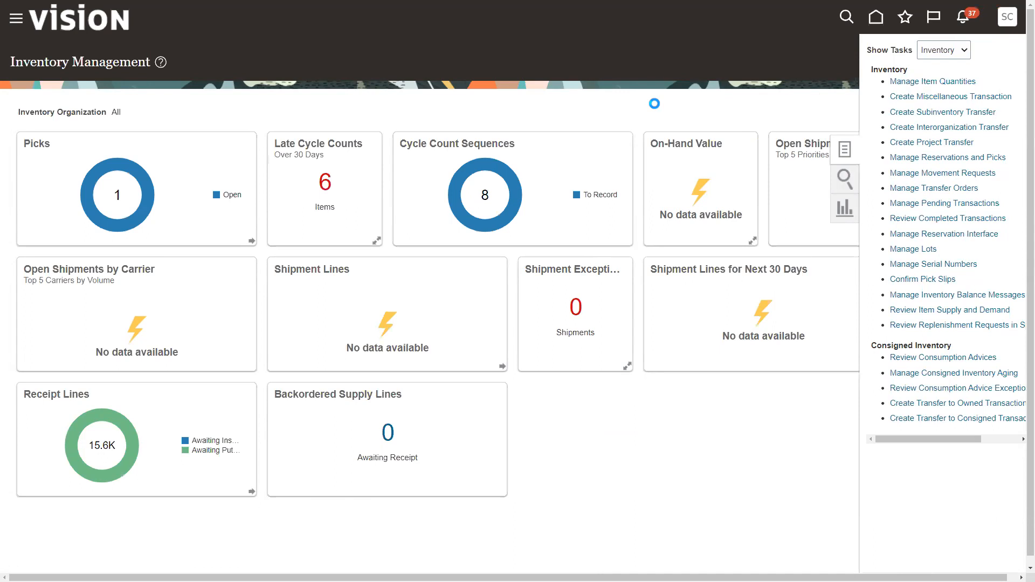
# Step: Search on-hand quantities for item AS4751100
pyautogui.click(931, 81)
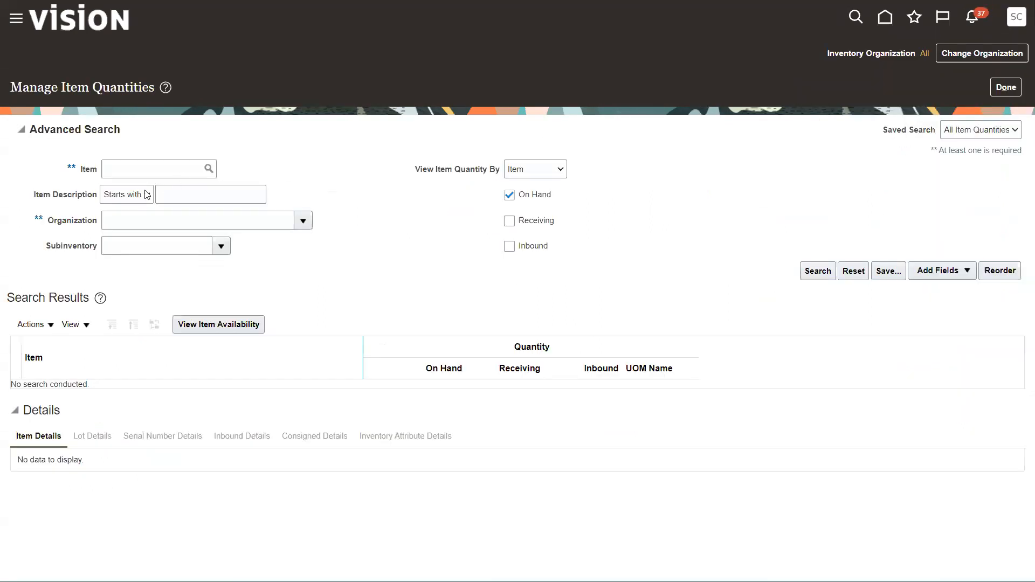
pyautogui.write('AS')
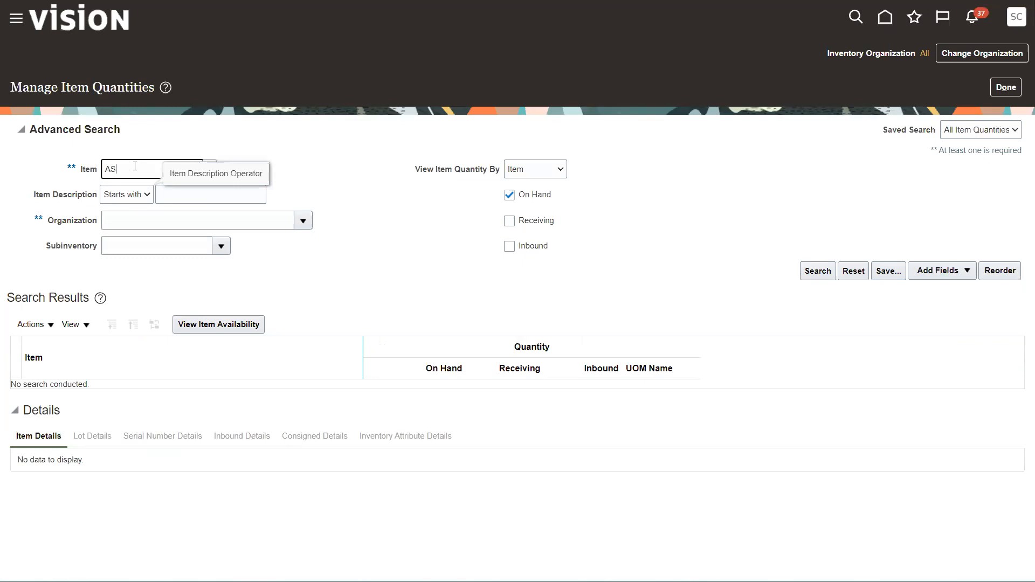
pyautogui.write('AS4751100')
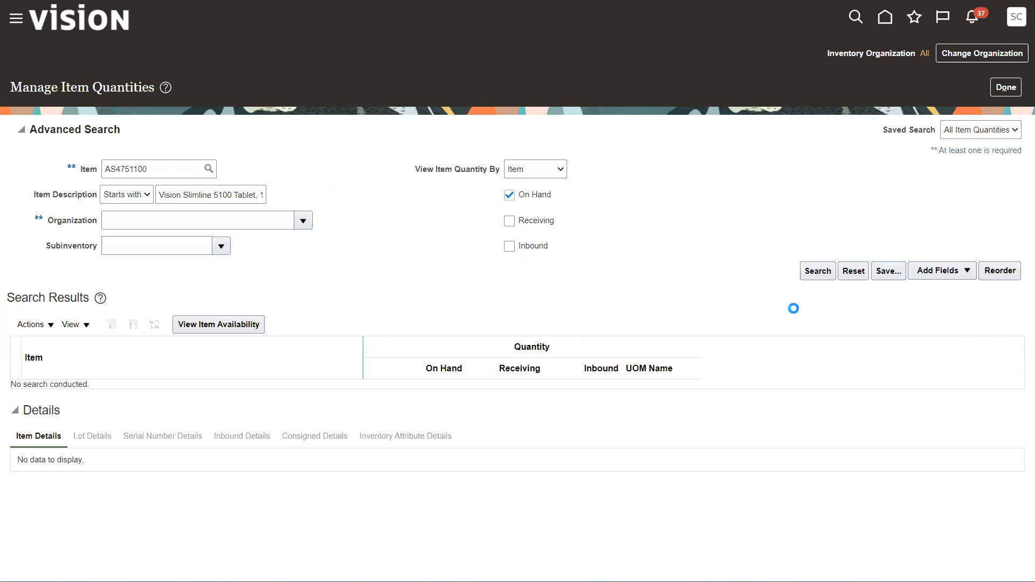
pyautogui.click(816, 271)
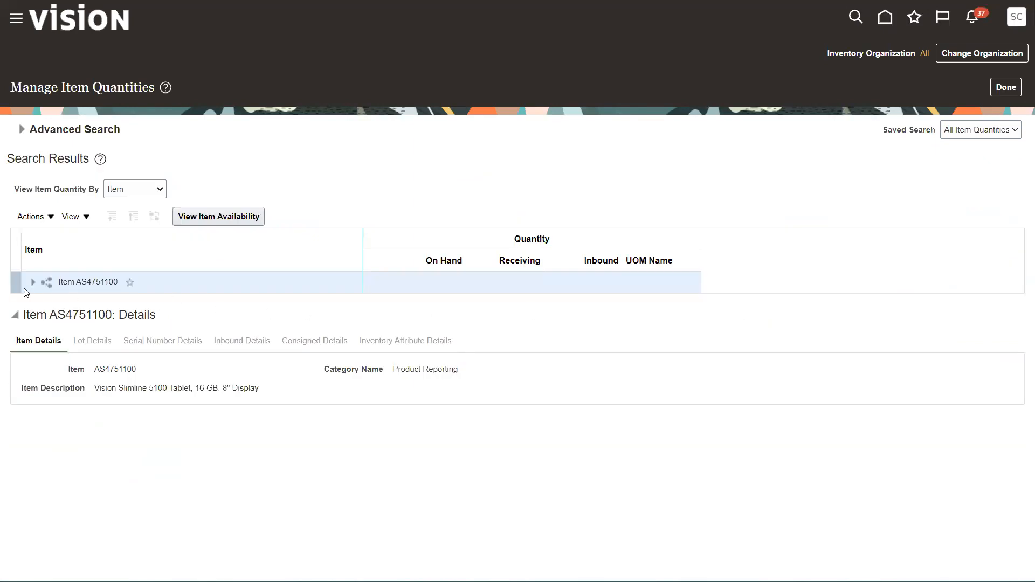
# Step: Expand the item through Revision A and Organization 002 to the Project Common subinventory (954 on hand)
pyautogui.click(34, 281)
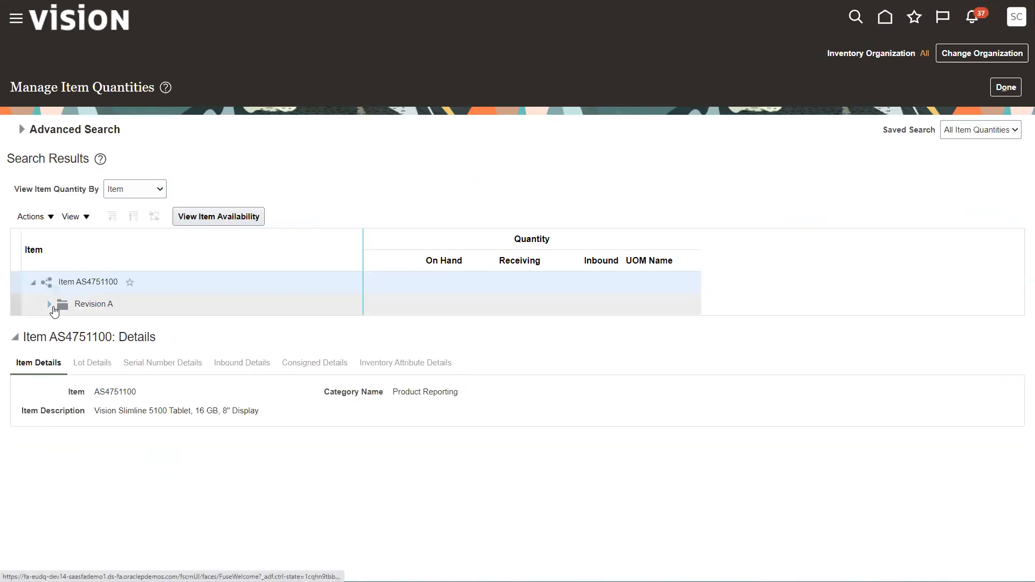
pyautogui.click(50, 307)
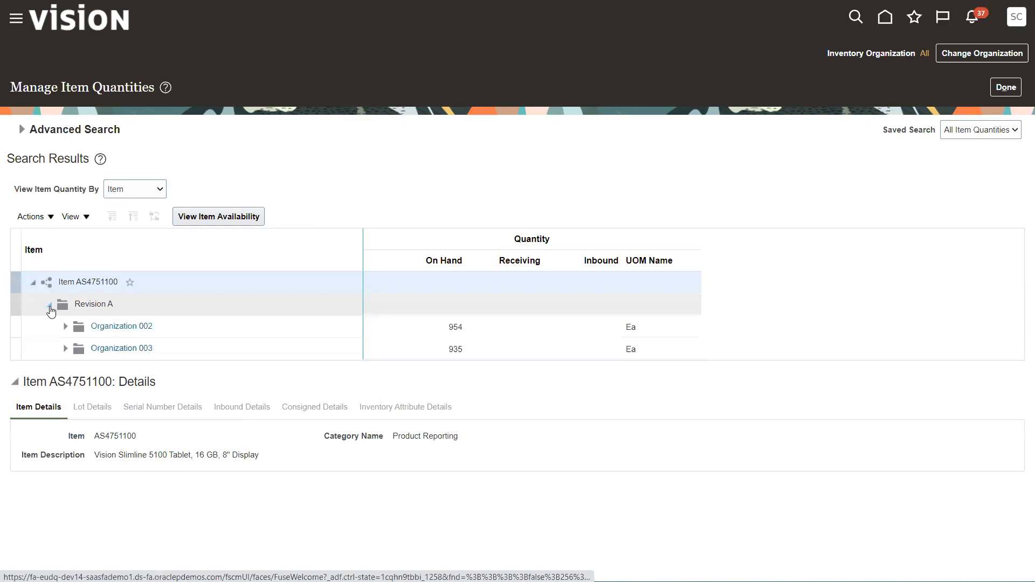
pyautogui.click(51, 304)
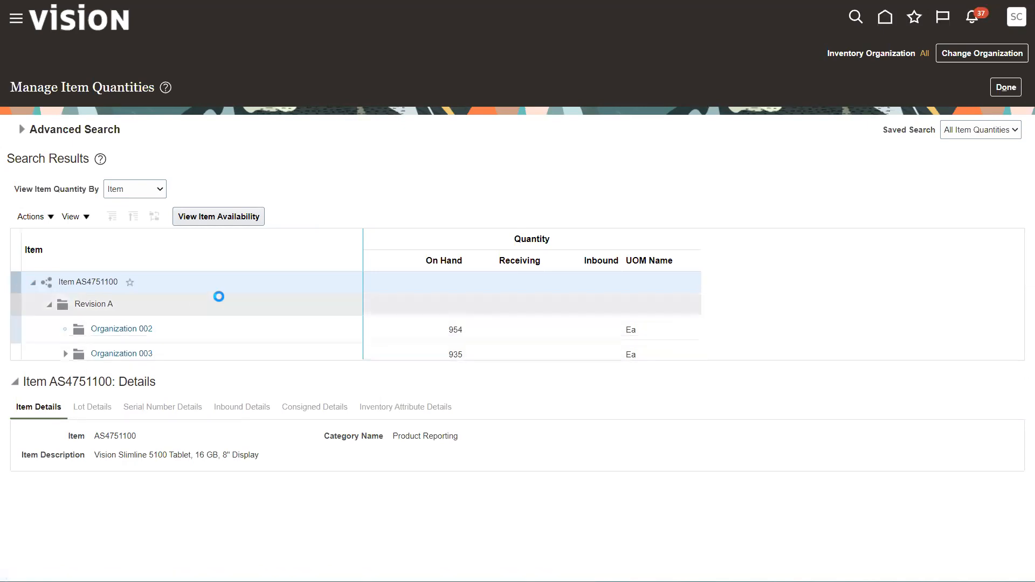
pyautogui.click(65, 329)
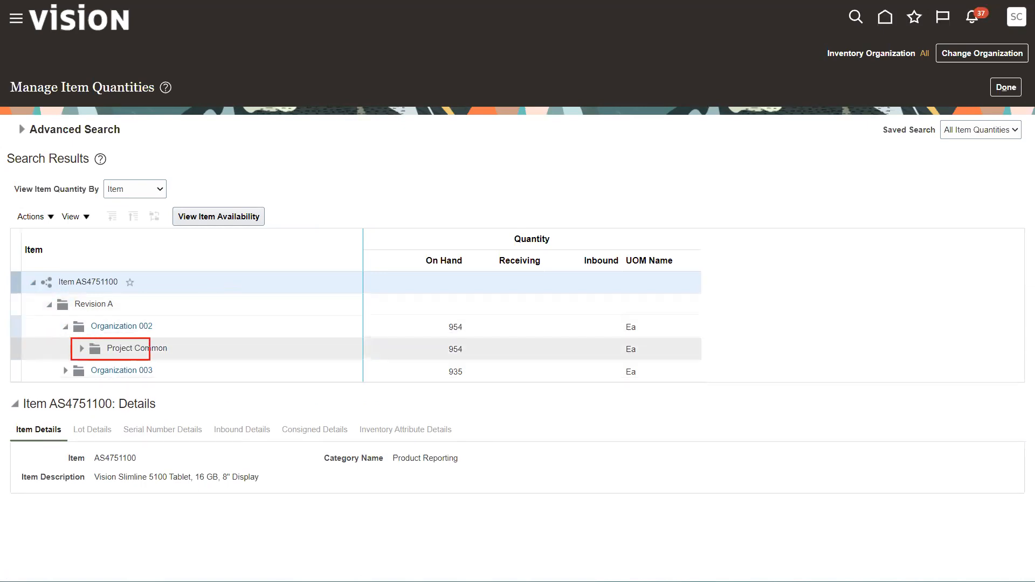
pyautogui.click(136, 349)
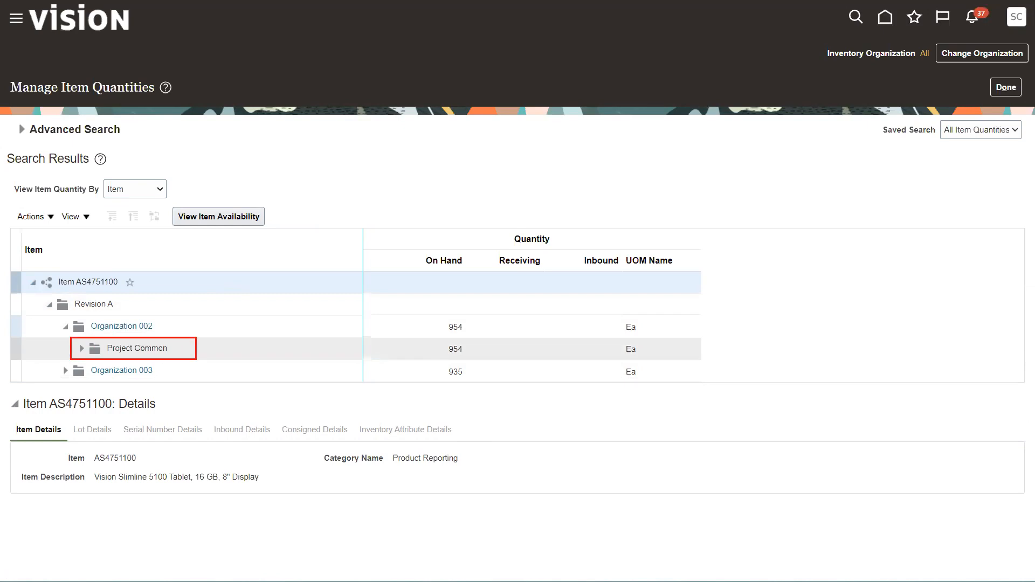